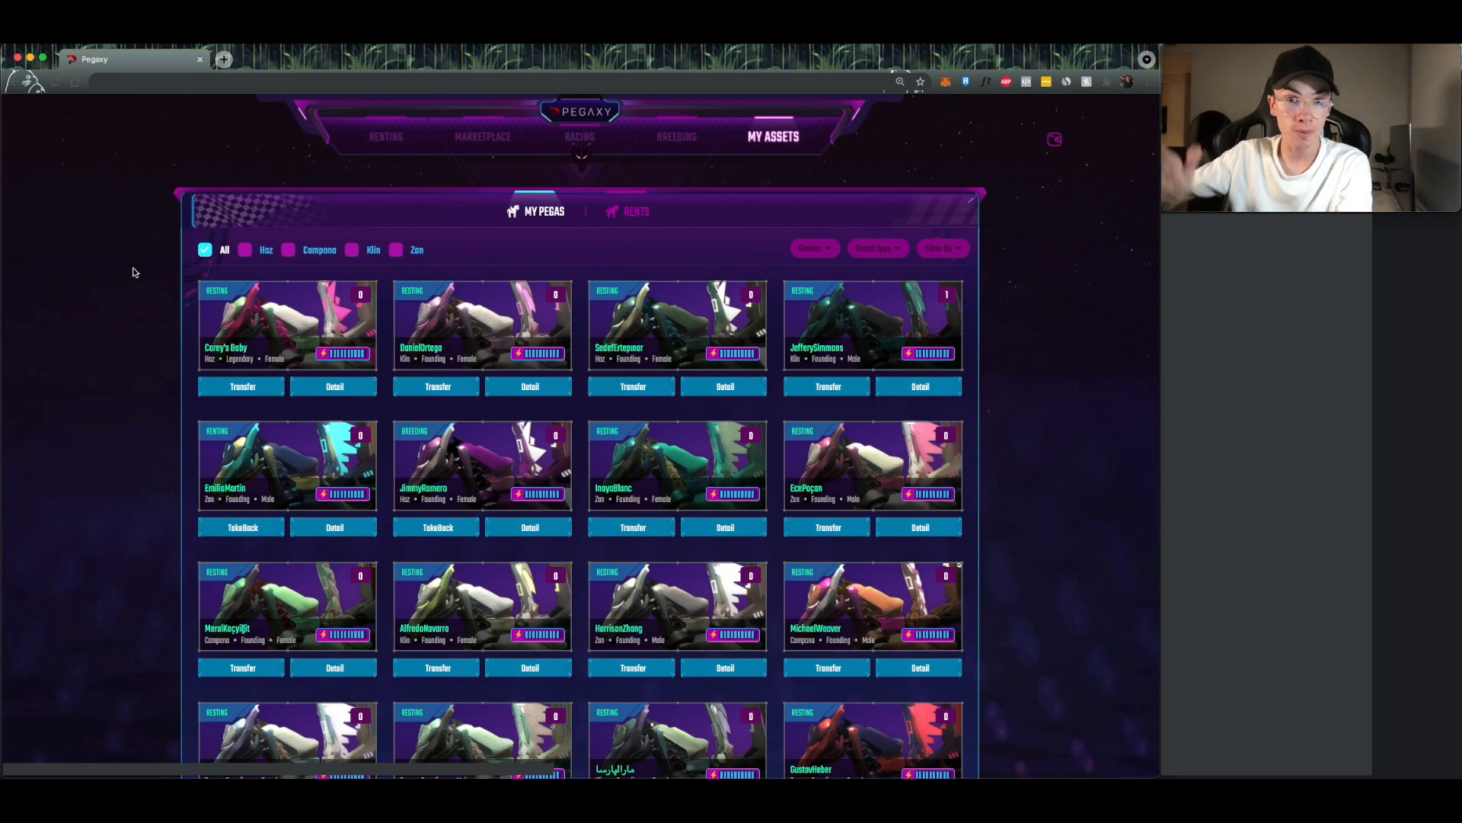
pyautogui.moveTo(429, 221)
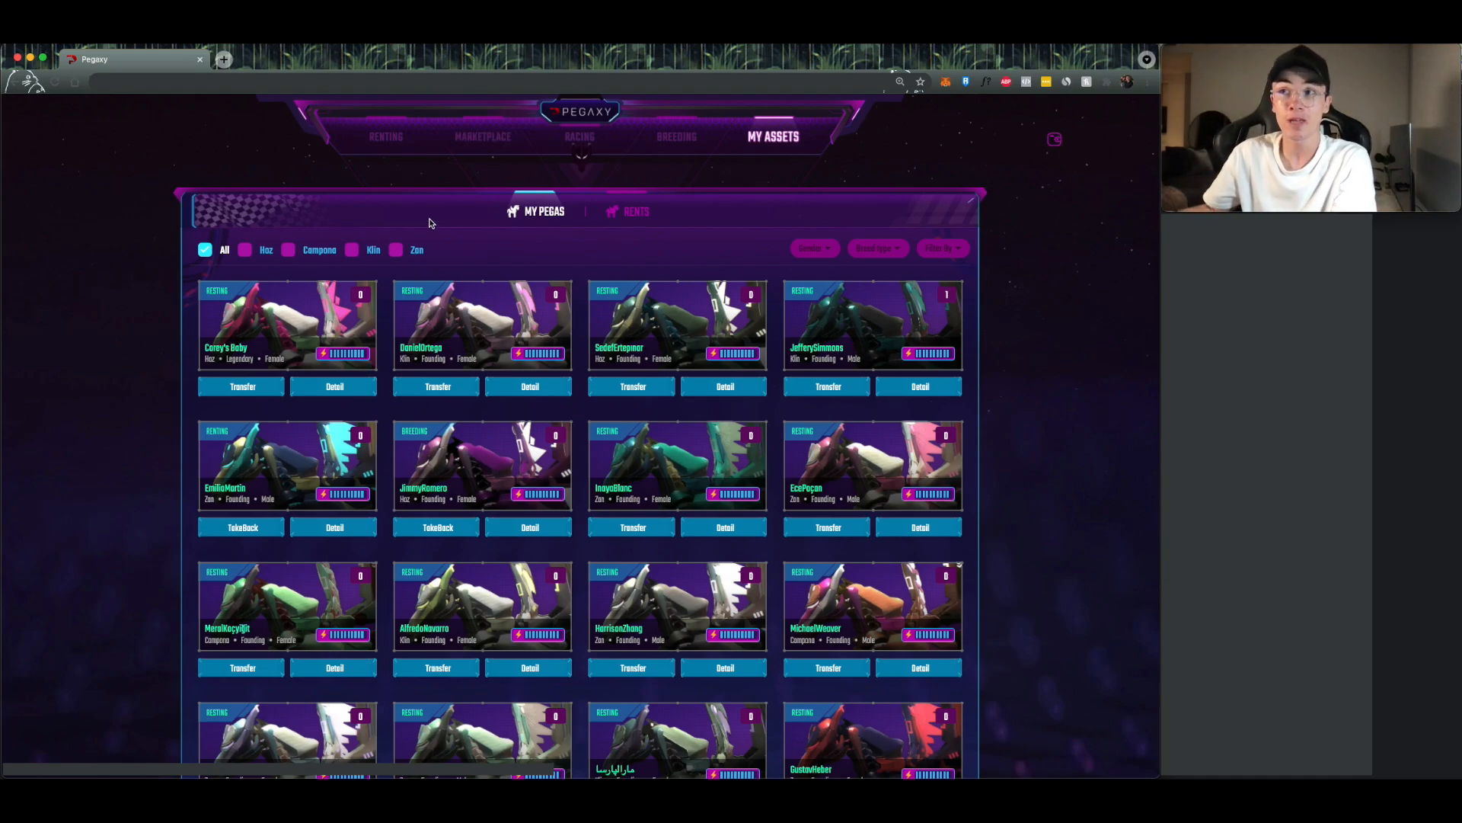
pyautogui.click(482, 136)
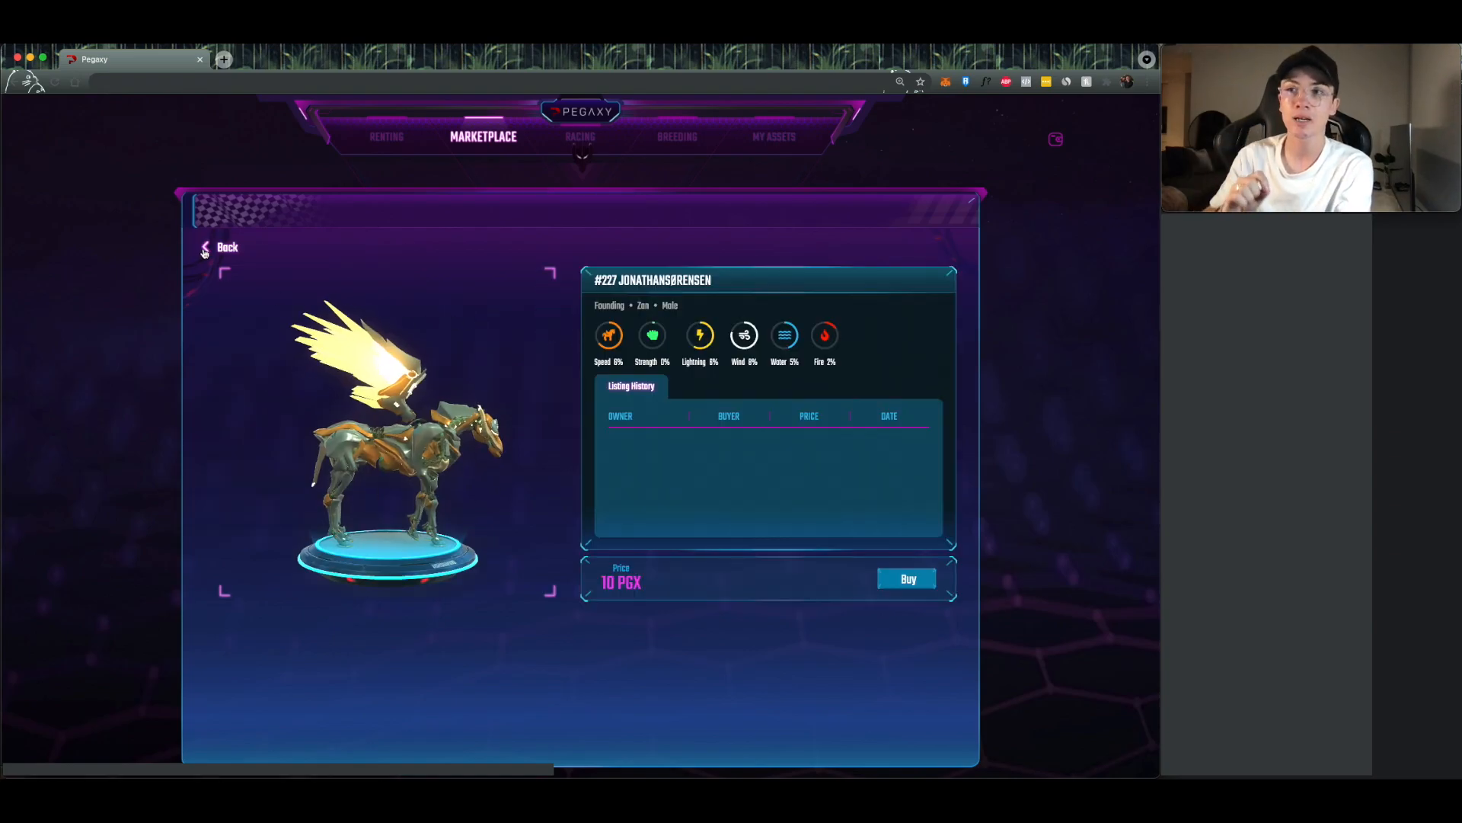
# Step: Return to My Assets and open InayaBlanc (#299)'s detail page
pyautogui.click(227, 246)
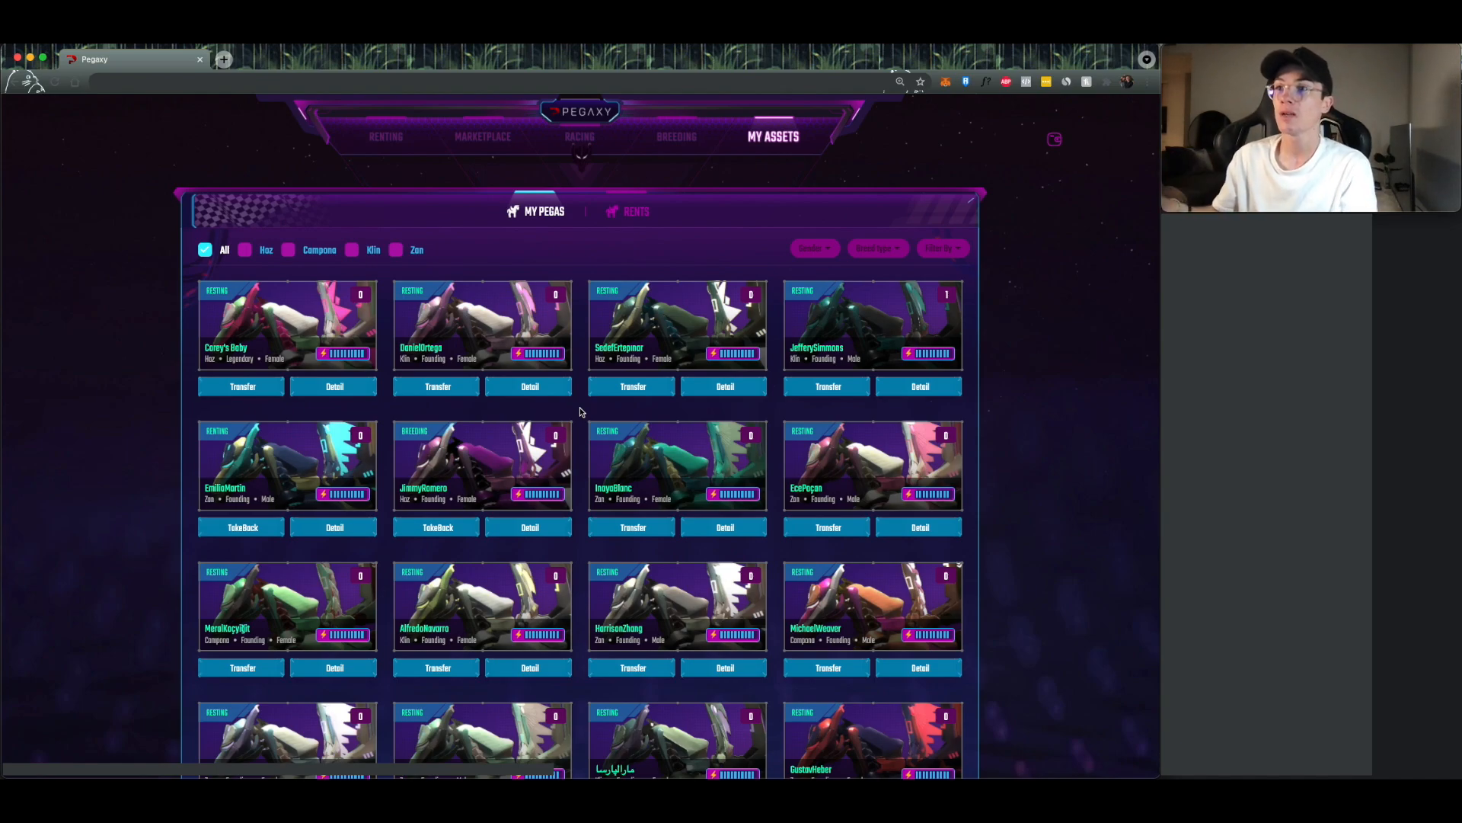
pyautogui.moveTo(312, 469)
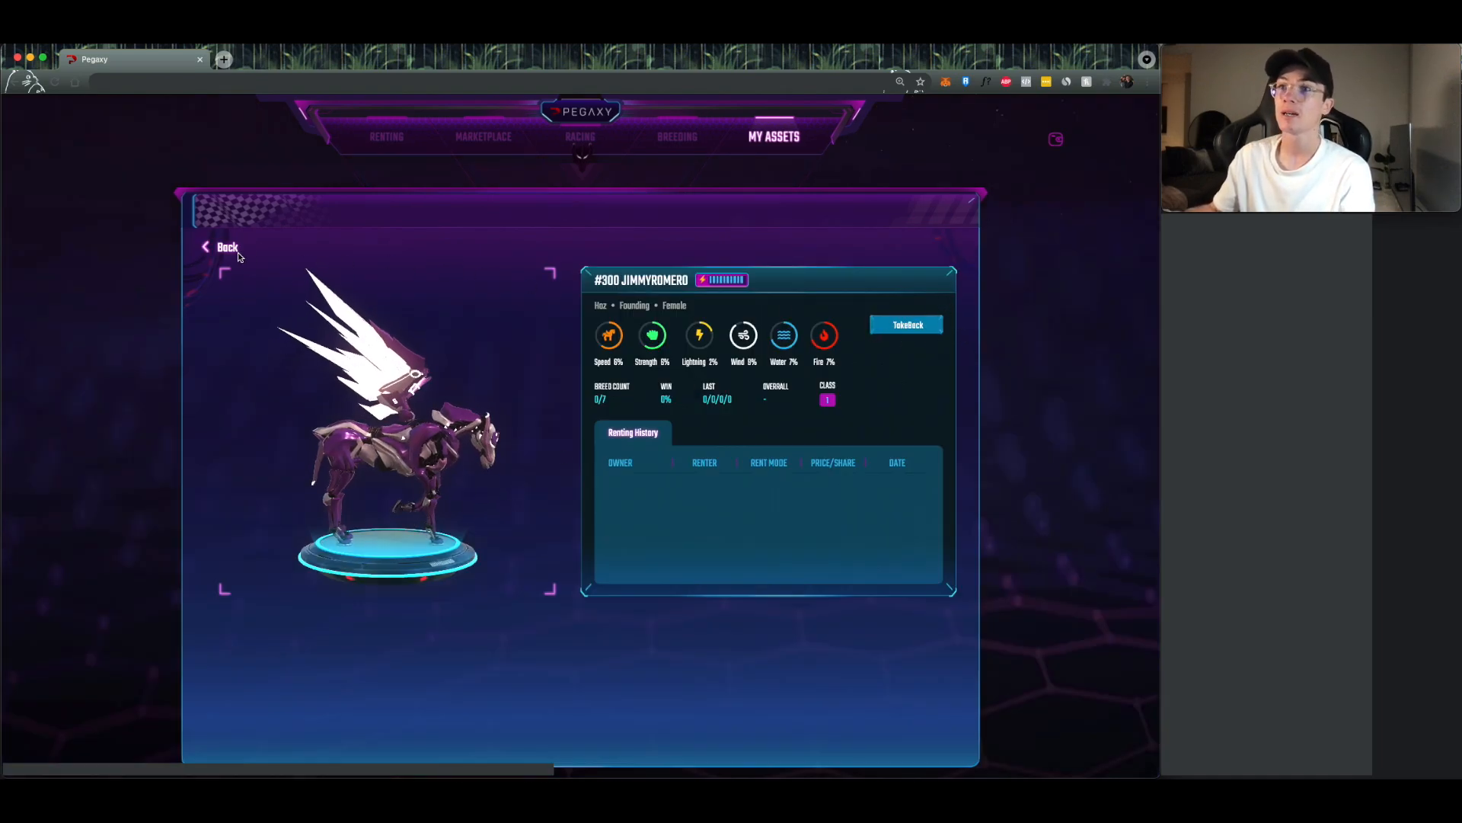
pyautogui.click(227, 247)
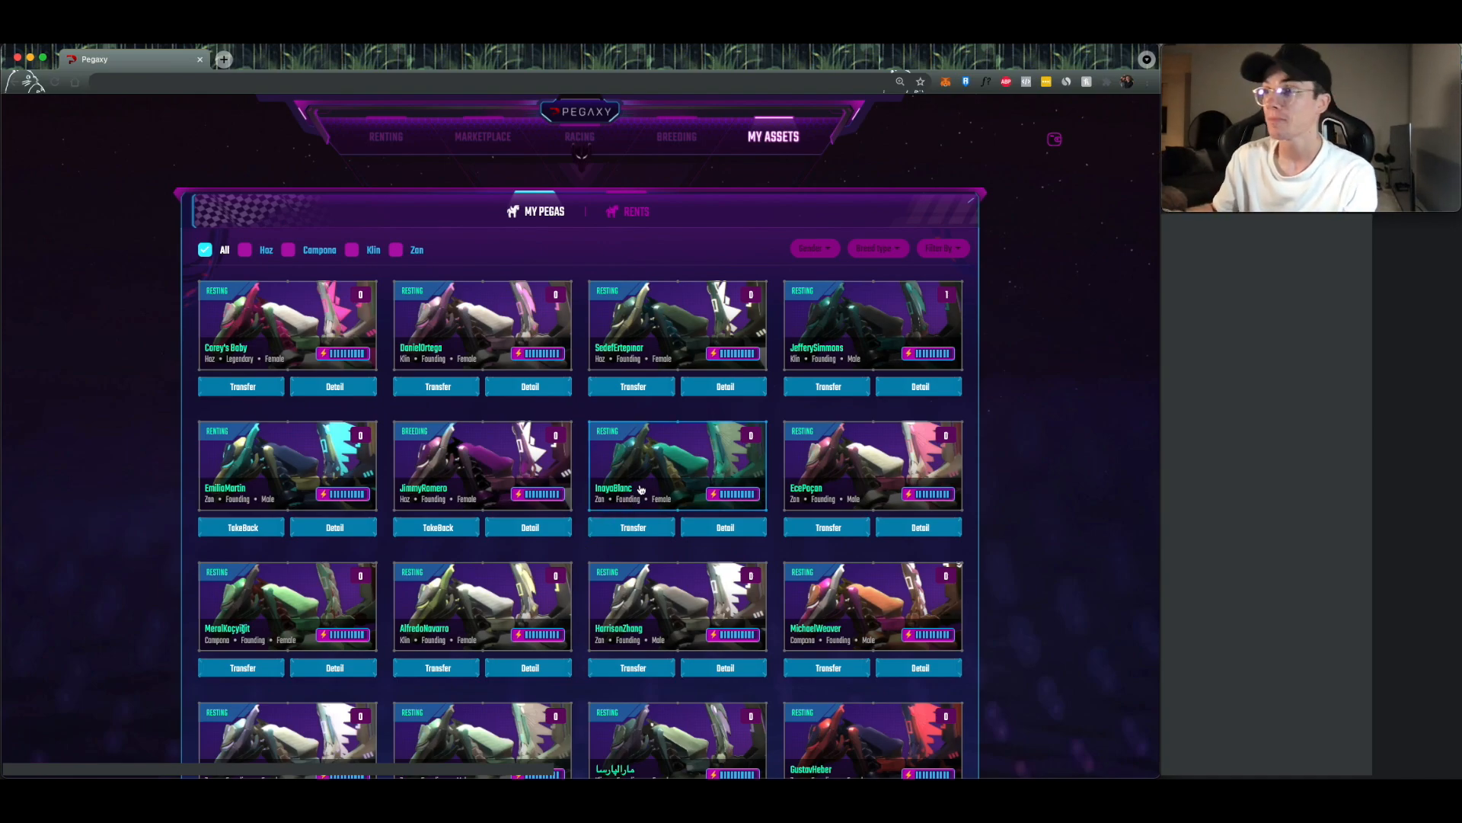
pyautogui.click(724, 527)
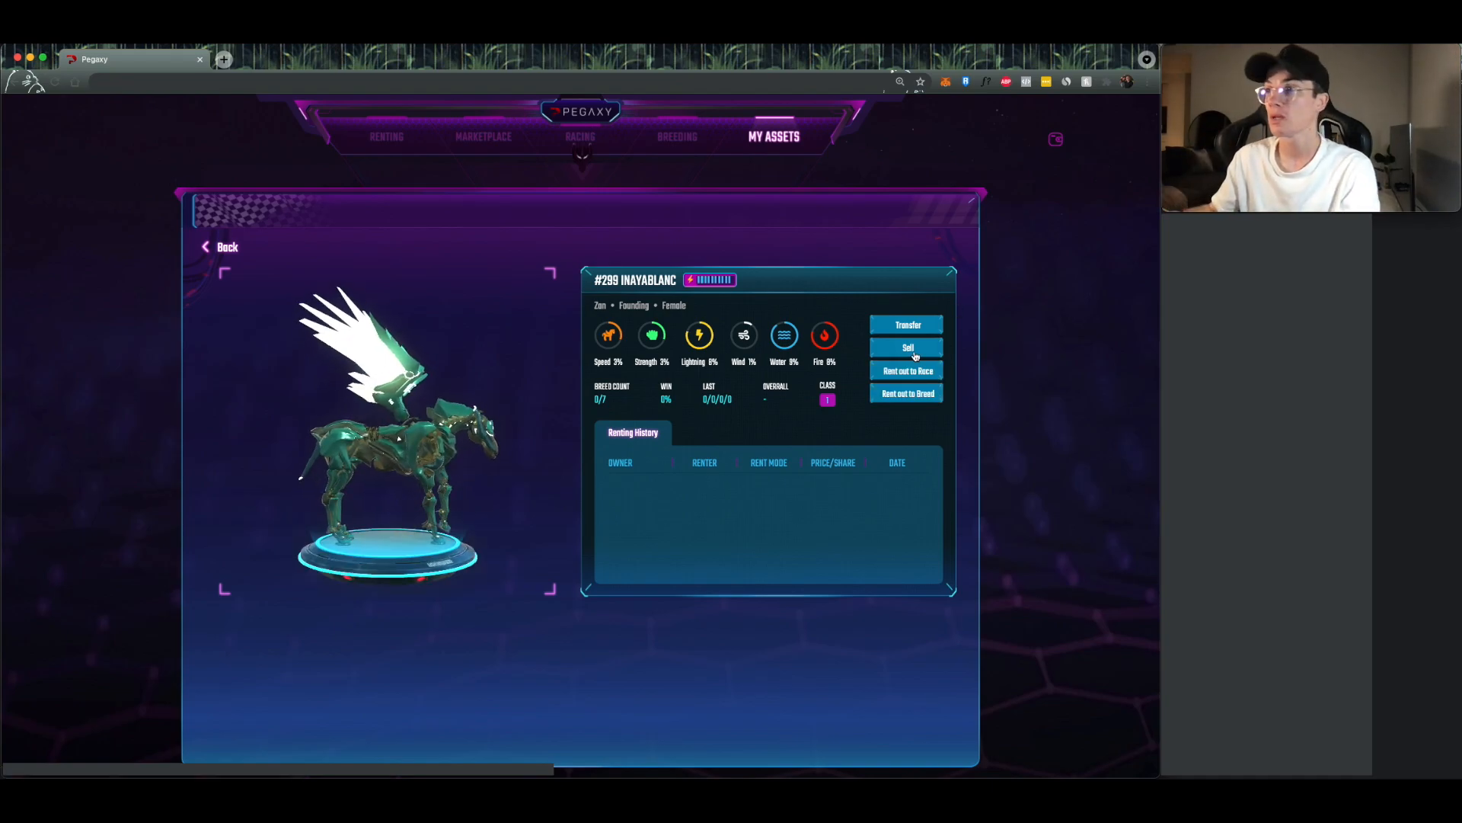
# Step: Start a fixed-price sale of Pega #299 and enter a 5000 PGX price
pyautogui.click(905, 347)
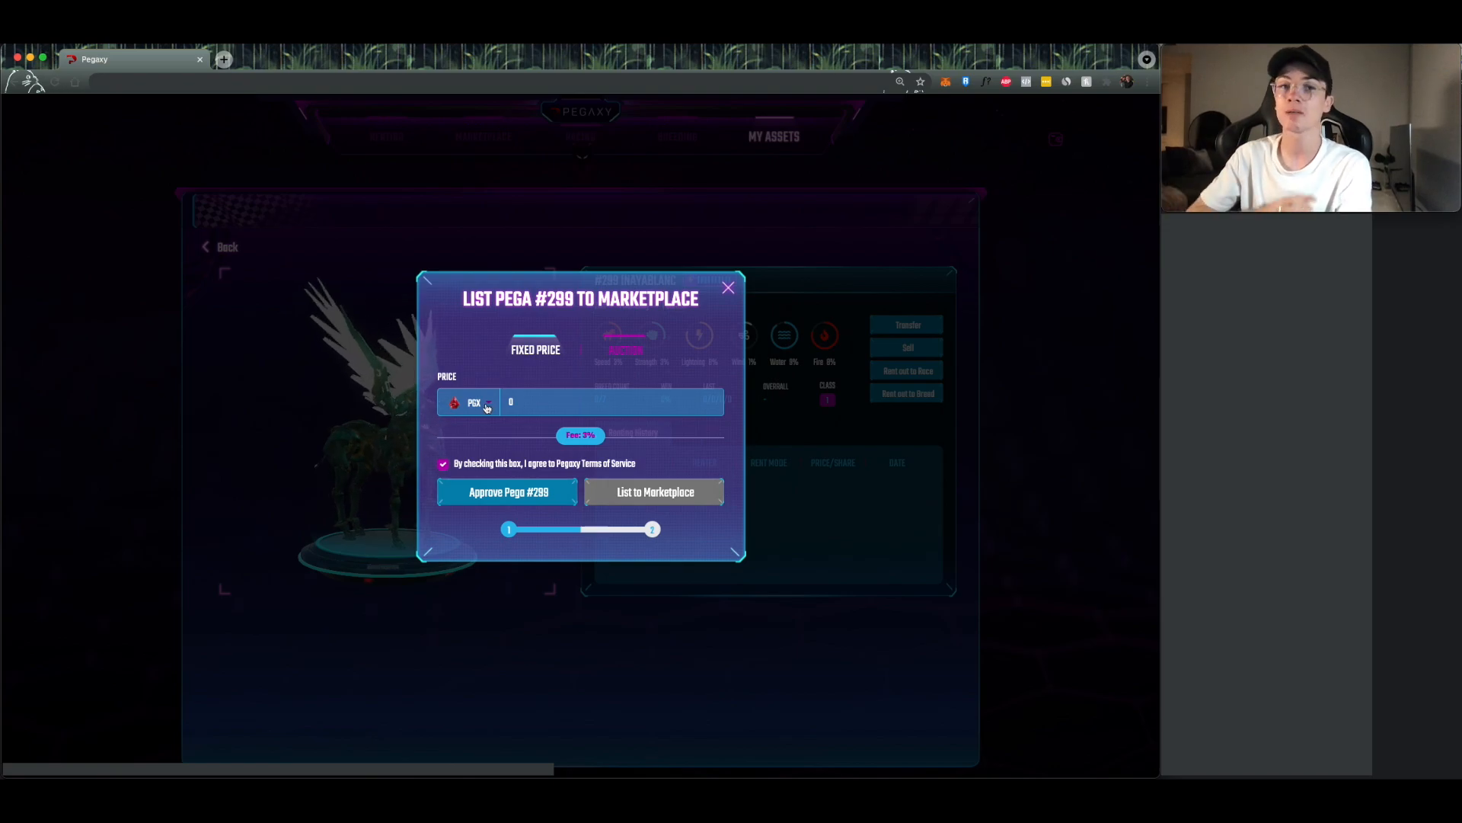
pyautogui.click(473, 403)
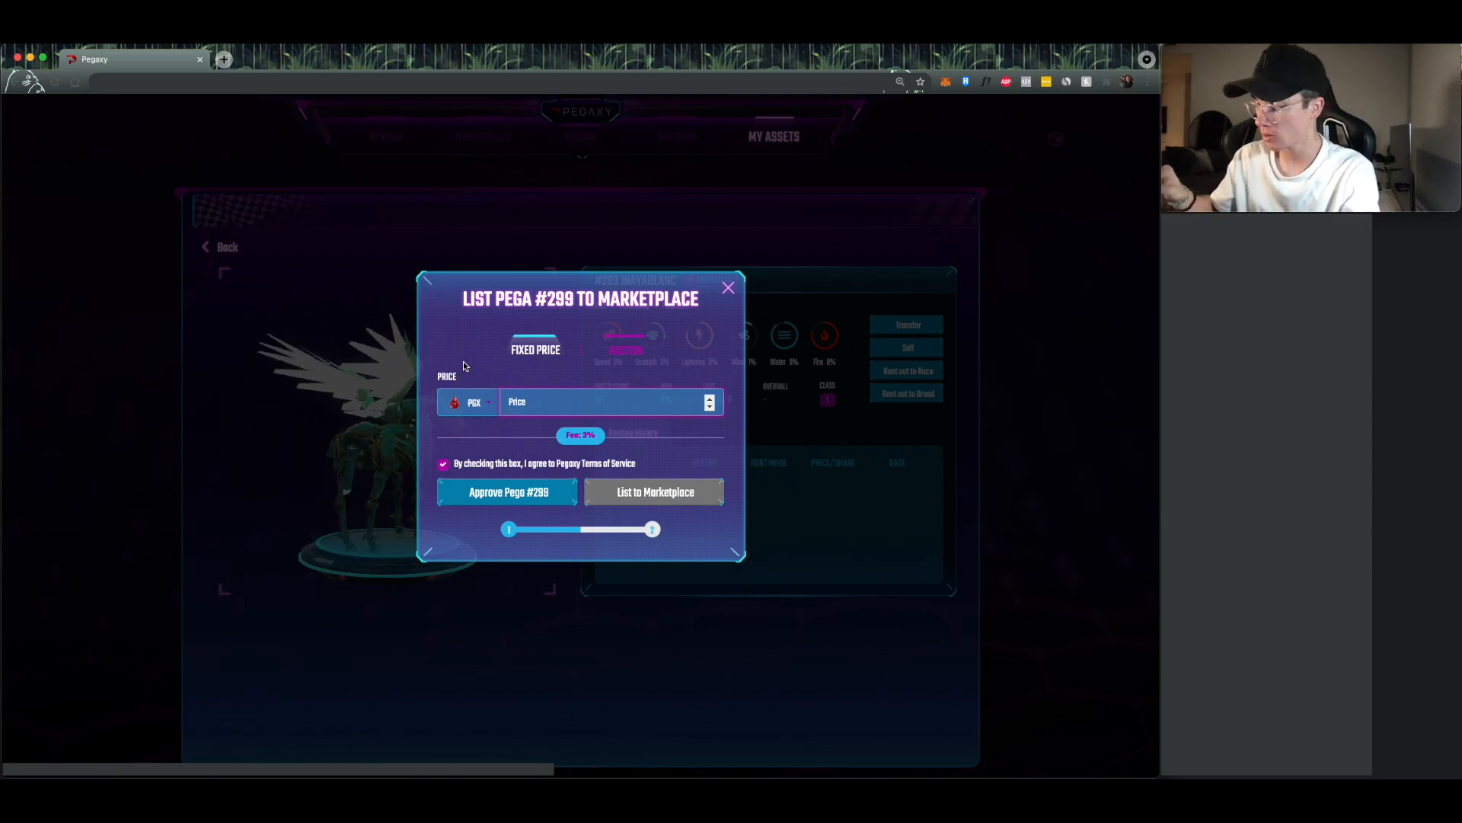
pyautogui.write('5000')
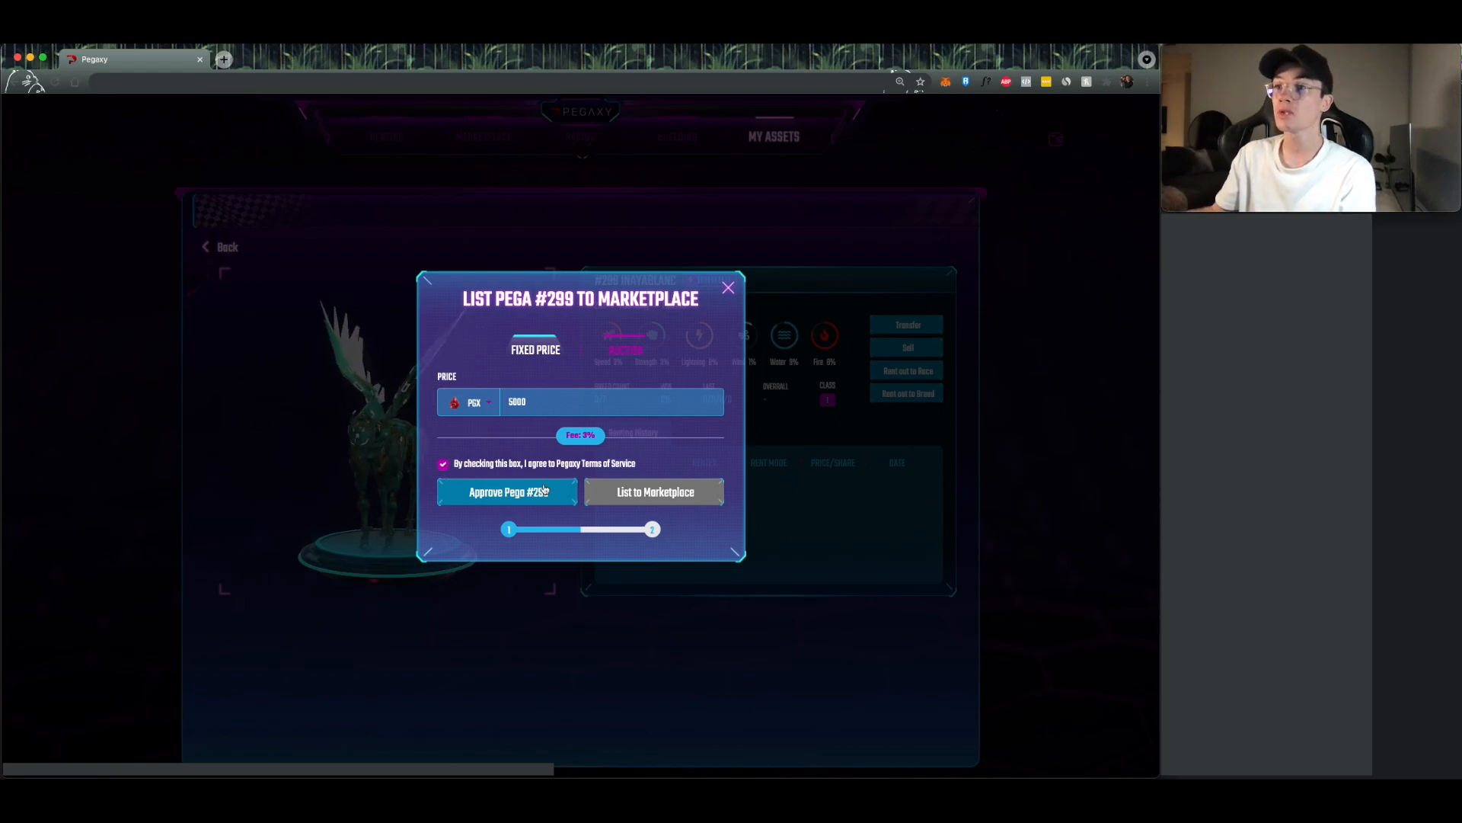
# Step: Approve Pega #299 and list it for 5000 PGX, confirming both wallet transactions
pyautogui.click(506, 491)
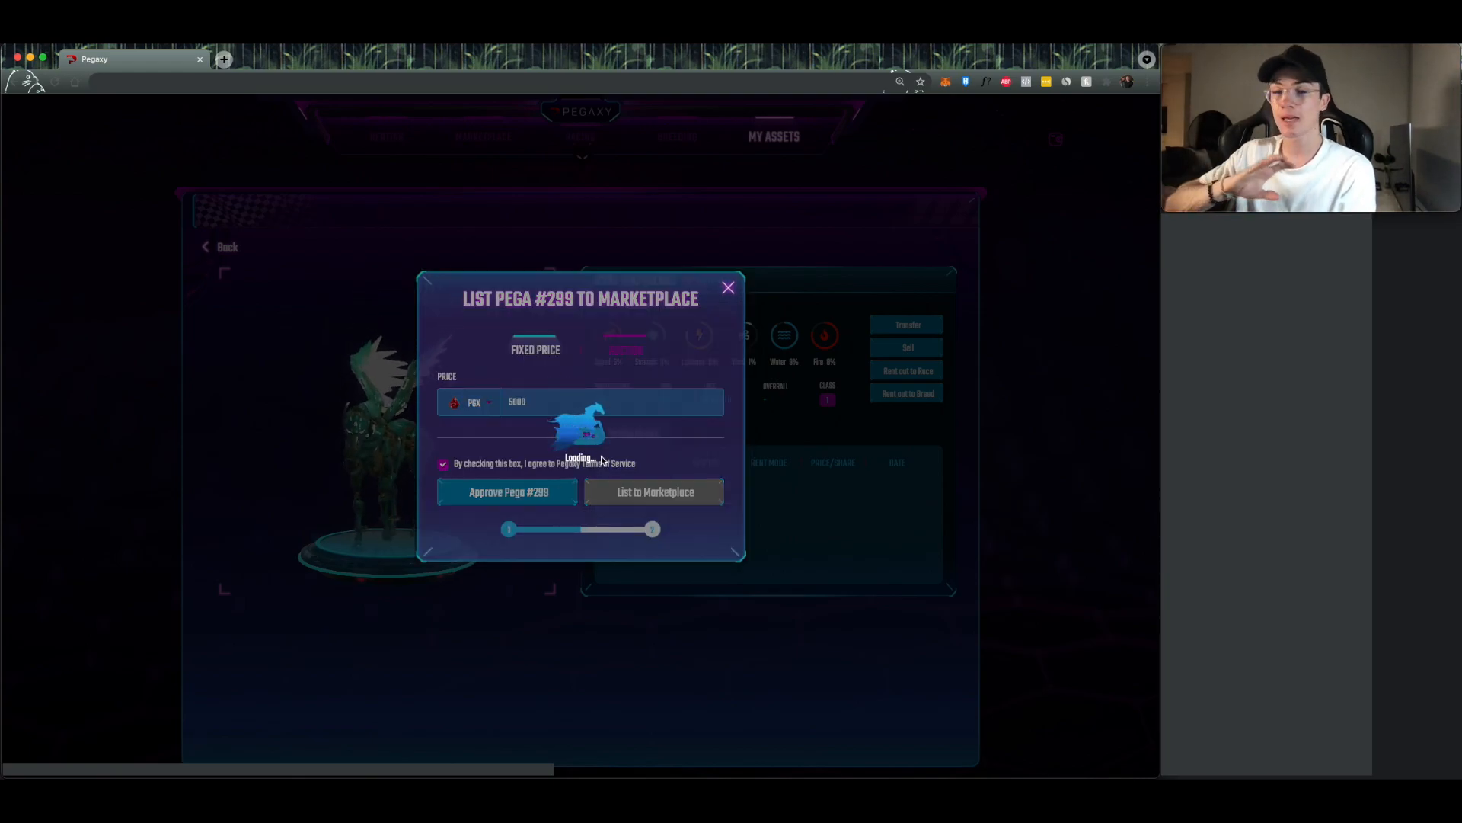
pyautogui.click(506, 492)
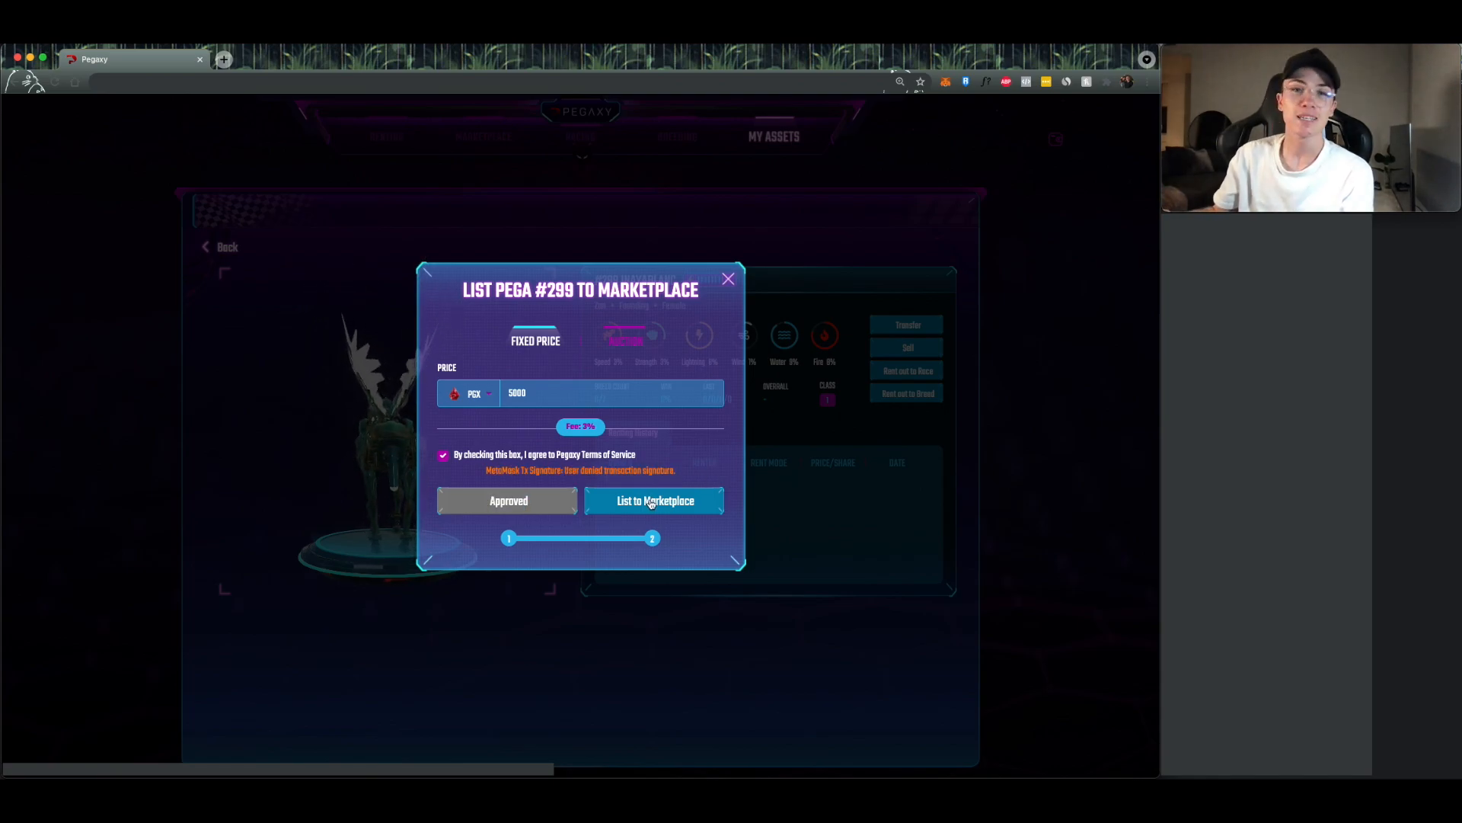
pyautogui.click(654, 501)
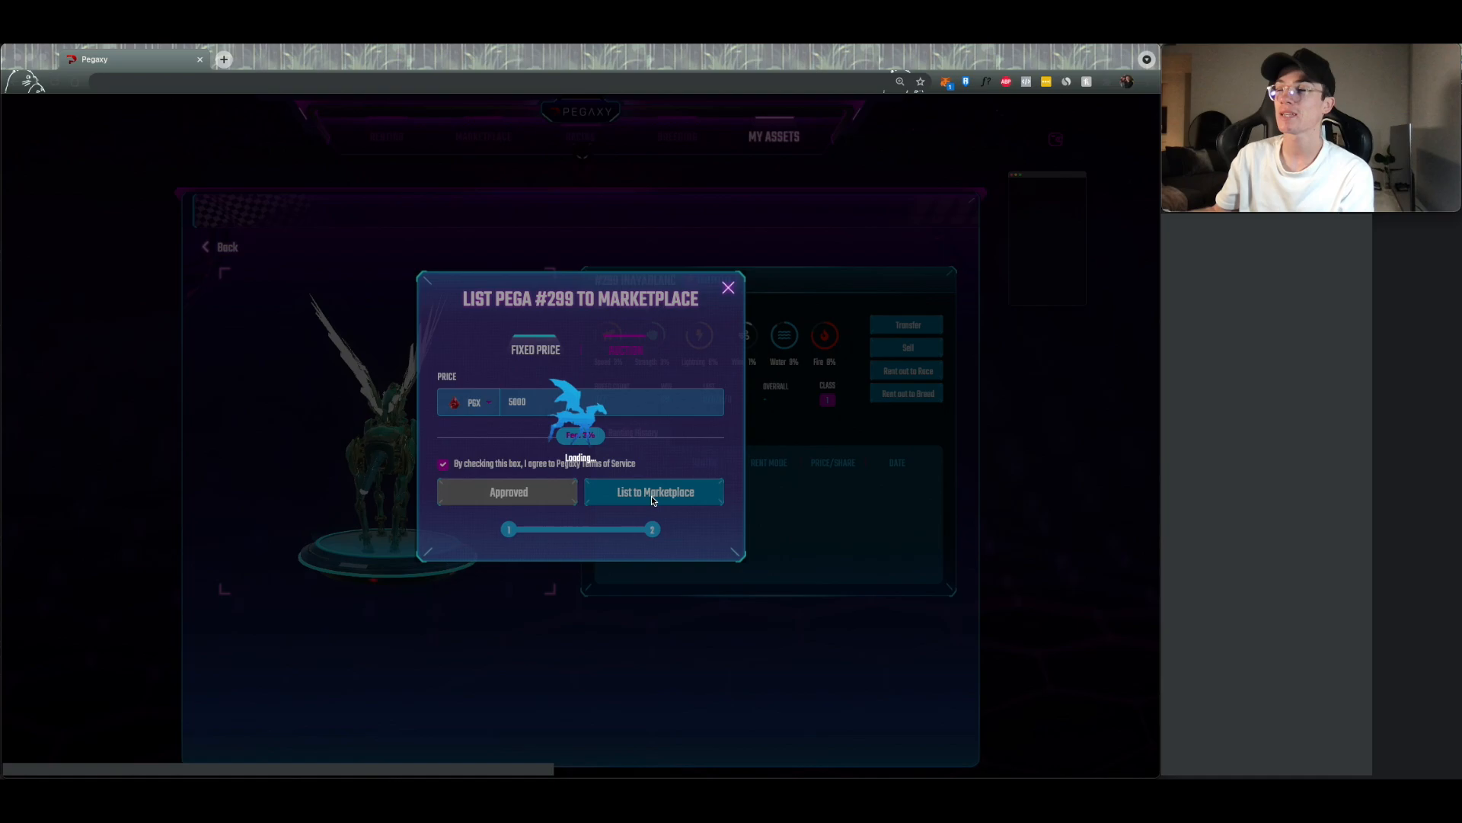
pyautogui.click(653, 492)
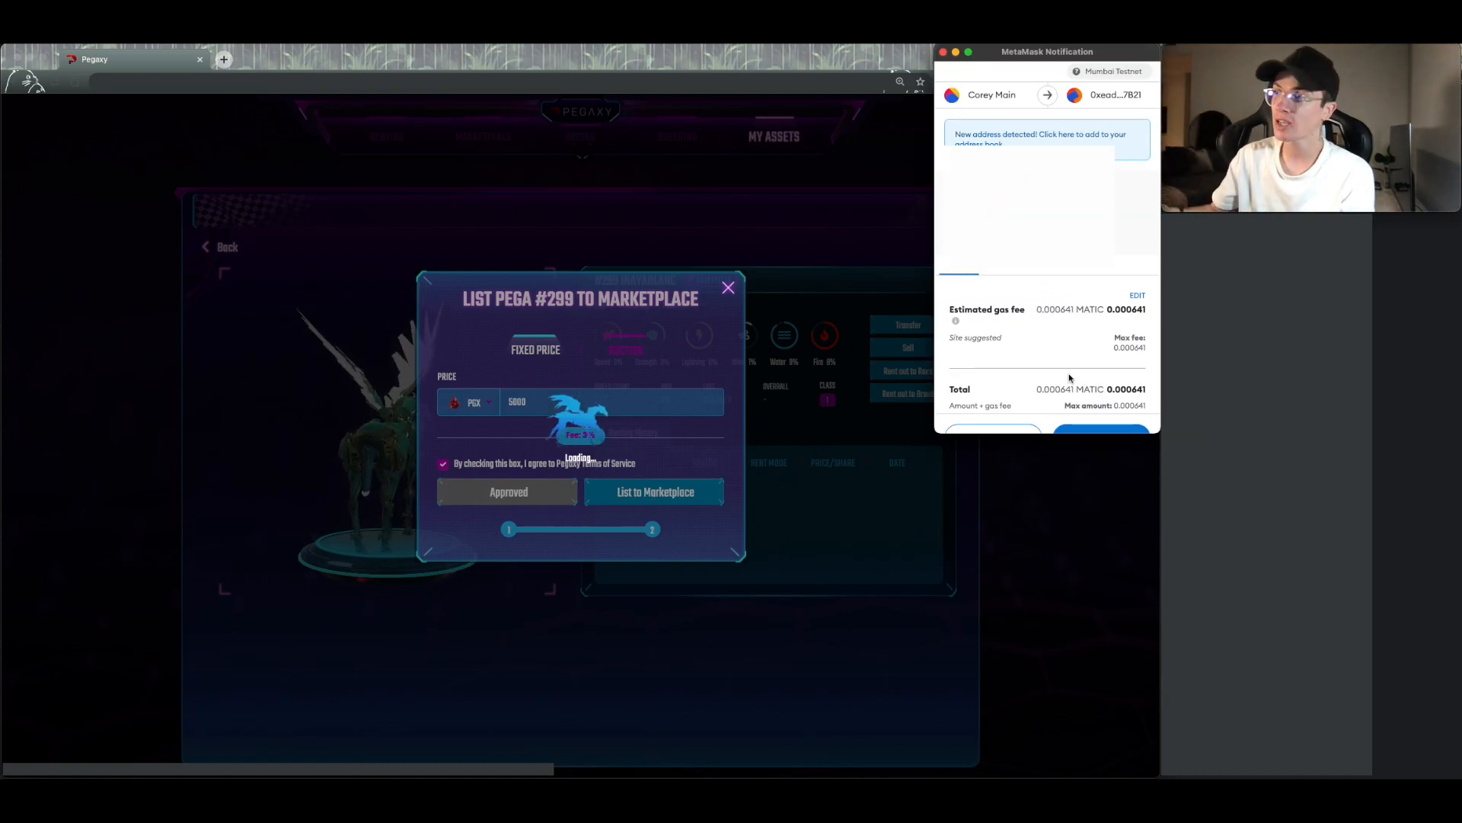
pyautogui.click(1101, 431)
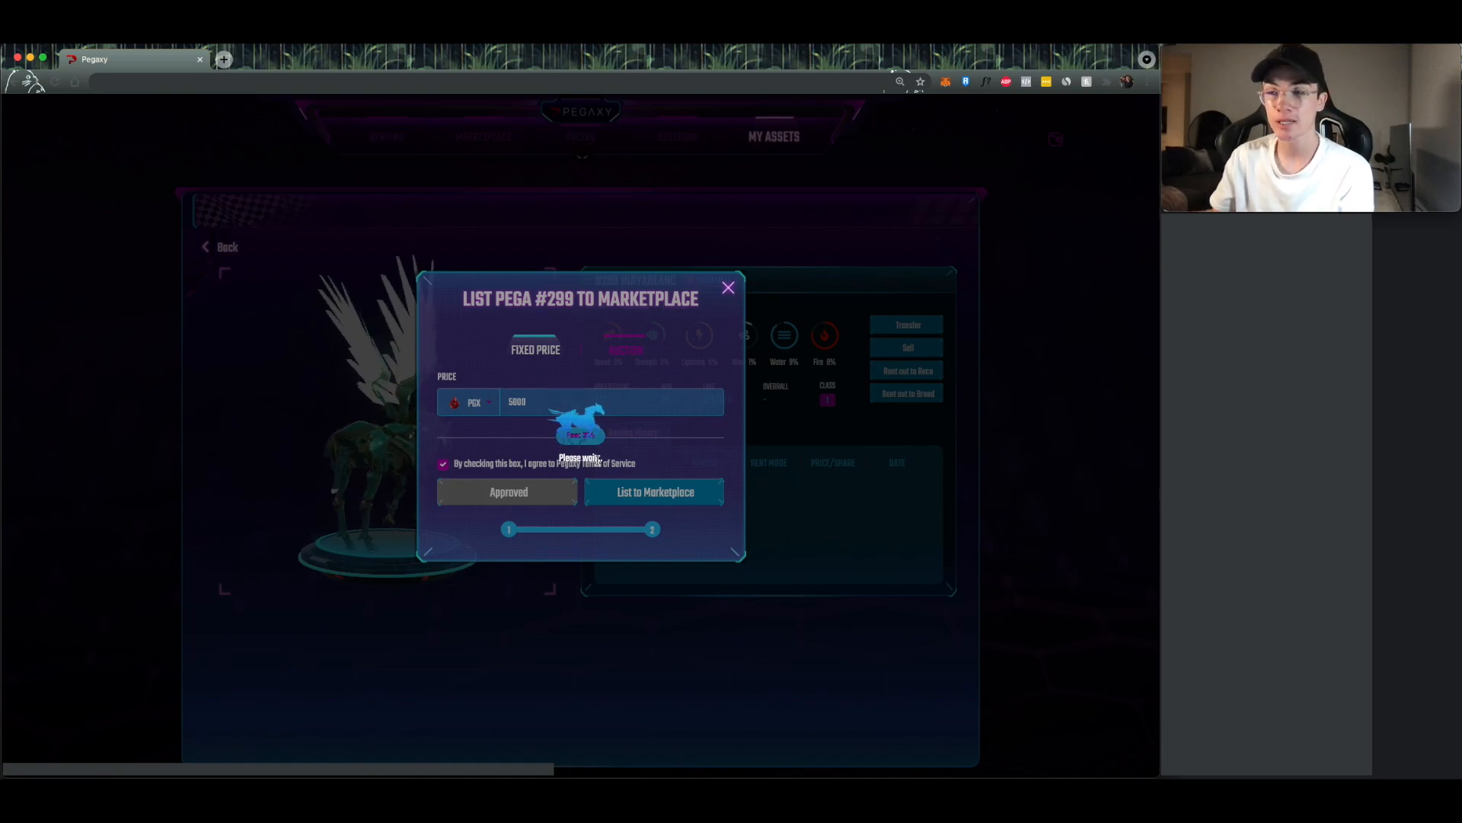
pyautogui.click(654, 491)
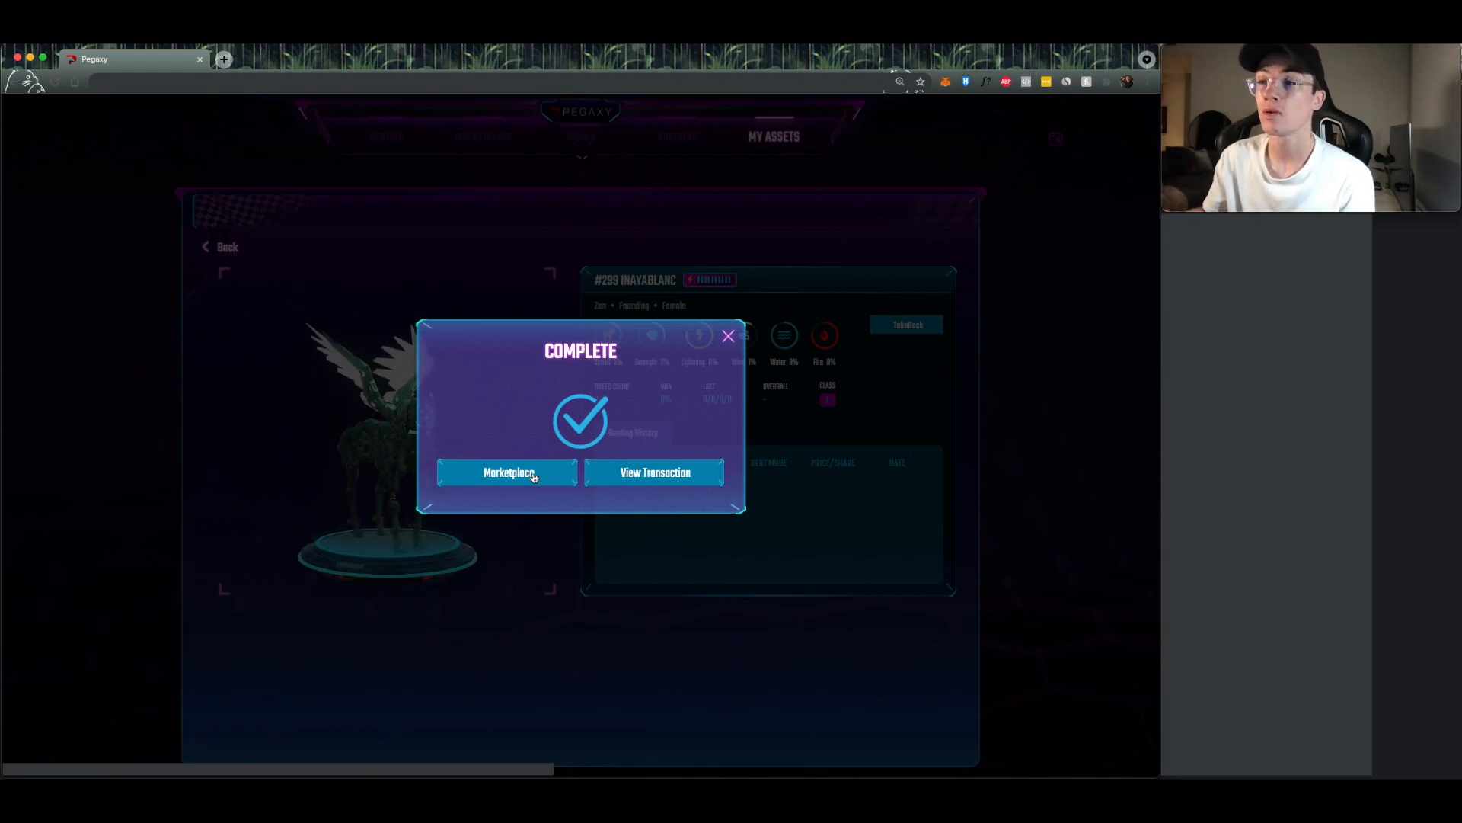
# Step: View Pega #299's 5,000 PGX listing, then return to the full marketplace grid
pyautogui.click(506, 472)
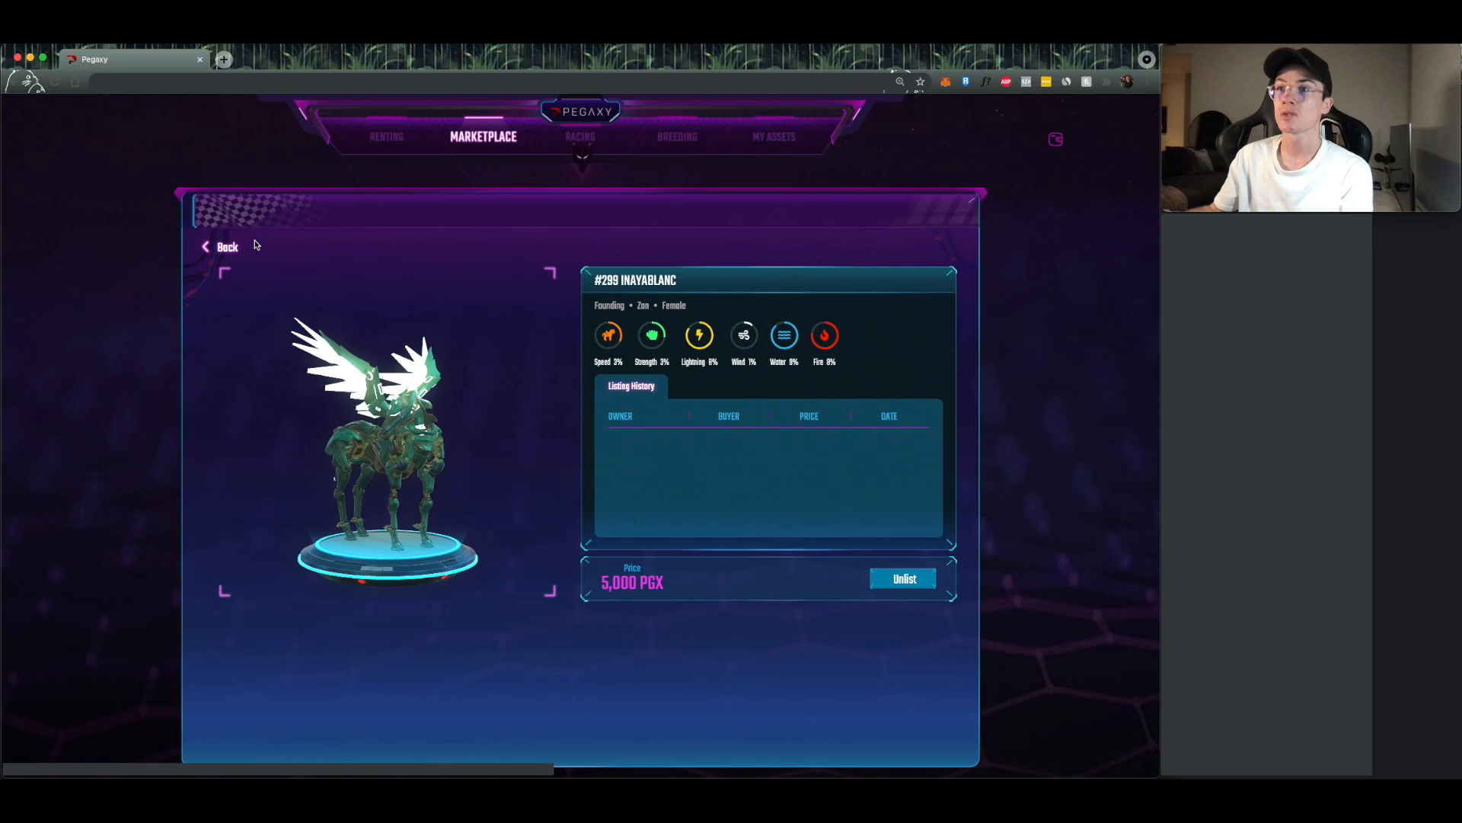
pyautogui.click(227, 246)
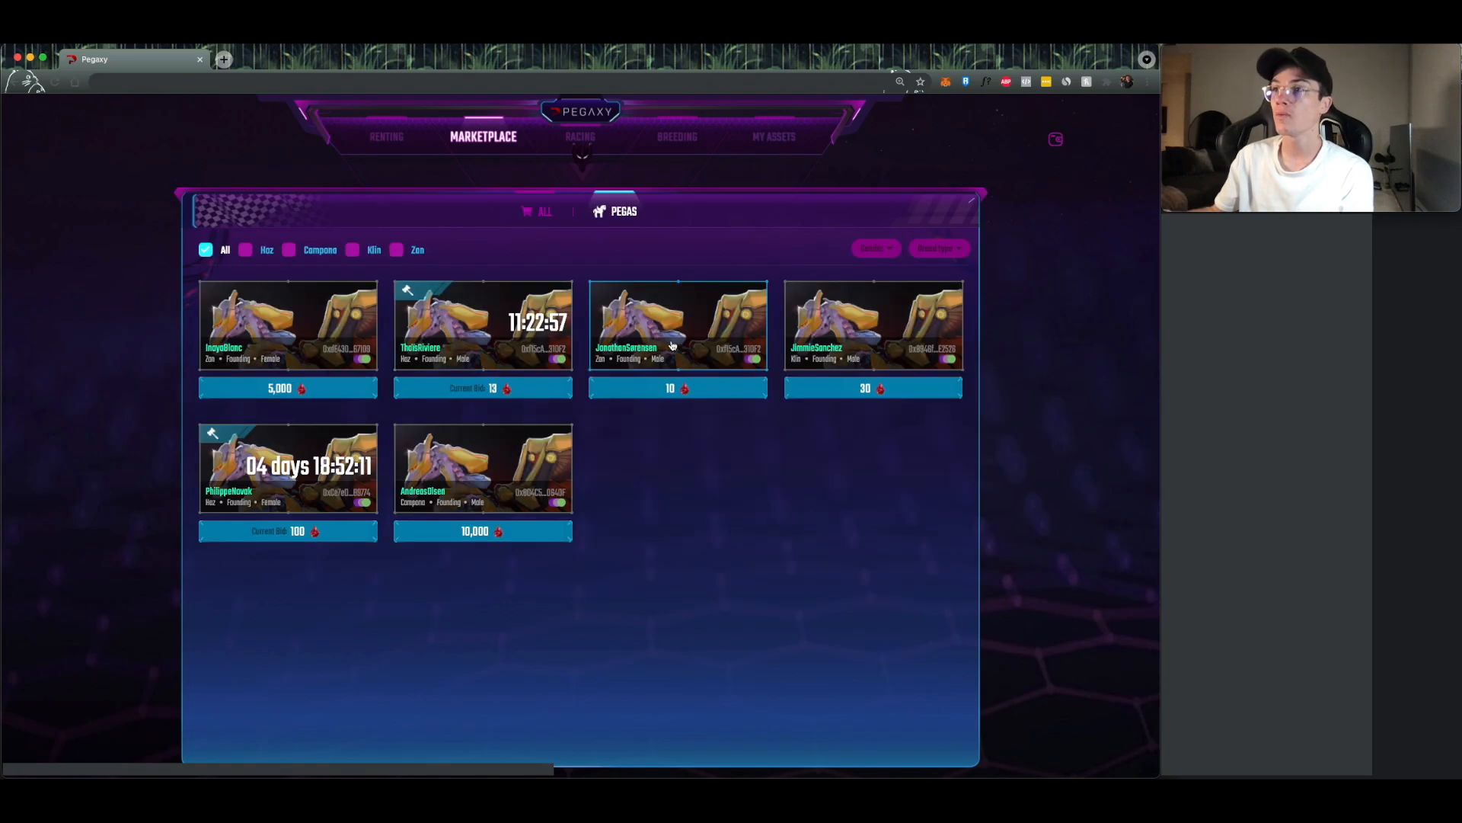
# Step: Approve PGX spending and buy Pega #227 JonathanSorensen for 10 PGX
pyautogui.click(678, 324)
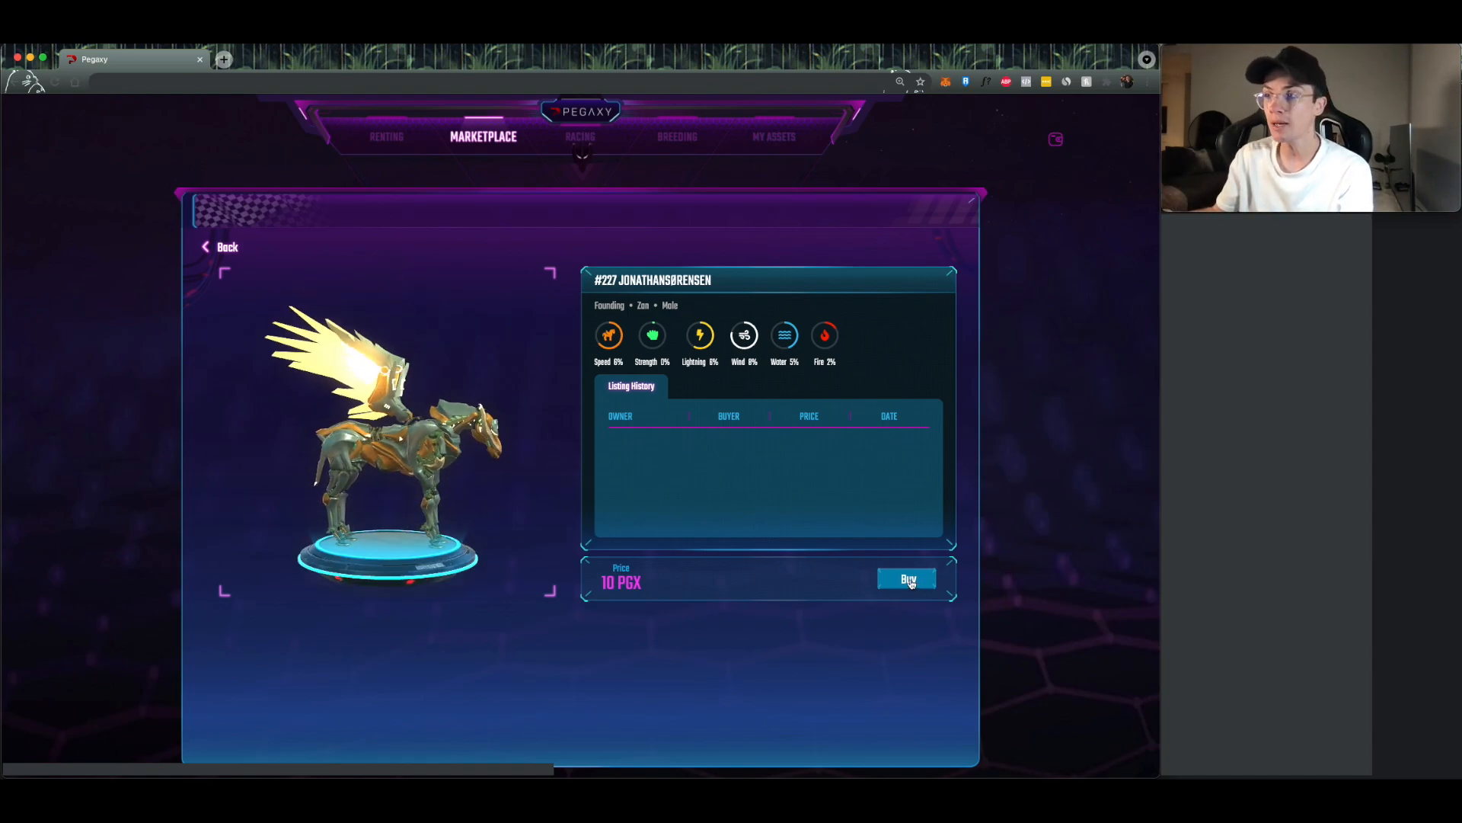
pyautogui.click(906, 578)
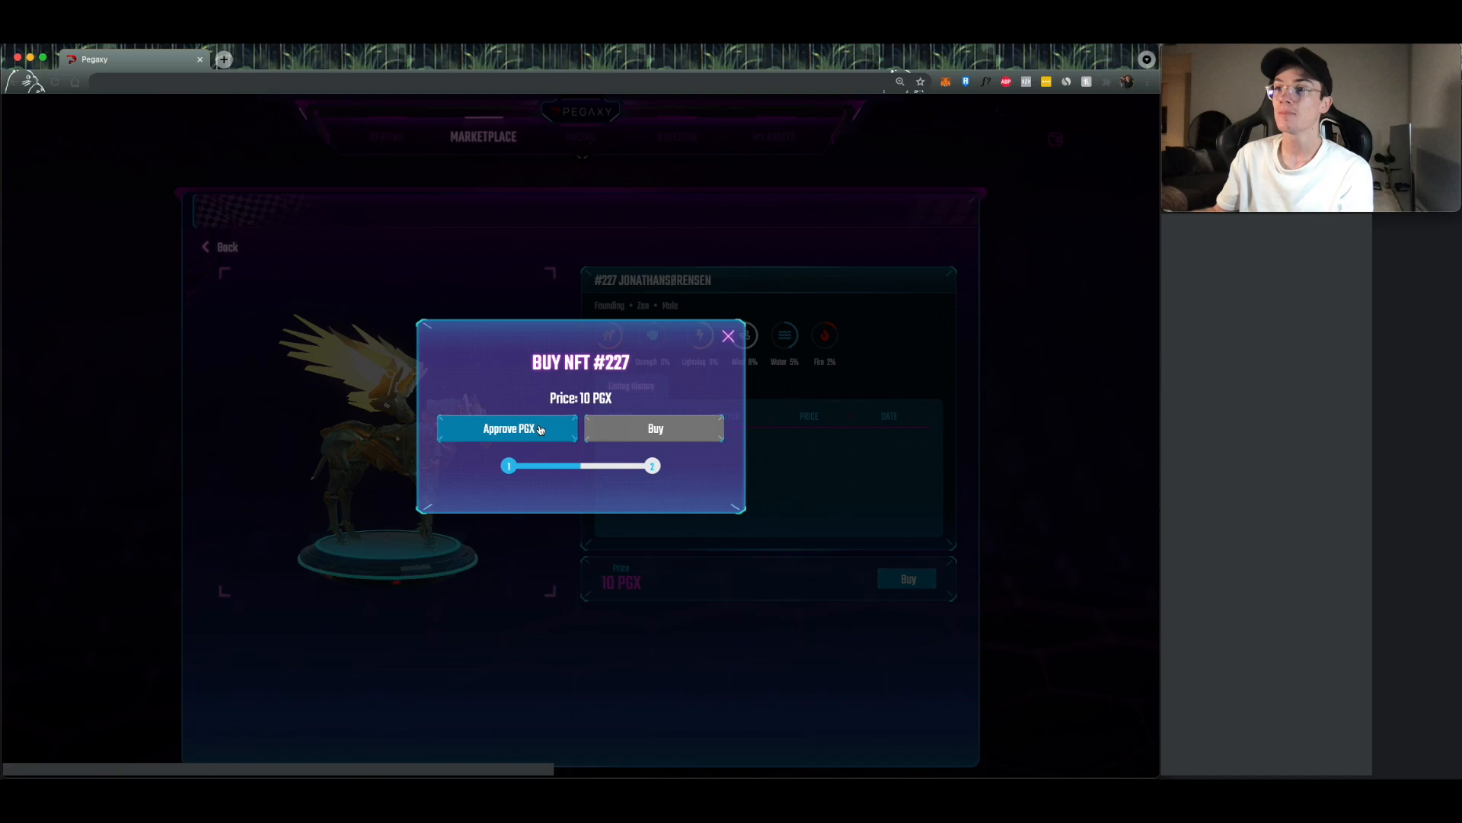
pyautogui.click(508, 428)
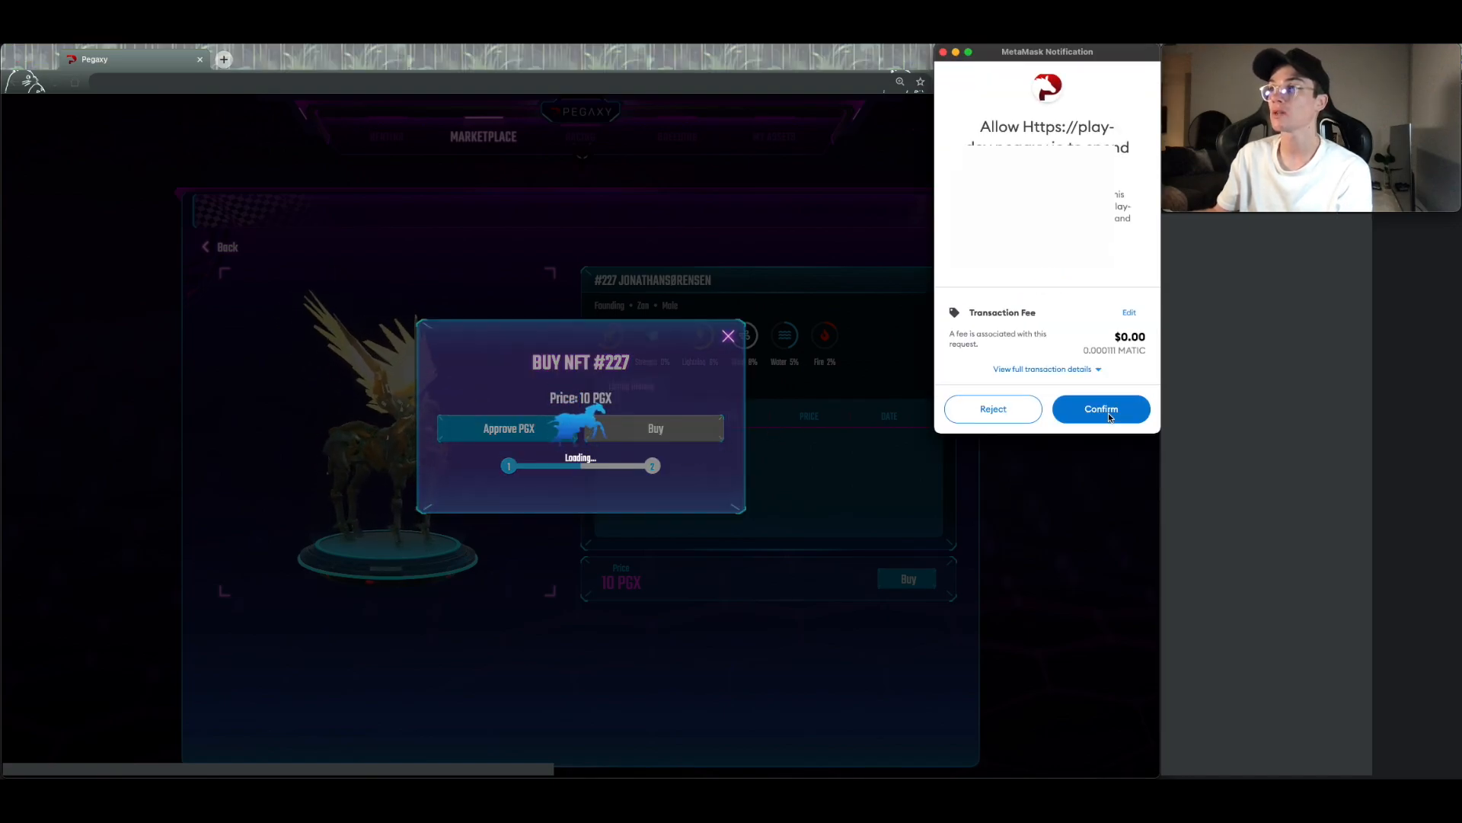
pyautogui.click(1100, 409)
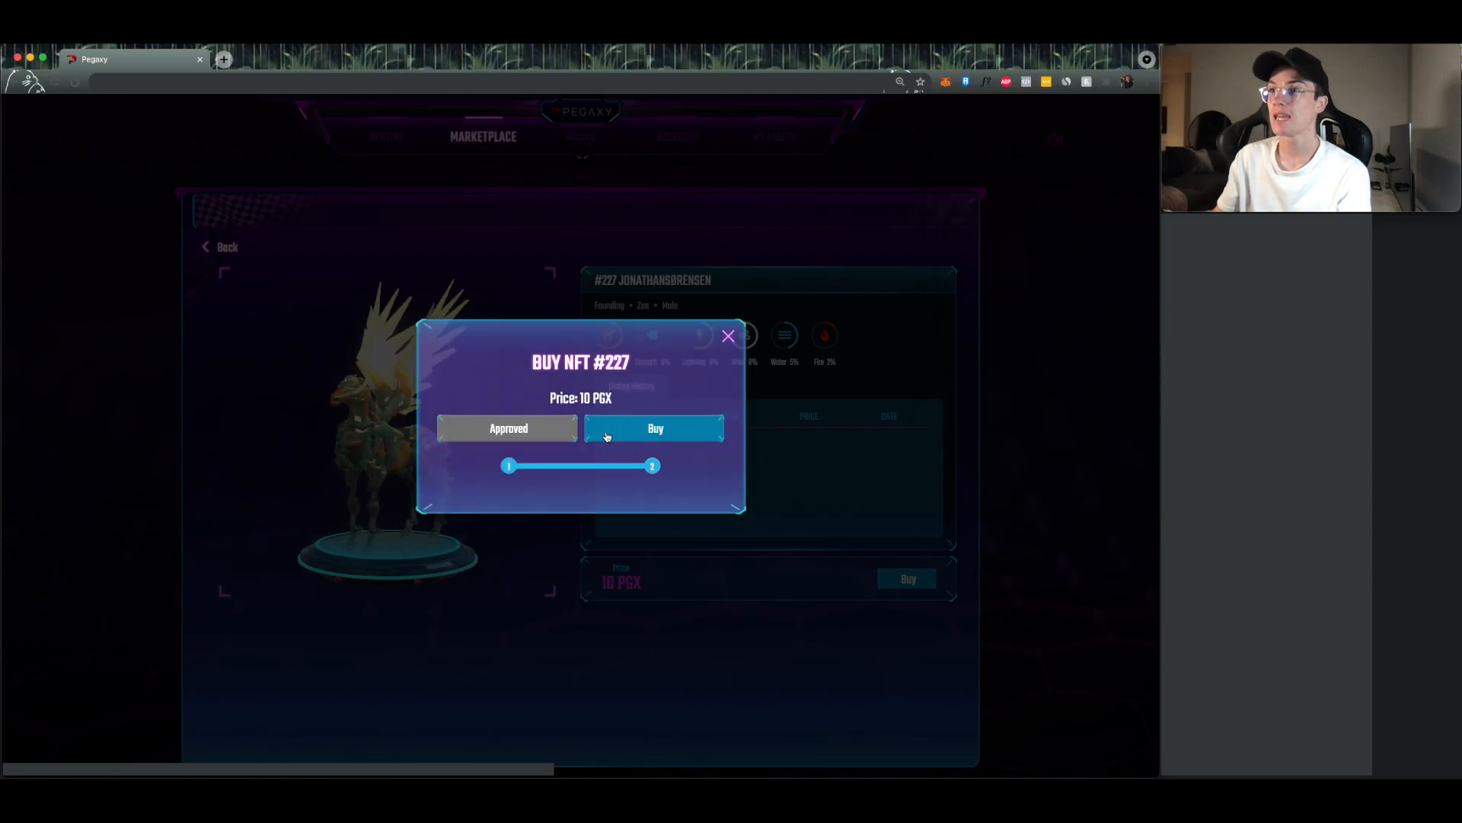
pyautogui.click(653, 428)
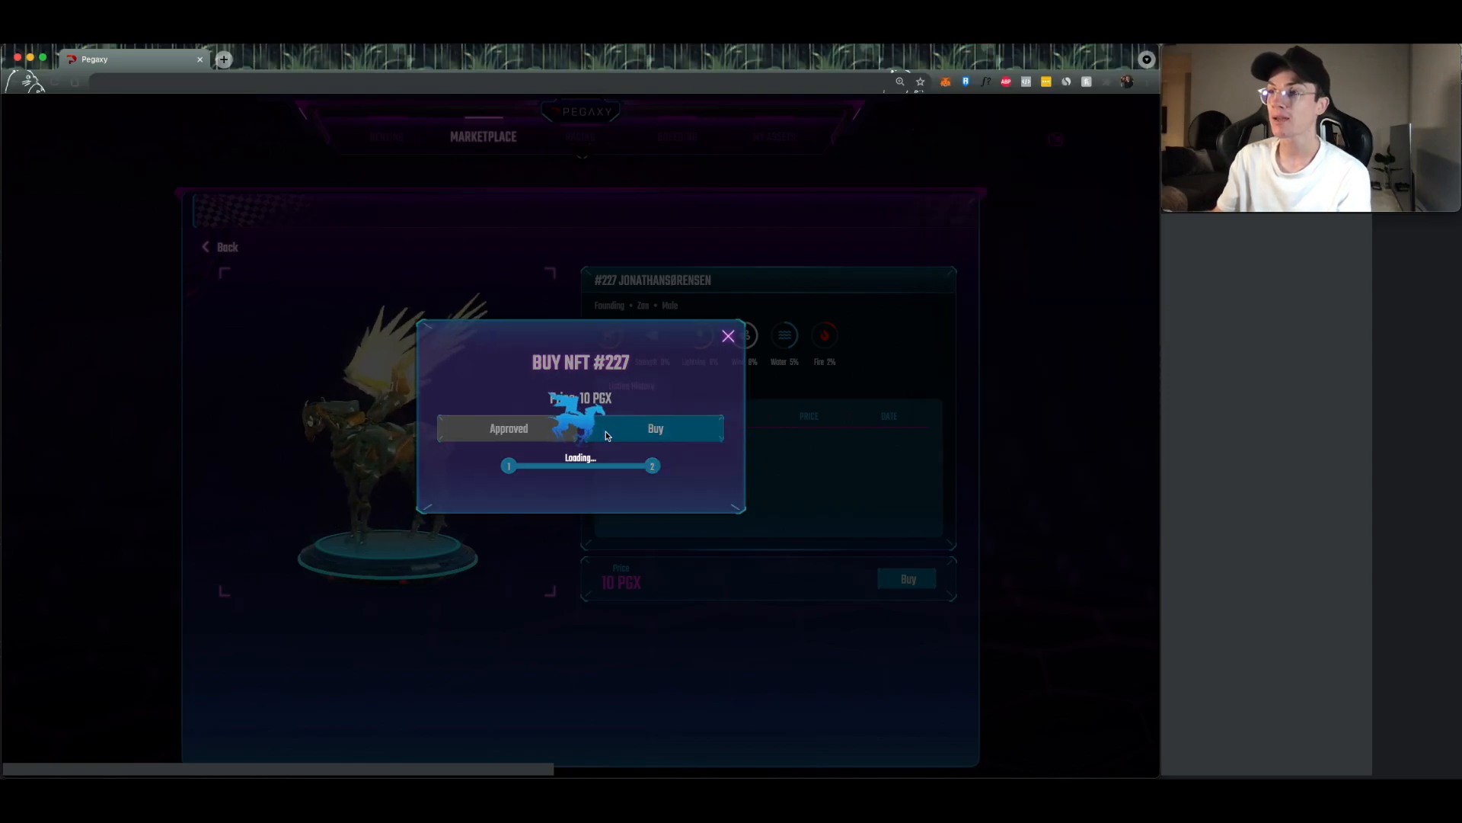
pyautogui.click(653, 428)
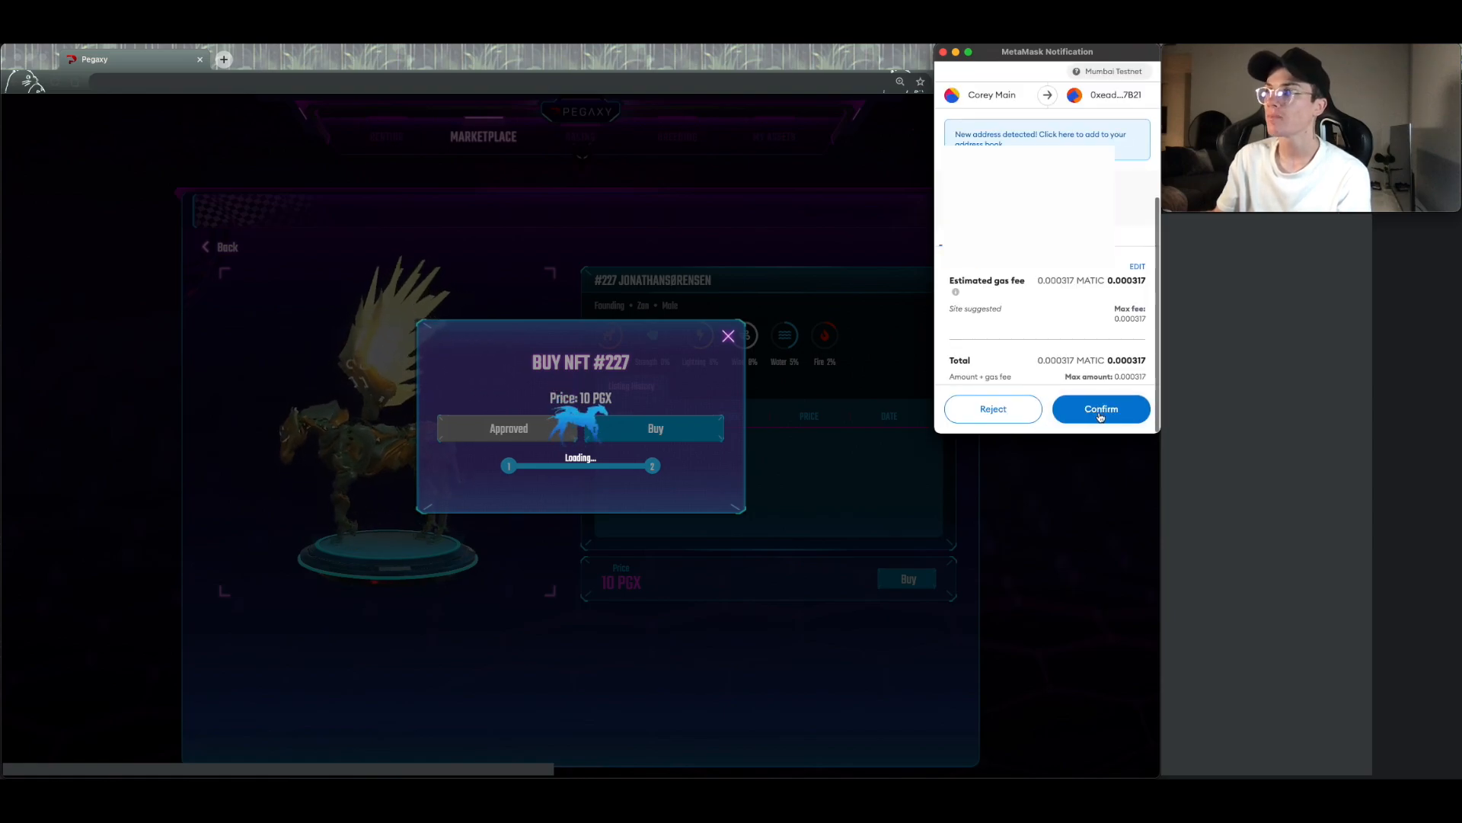
pyautogui.click(1100, 408)
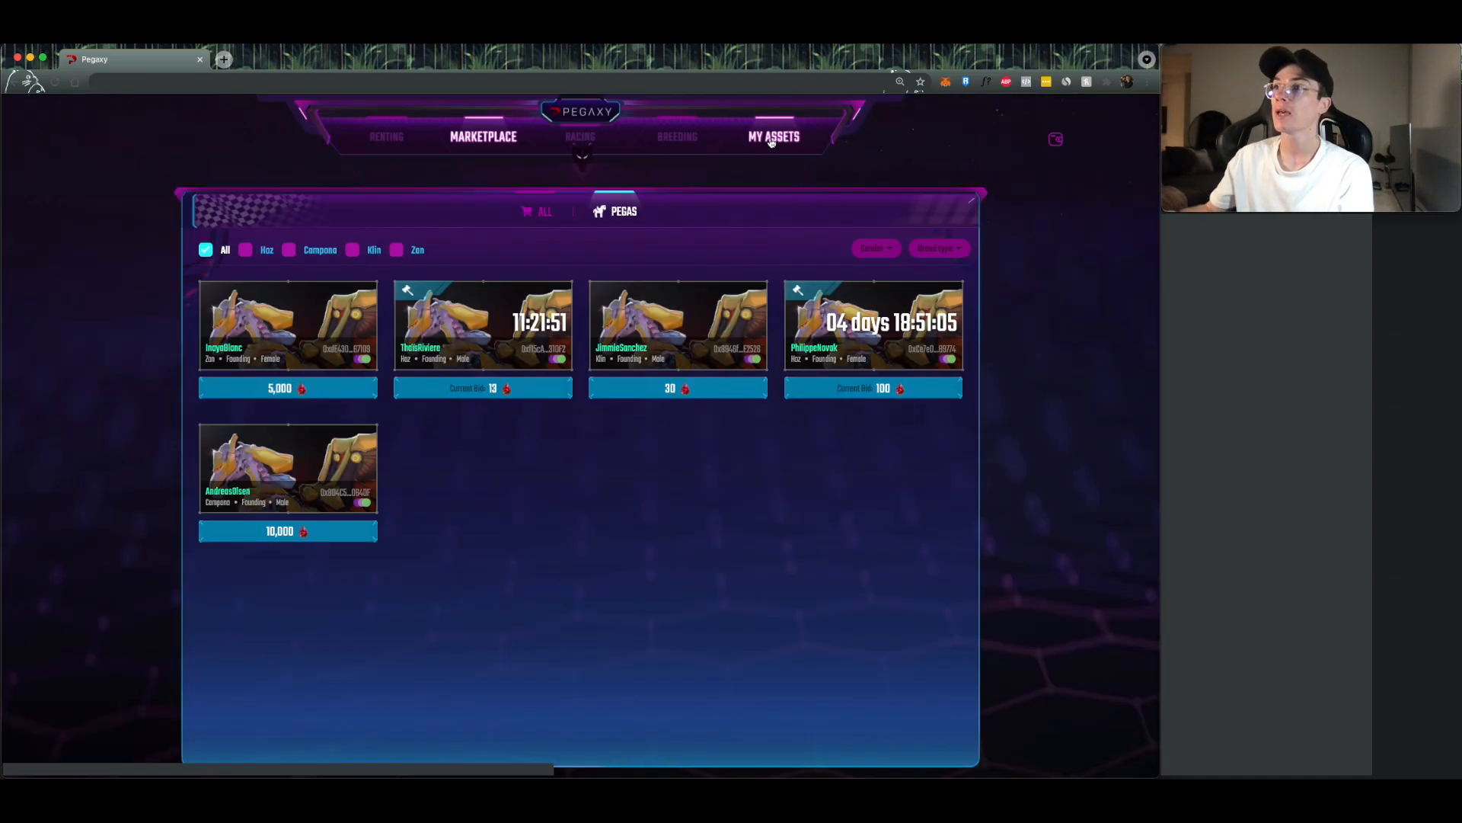
pyautogui.click(773, 137)
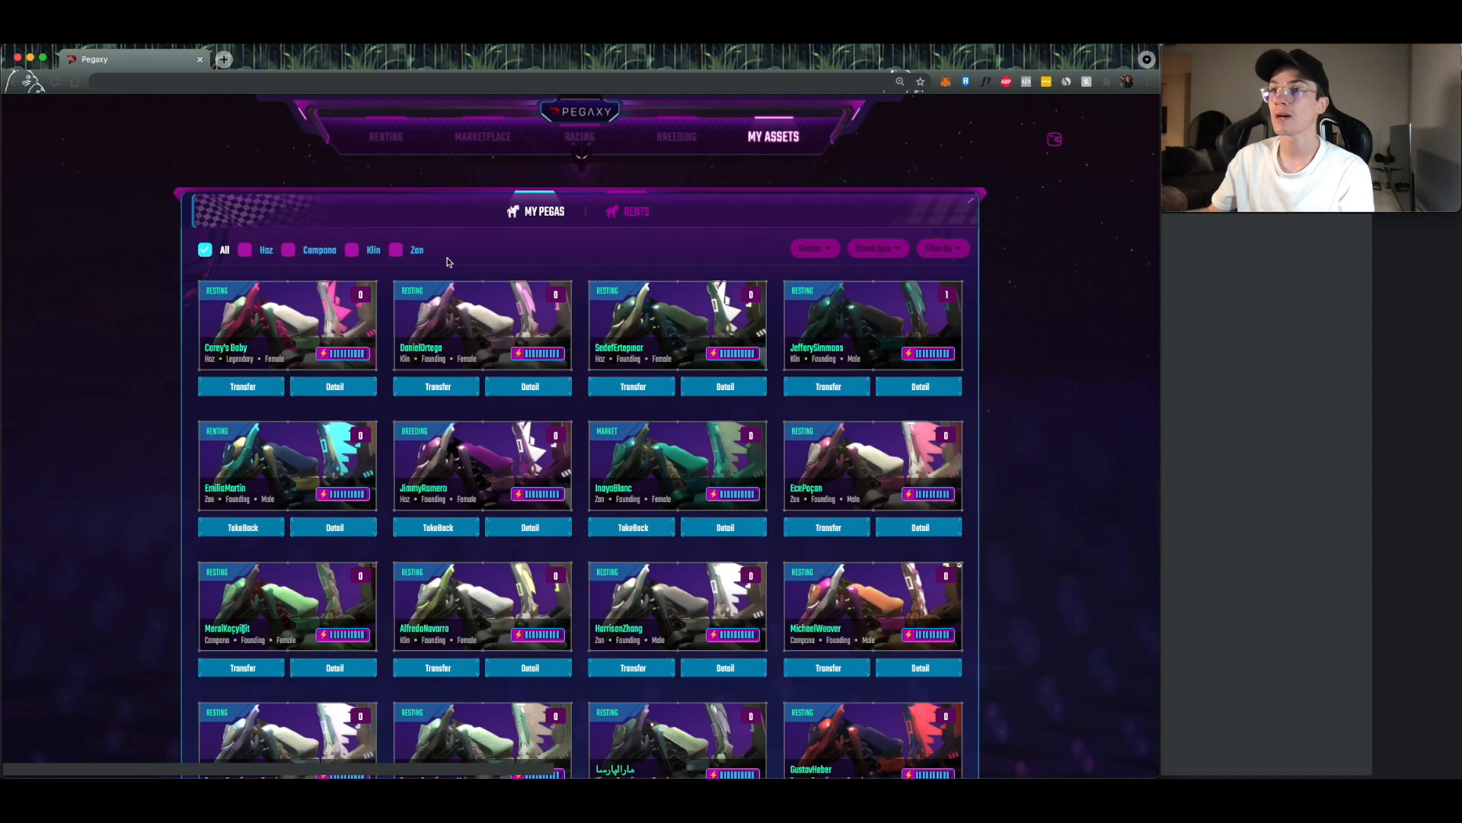
pyautogui.moveTo(556, 271)
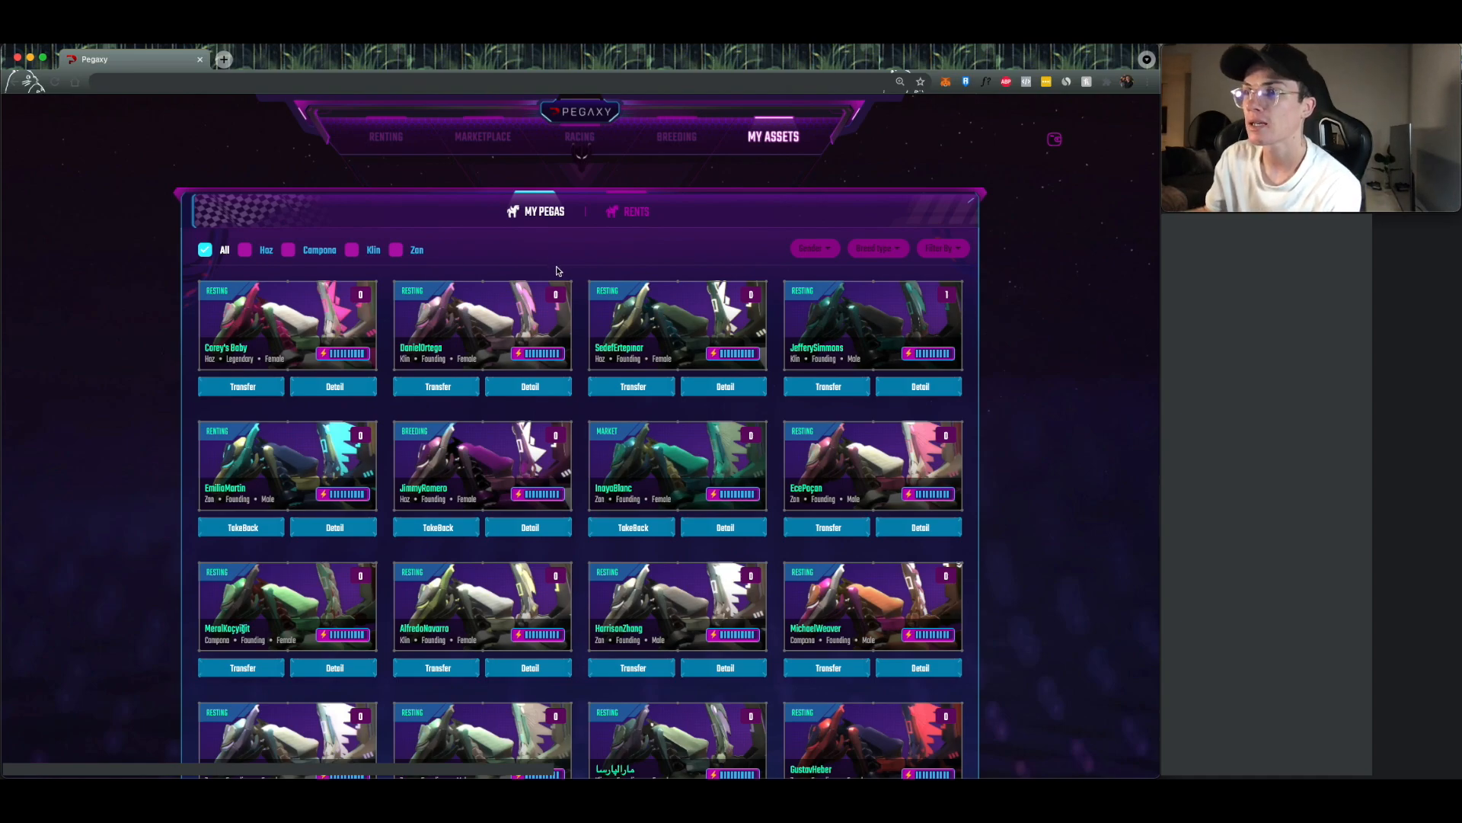
pyautogui.scroll(-3)
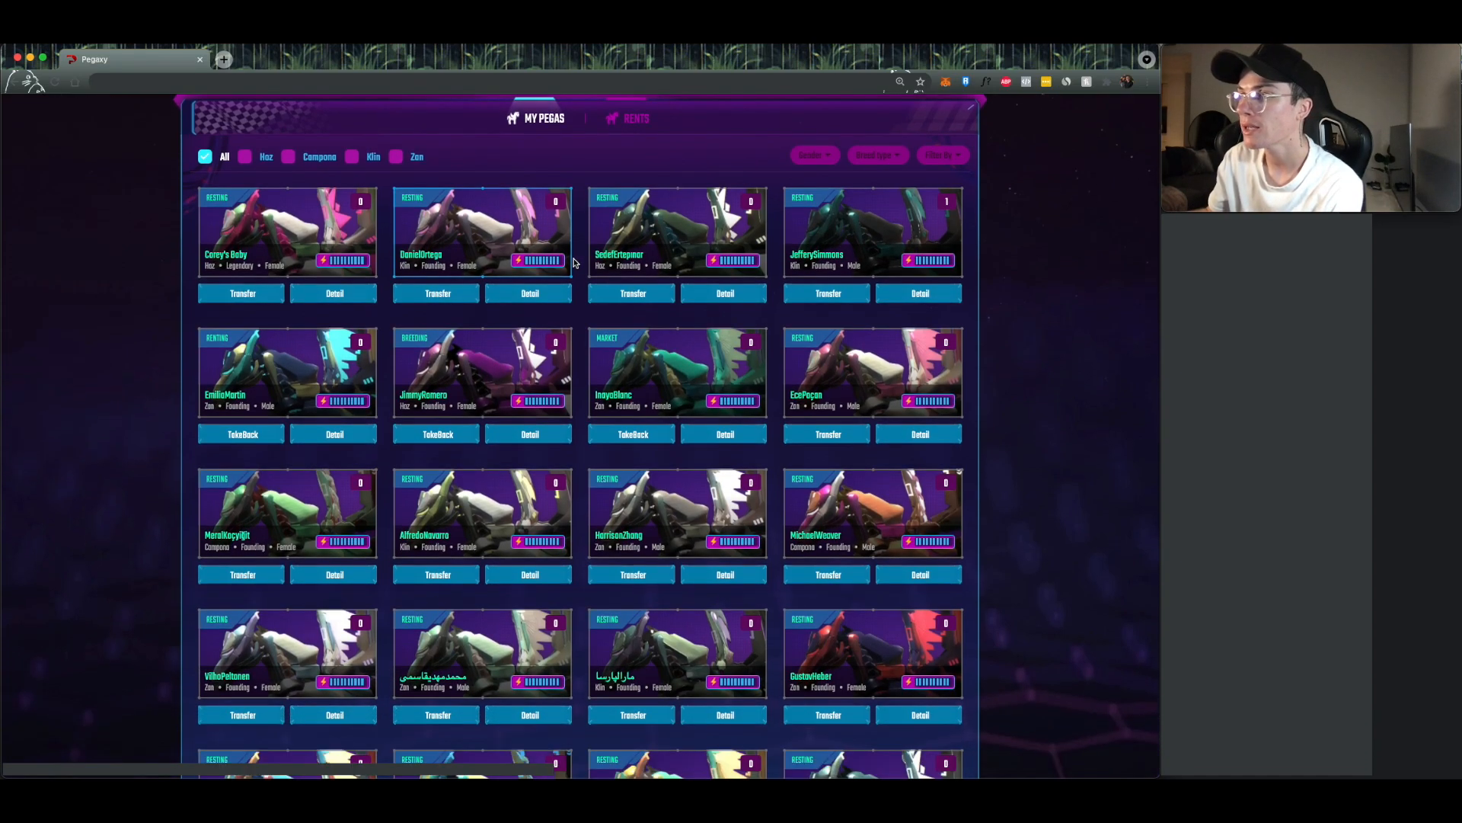
pyautogui.scroll(-3)
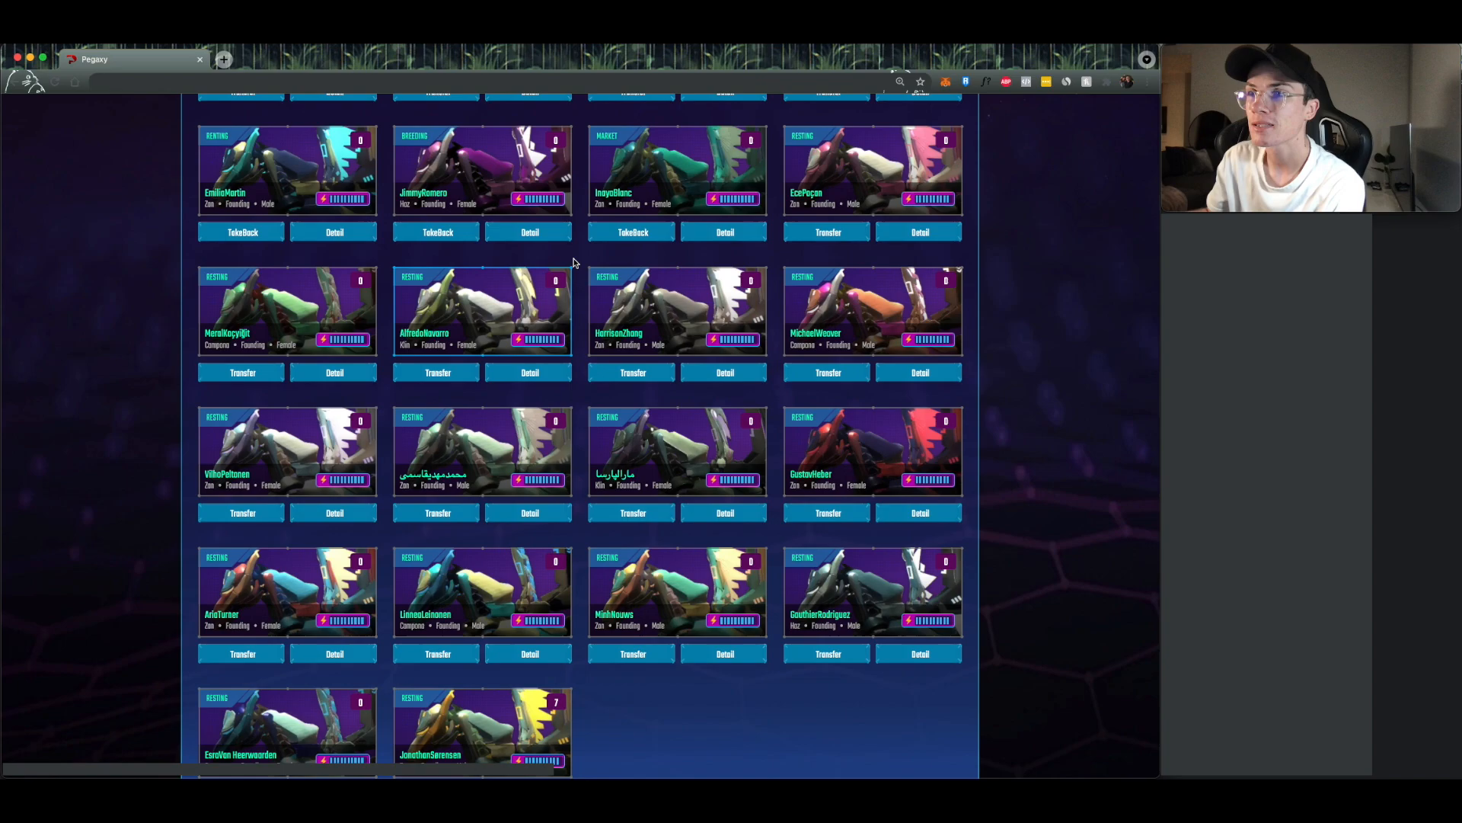
pyautogui.scroll(-3)
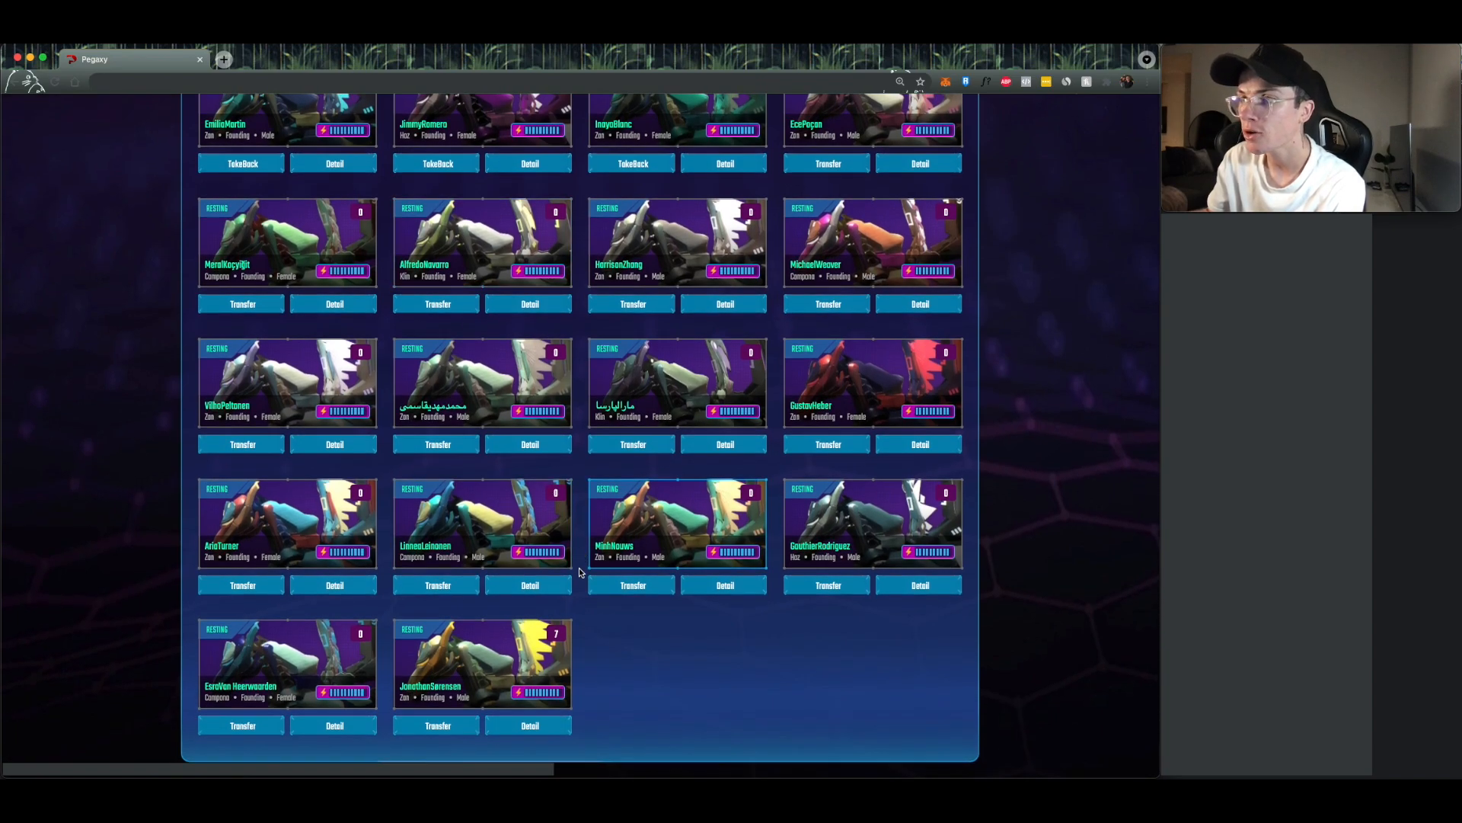
pyautogui.moveTo(497, 667)
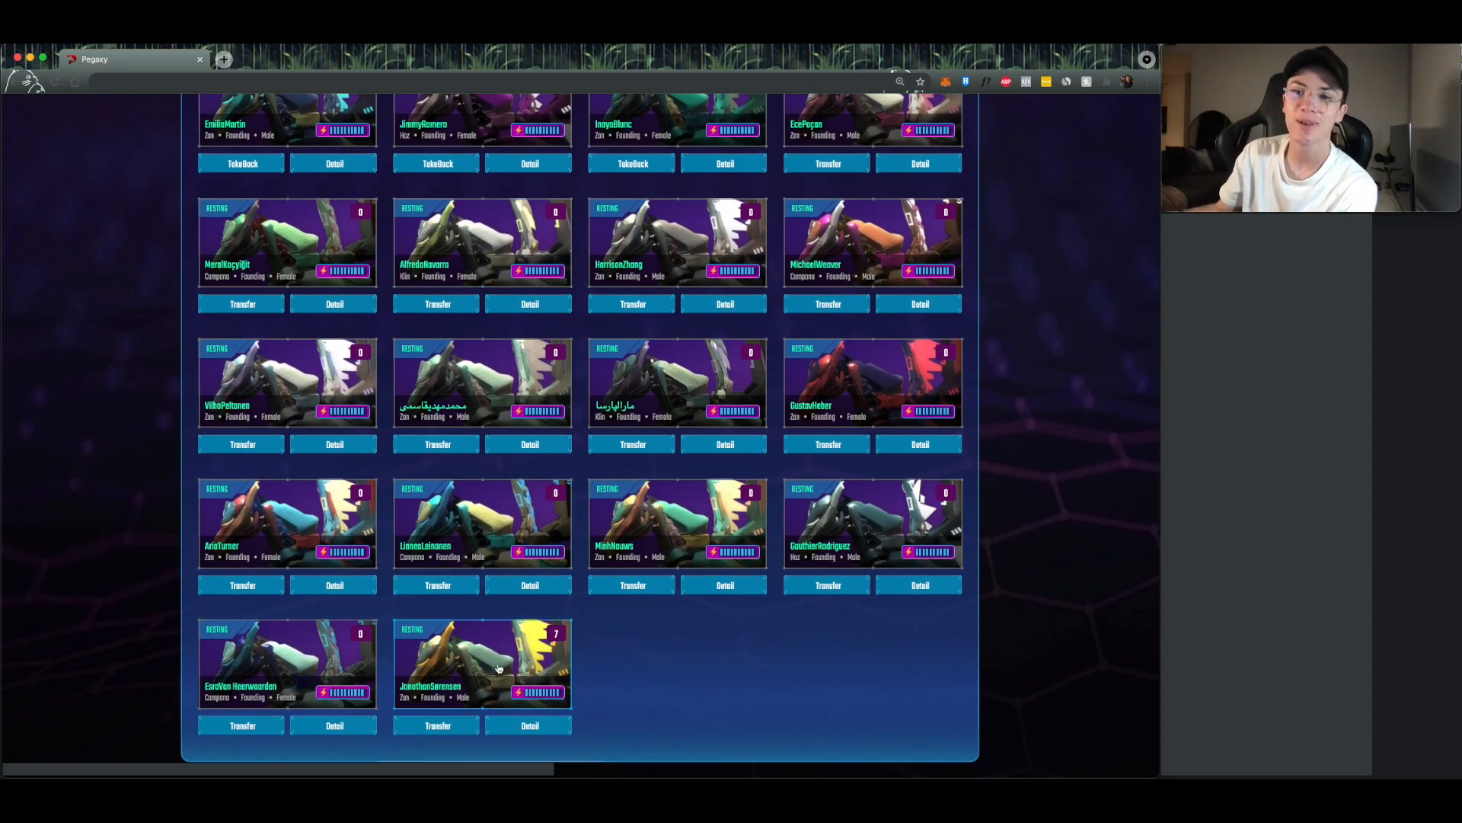
pyautogui.click(528, 724)
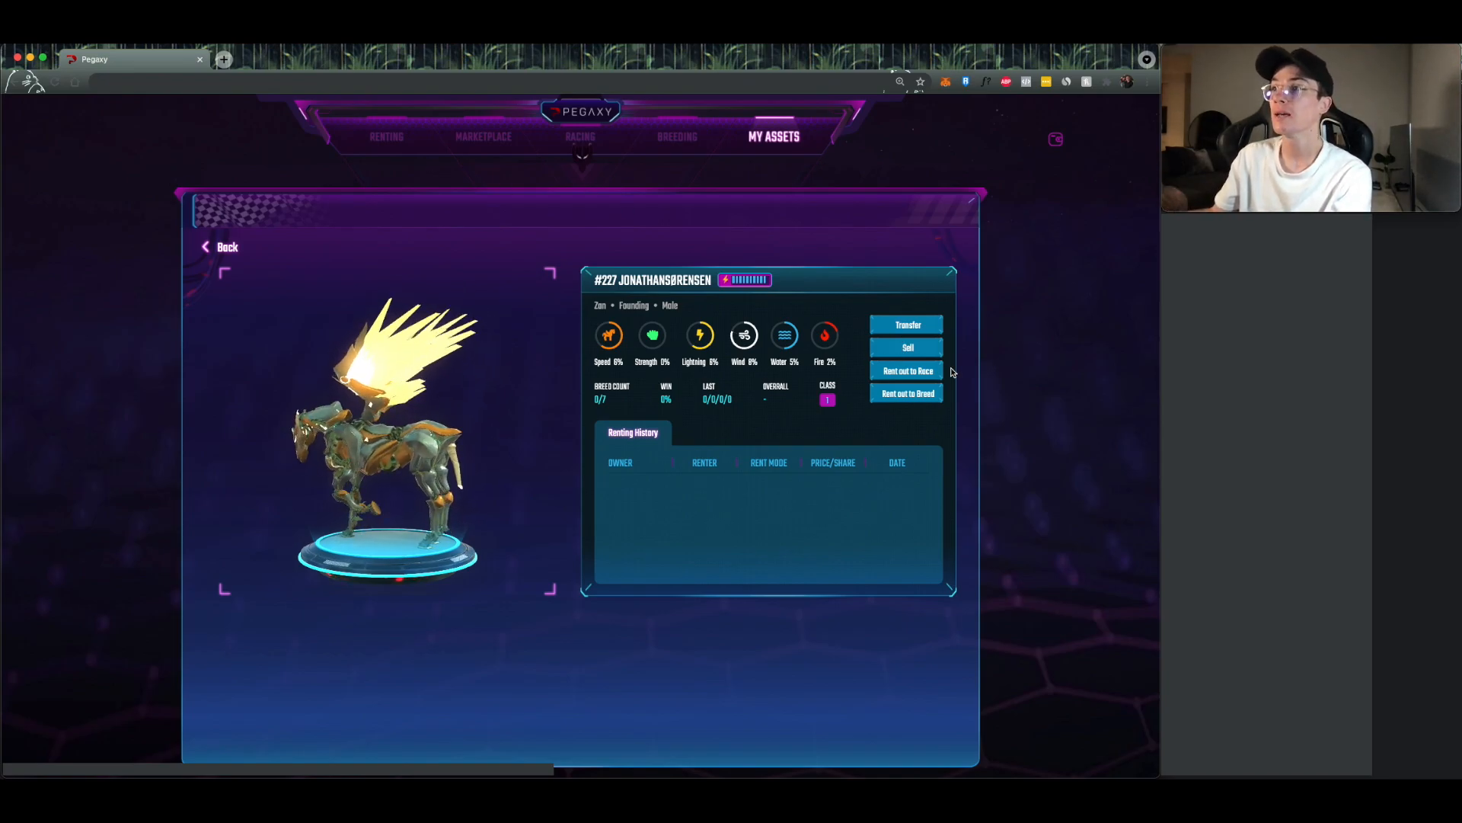
pyautogui.click(906, 347)
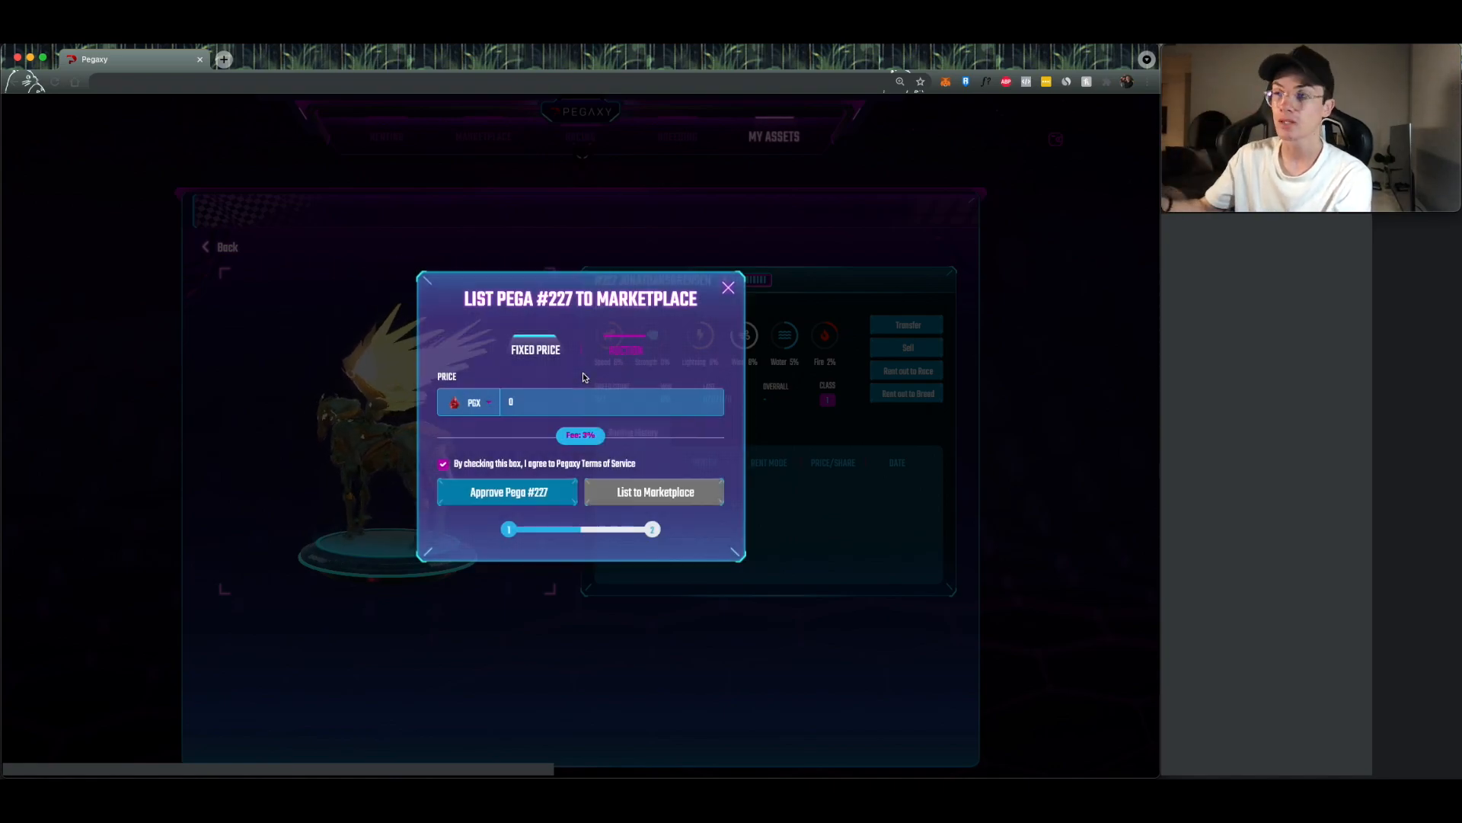
pyautogui.click(624, 336)
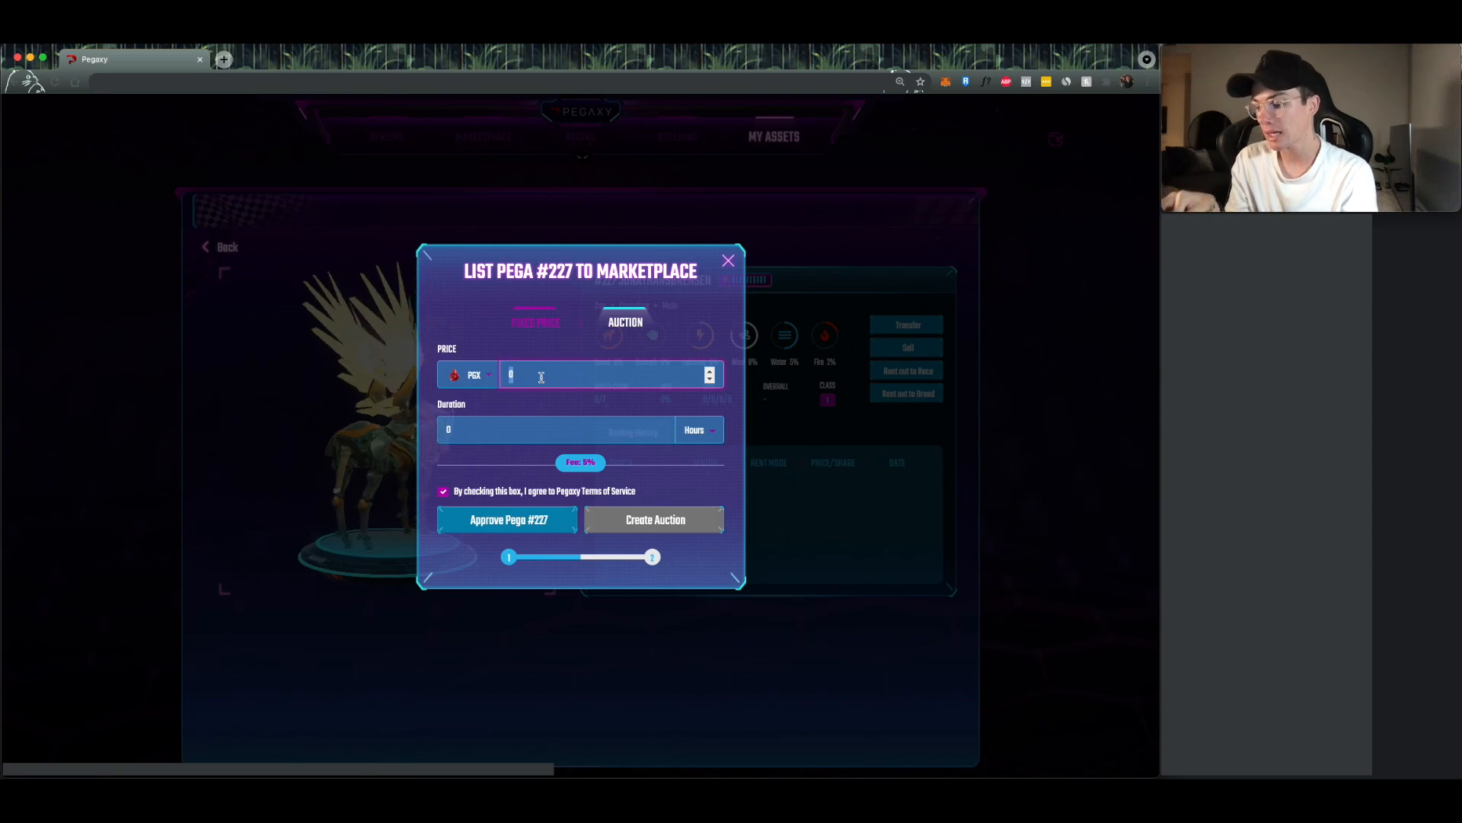
# Step: Enter a 10,000 PGX auction price with a 3-day duration
pyautogui.write('10000')
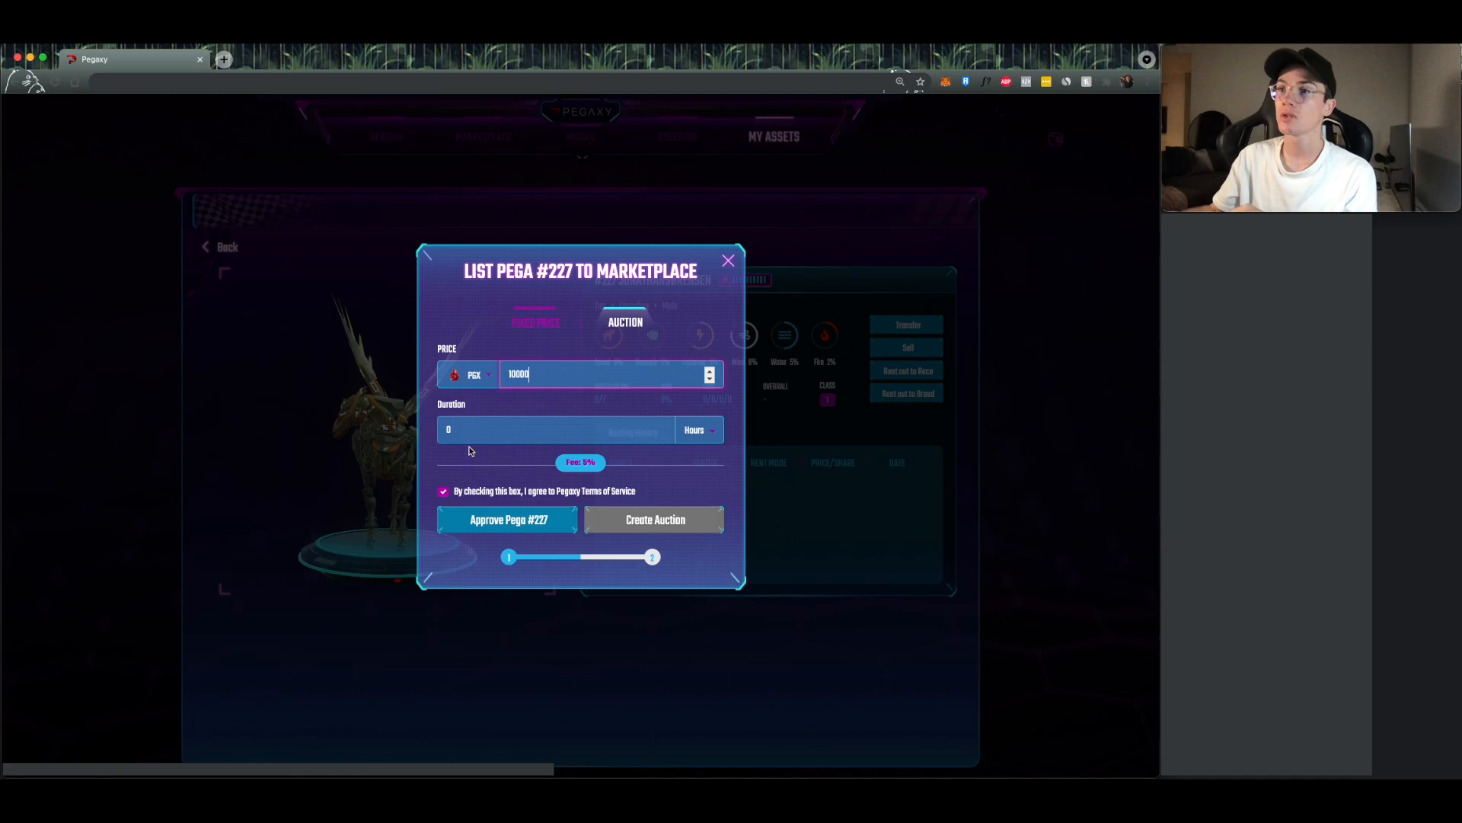
pyautogui.click(550, 428)
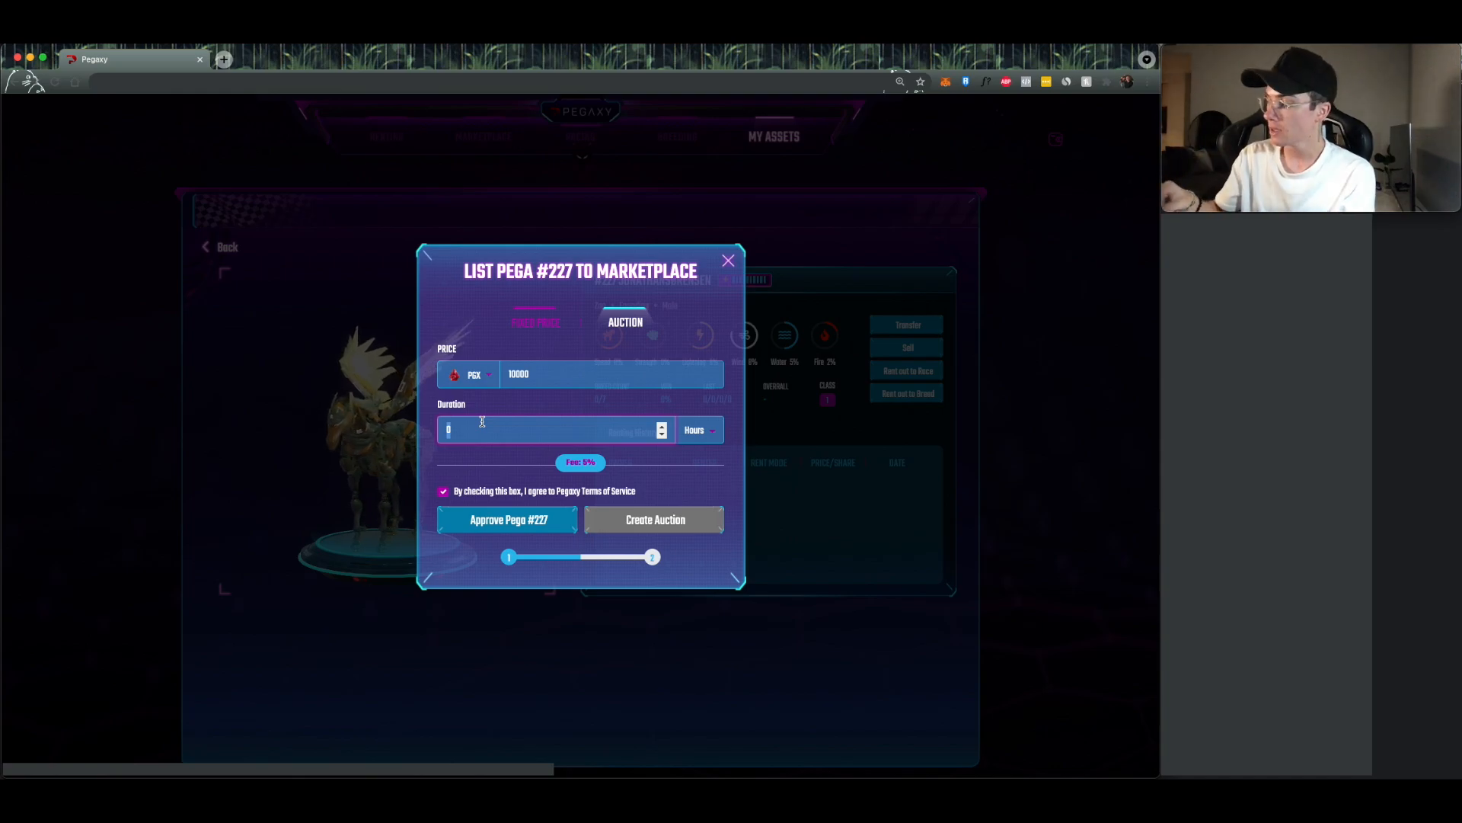
pyautogui.write('3')
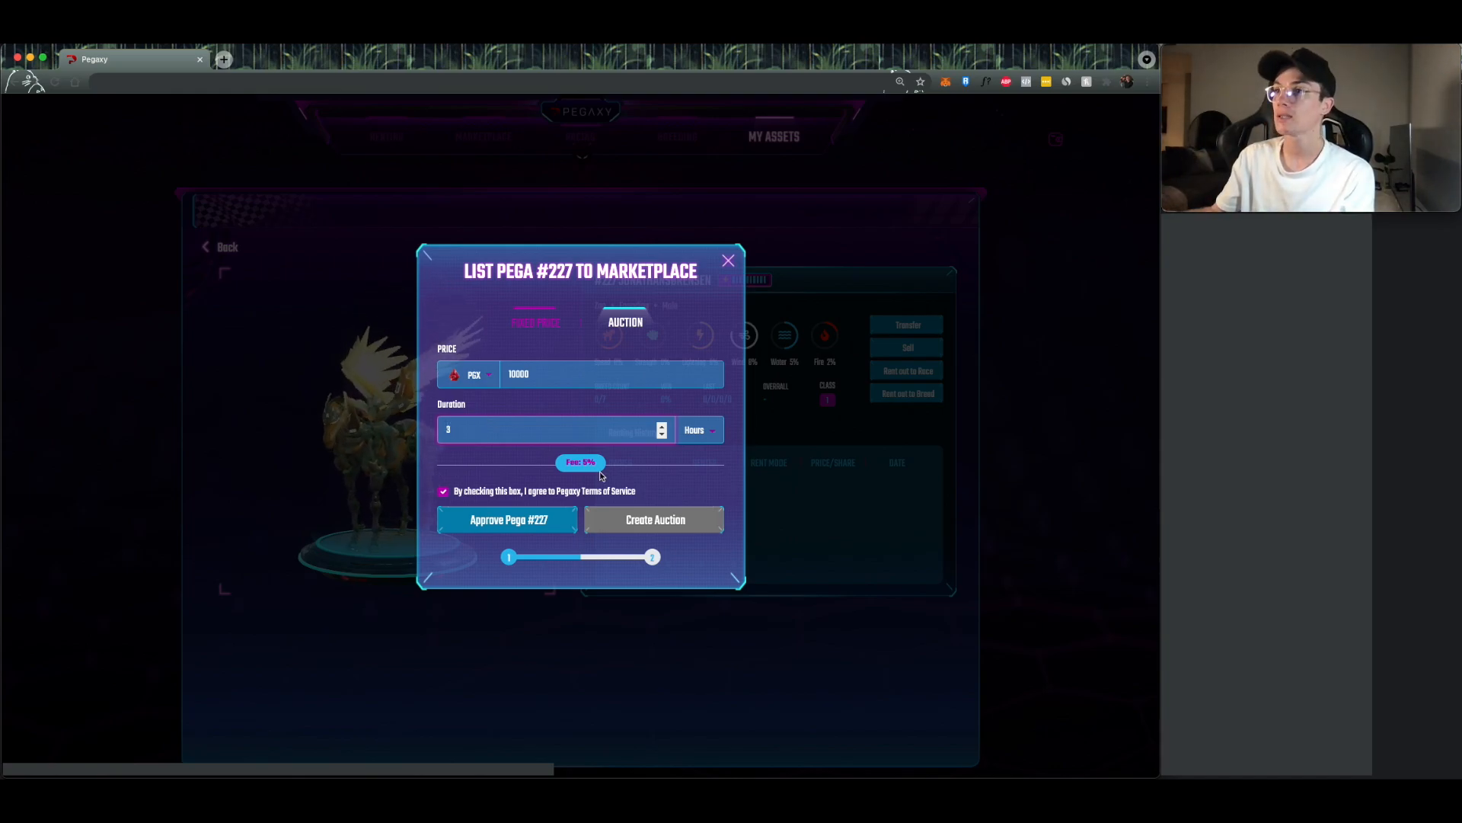
pyautogui.click(698, 429)
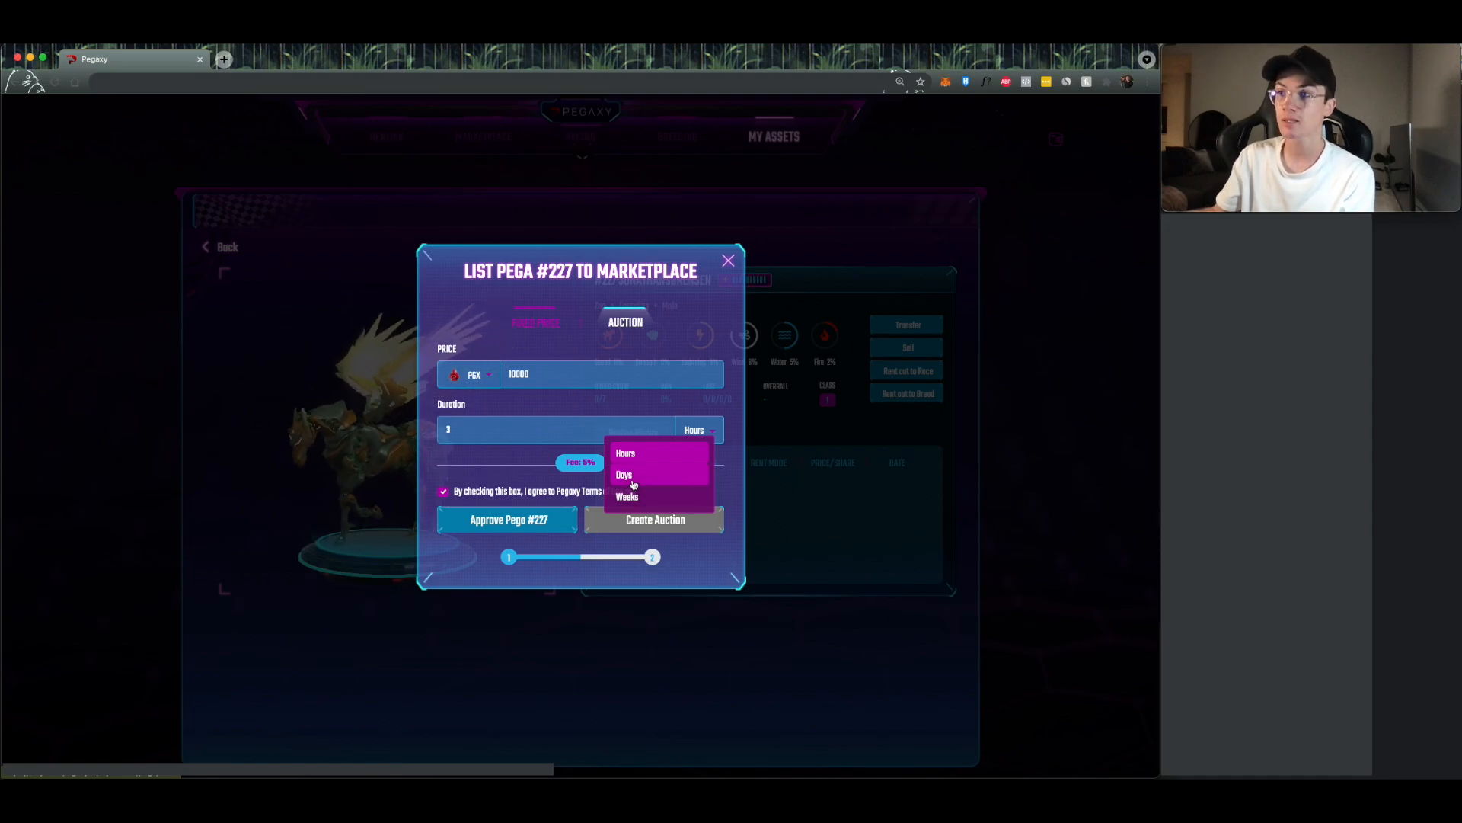
pyautogui.click(623, 474)
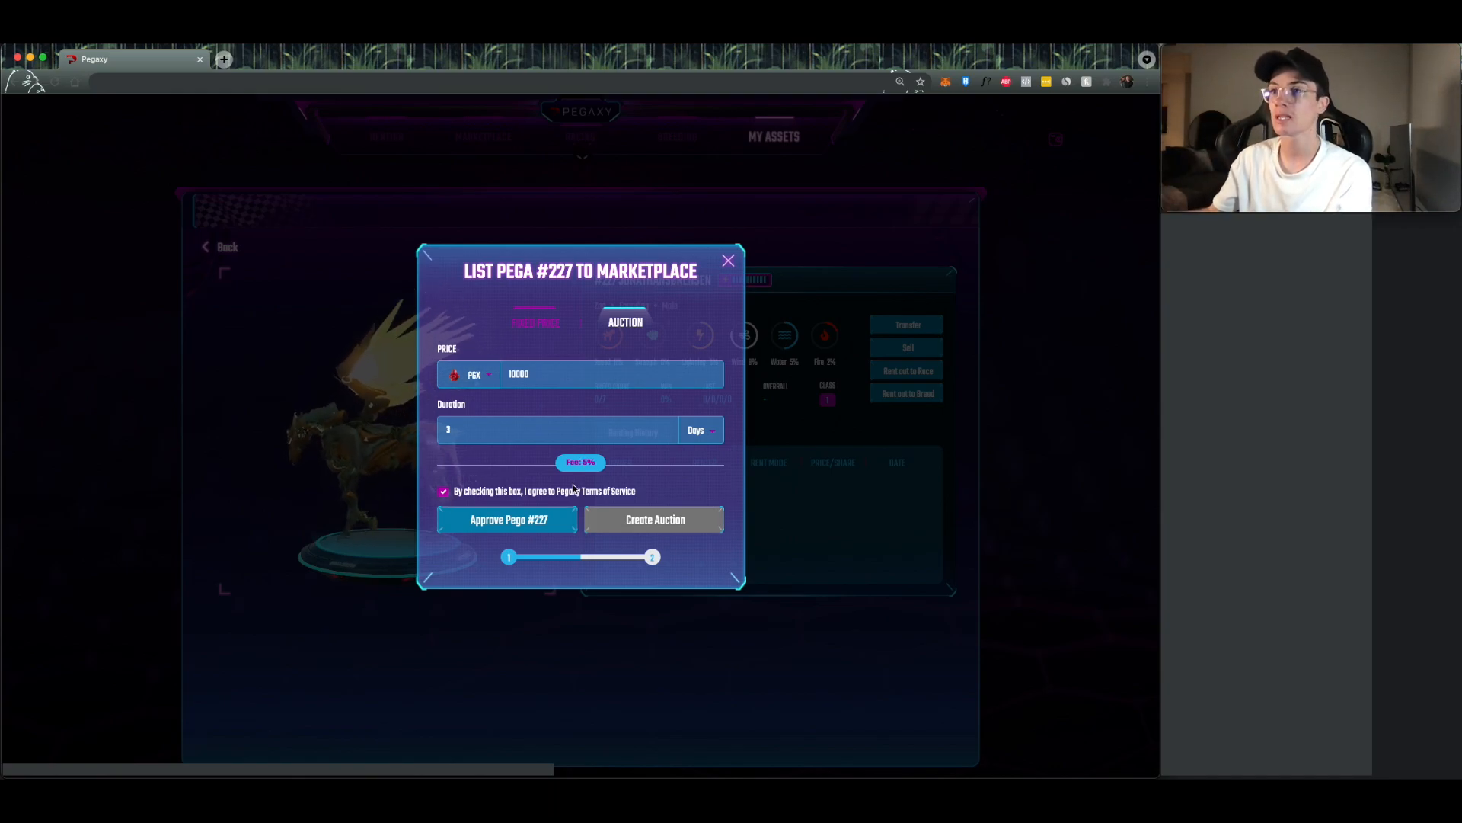
# Step: Approve Pega #227 for listing and confirm the approval transaction
pyautogui.click(507, 520)
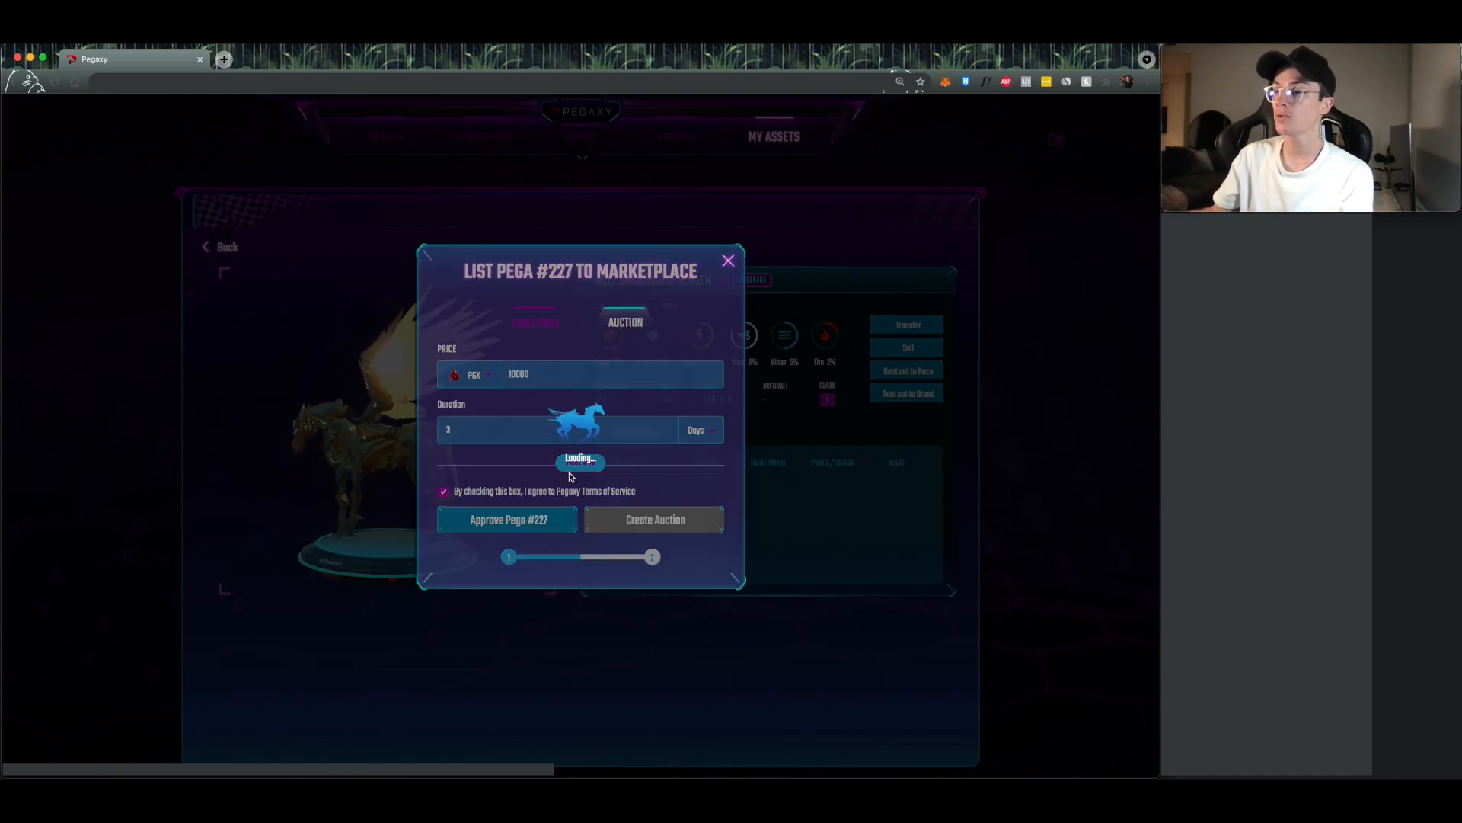
pyautogui.click(507, 519)
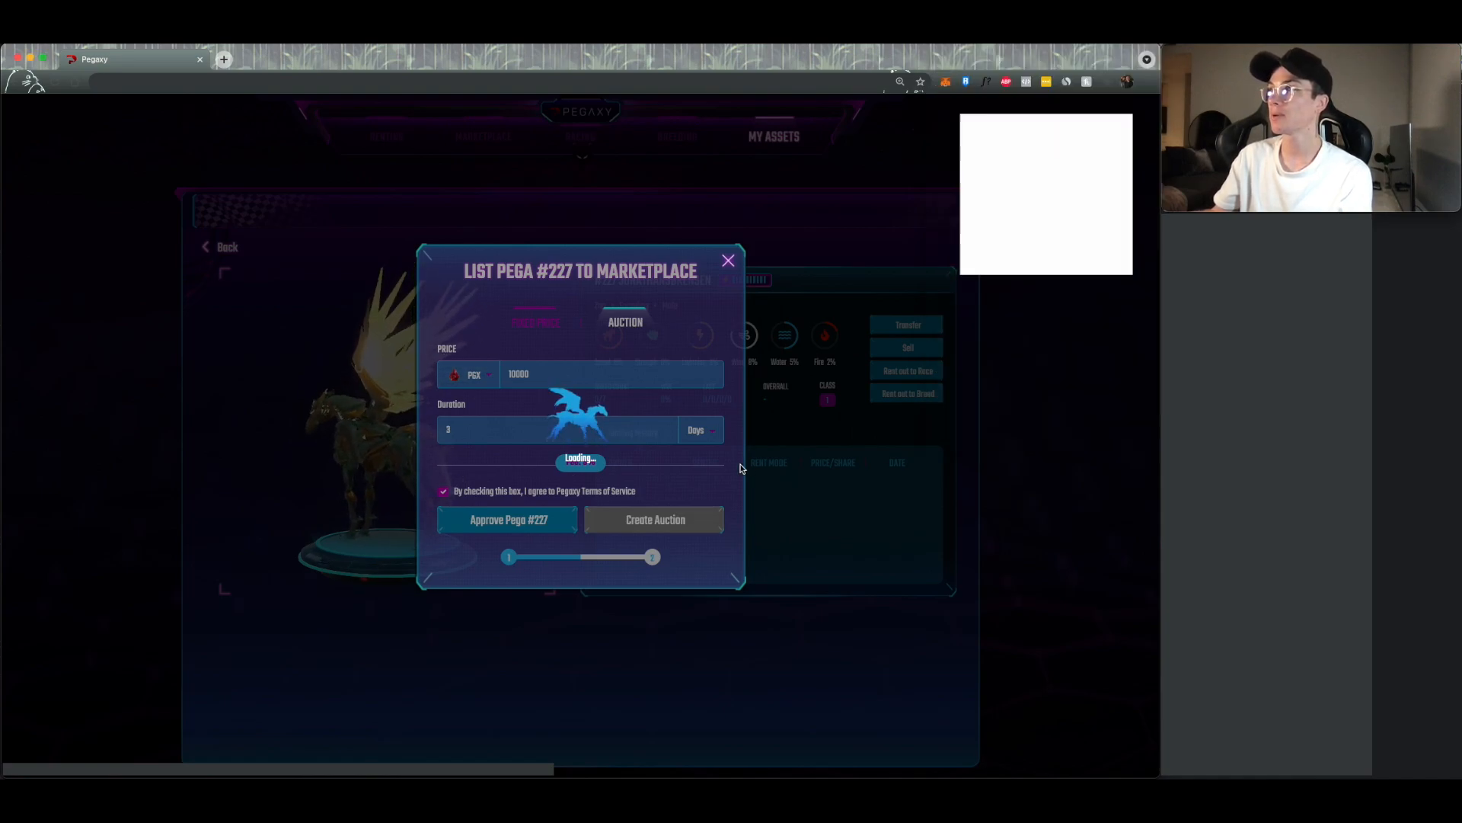
pyautogui.click(507, 520)
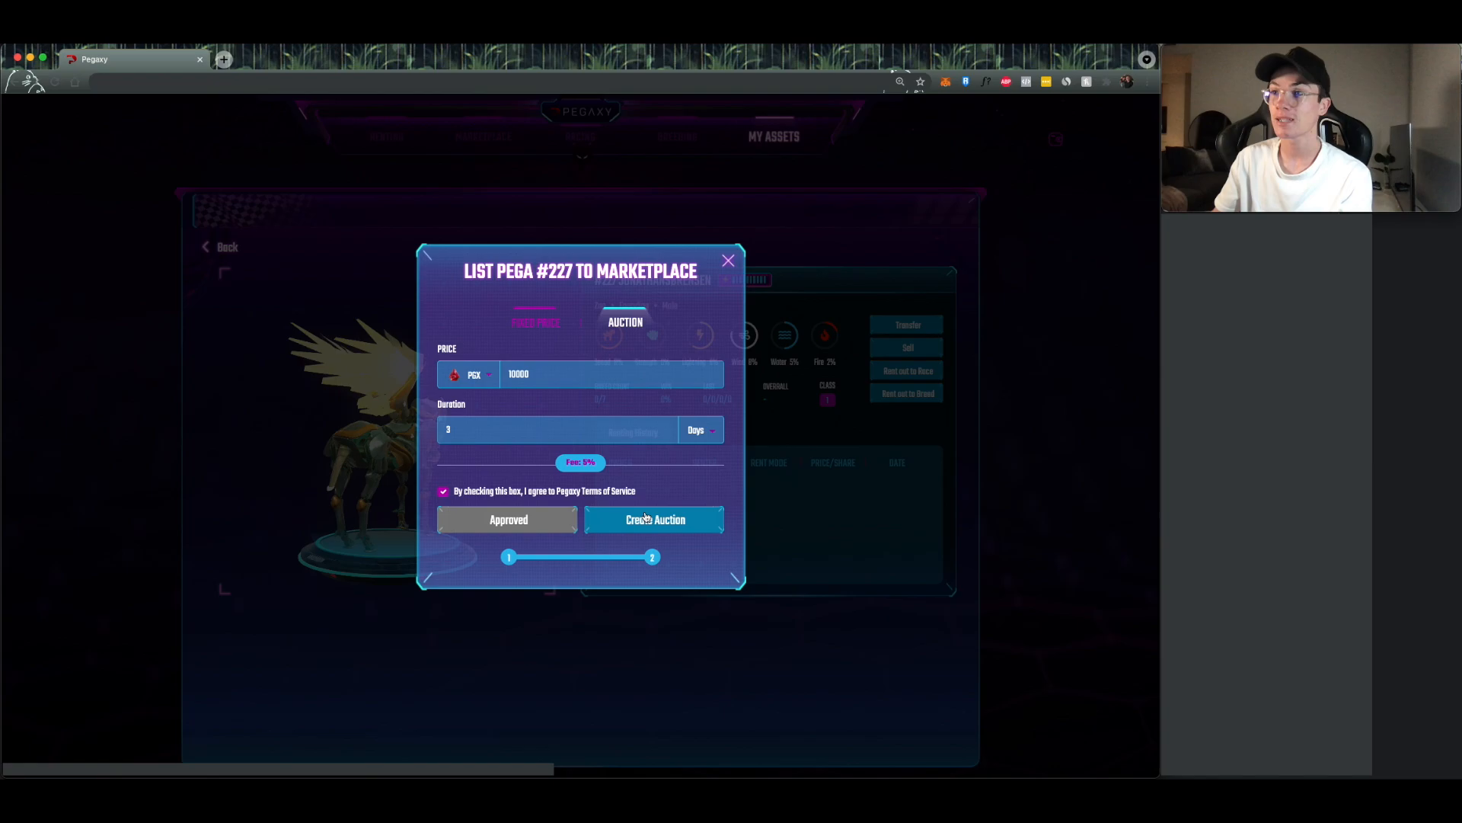
# Step: Create and confirm the Pega #227 auction, then view it in the marketplace
pyautogui.click(654, 520)
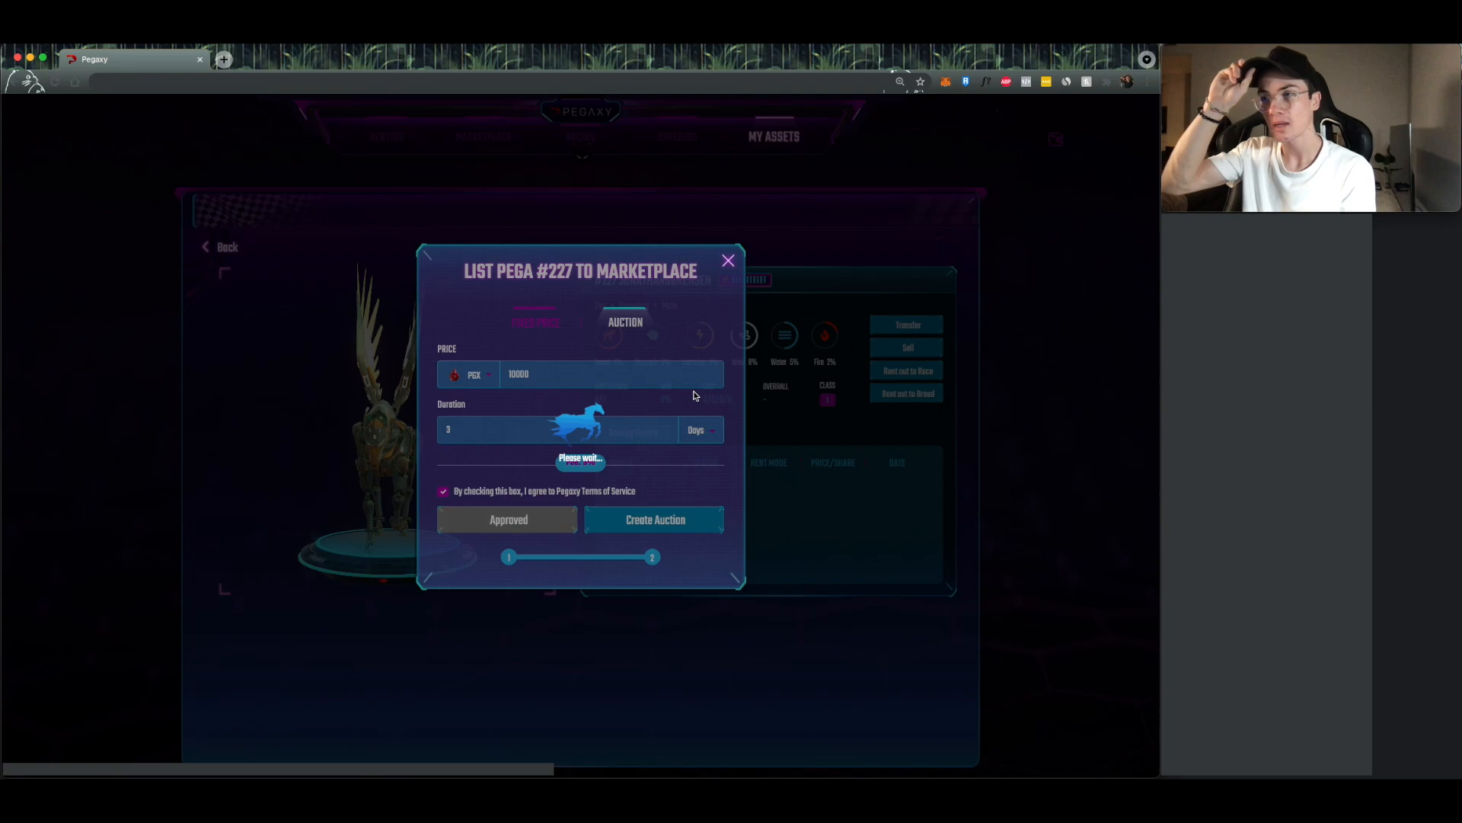
pyautogui.click(653, 520)
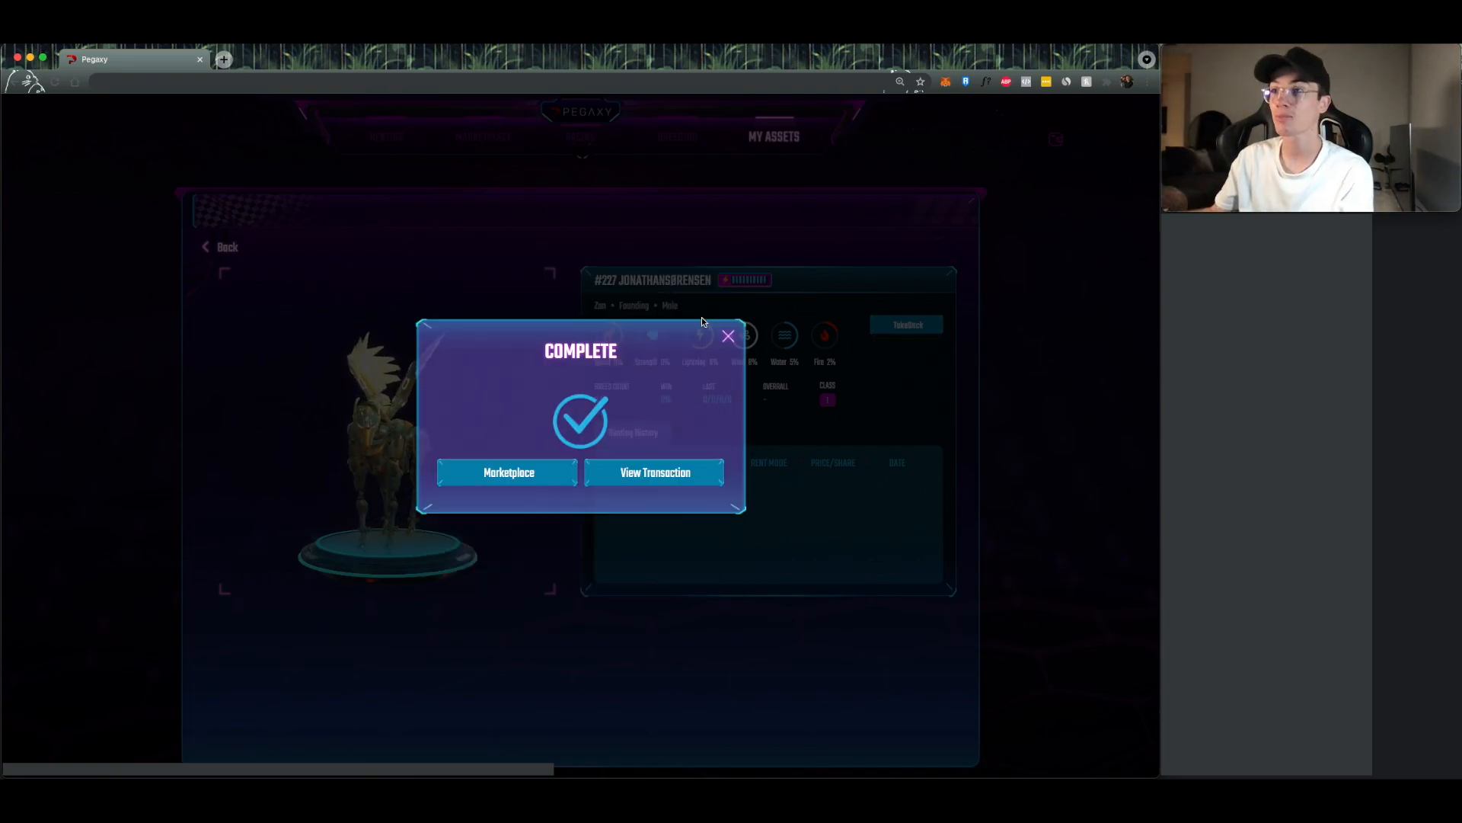
pyautogui.click(508, 472)
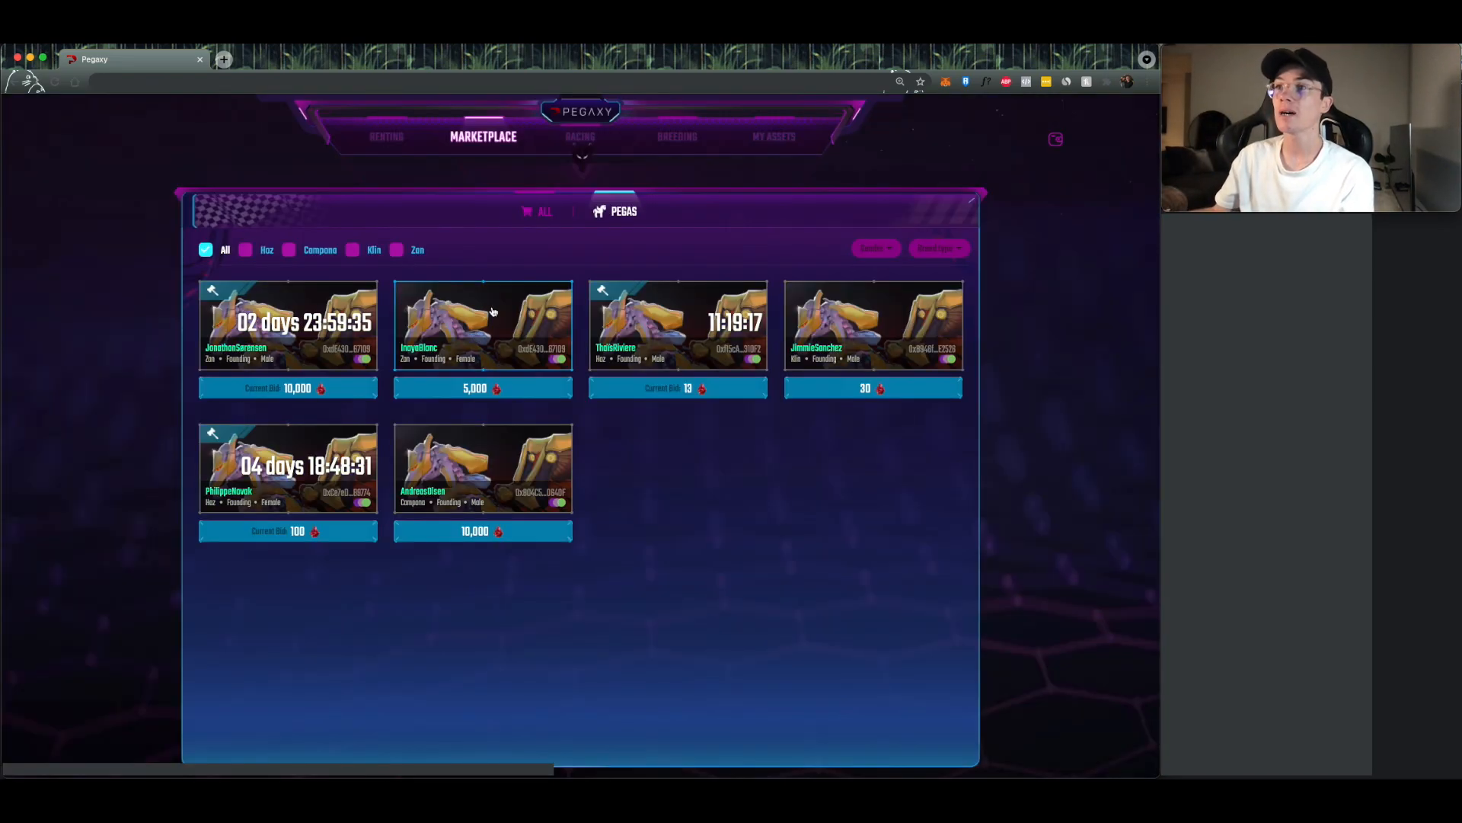
pyautogui.moveTo(622, 597)
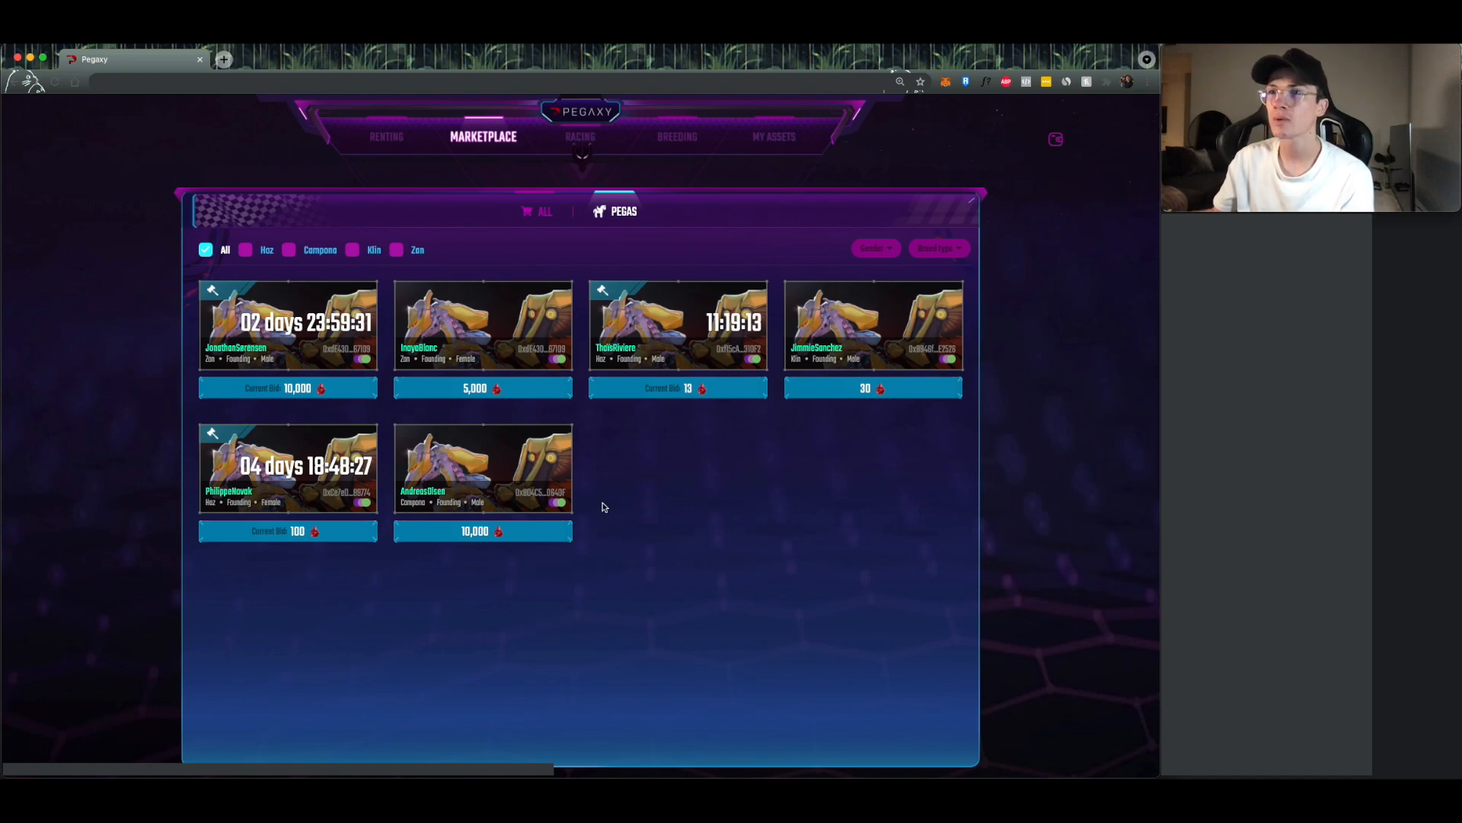
pyautogui.click(288, 327)
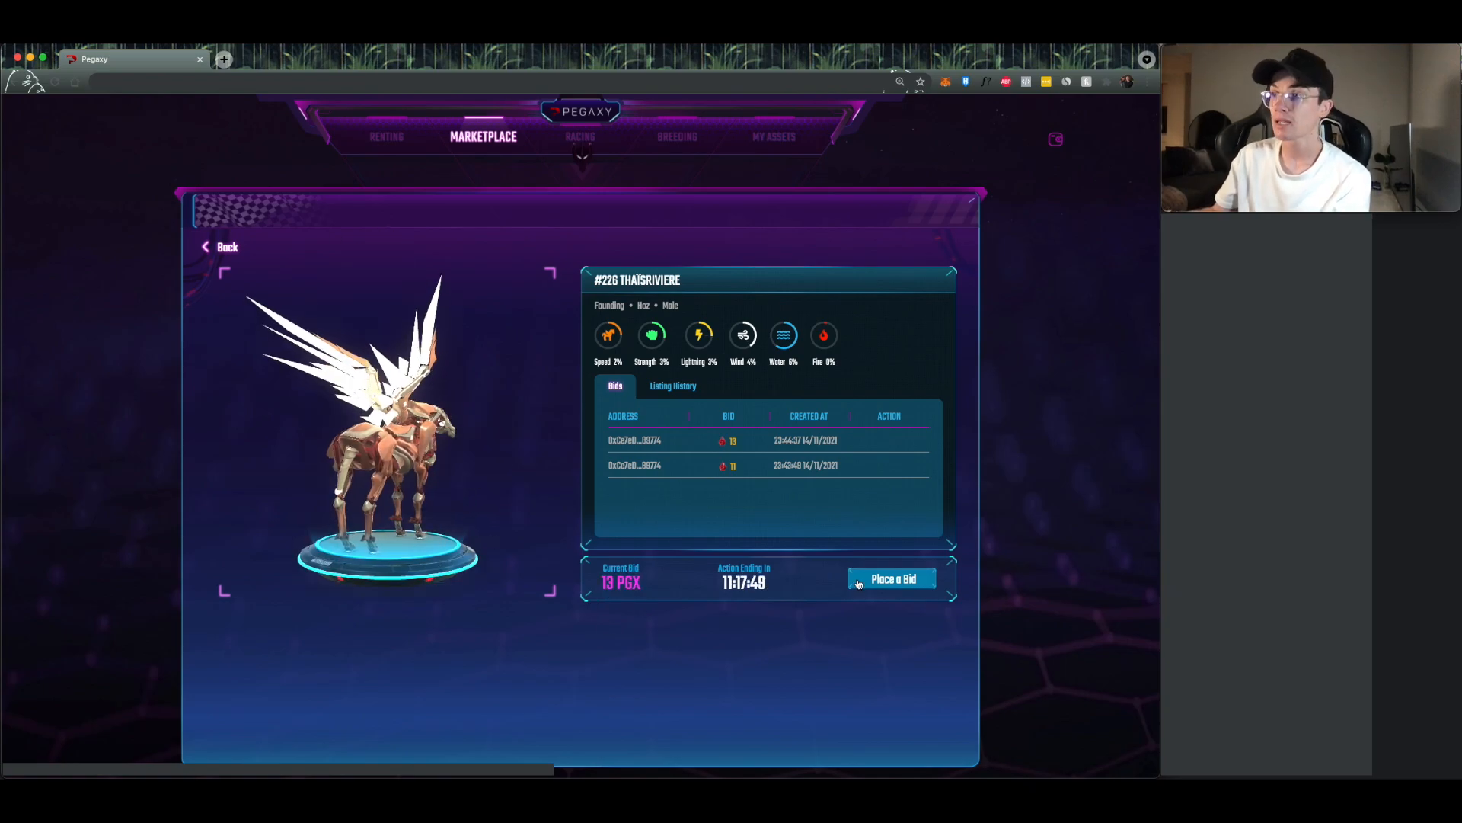
# Step: Place and confirm a 26 PGX bid on Pega #226 ThaisRiviere
pyautogui.click(890, 578)
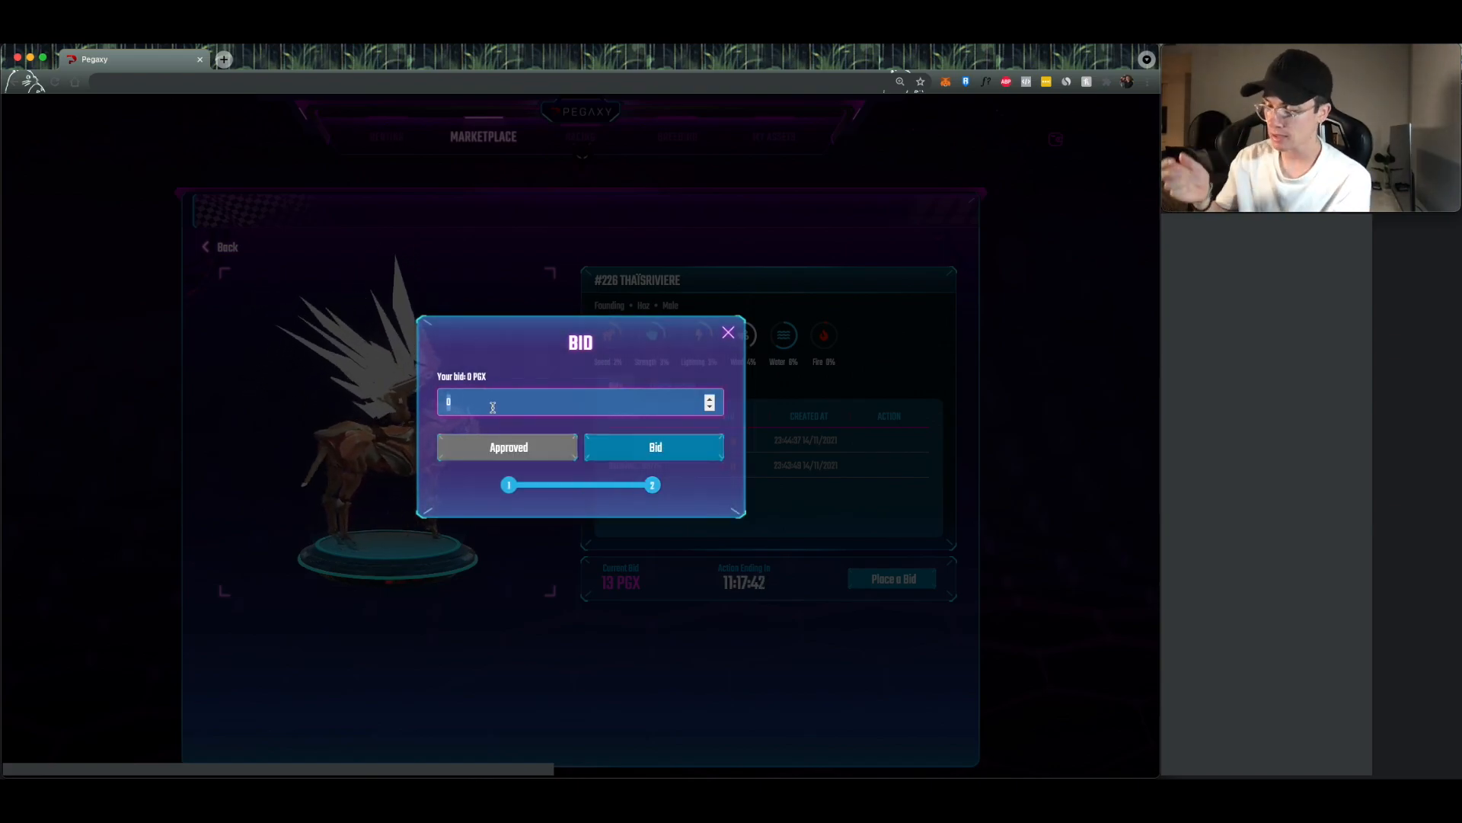
pyautogui.write('28')
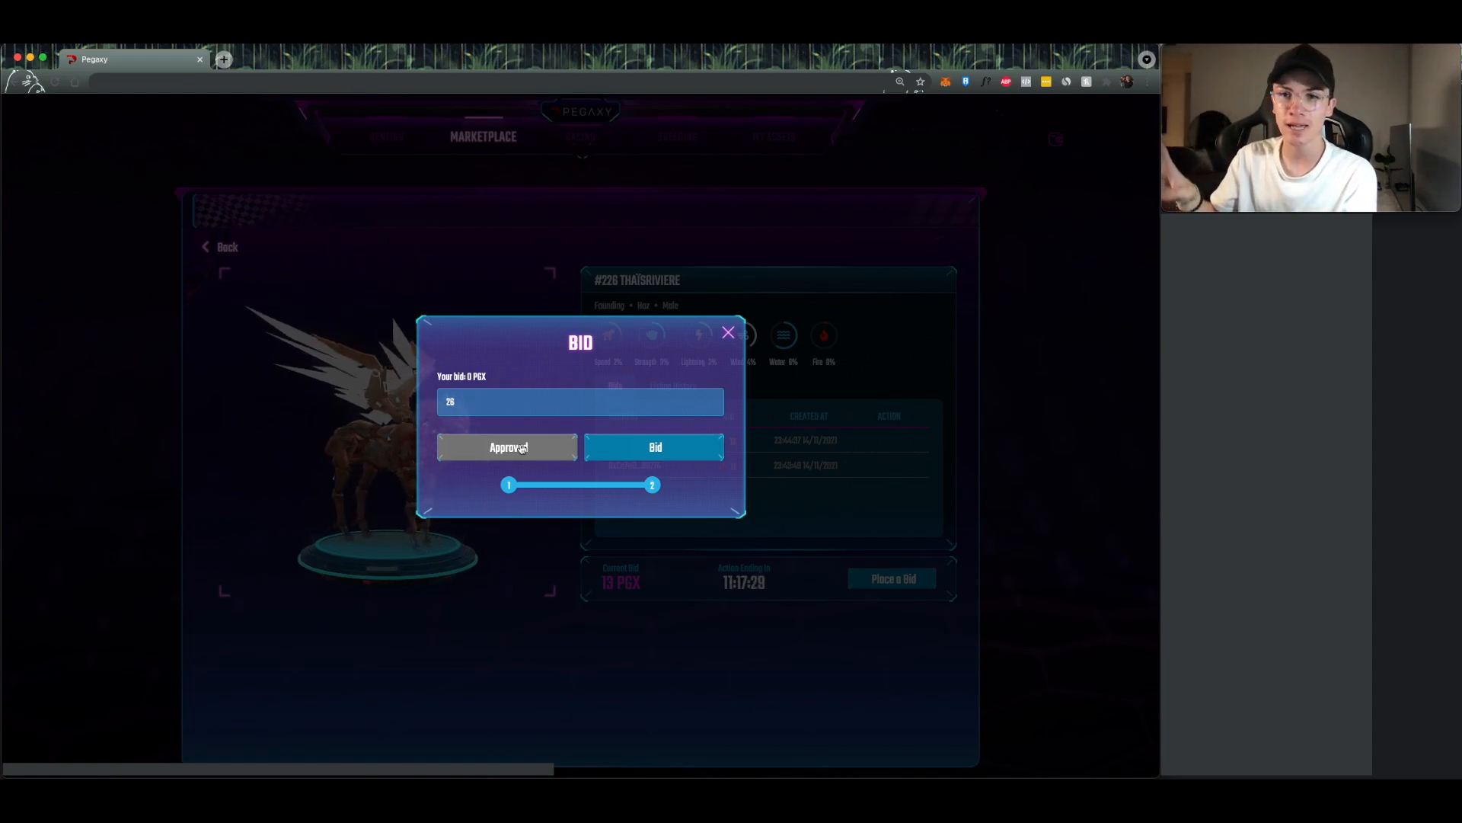
pyautogui.click(508, 447)
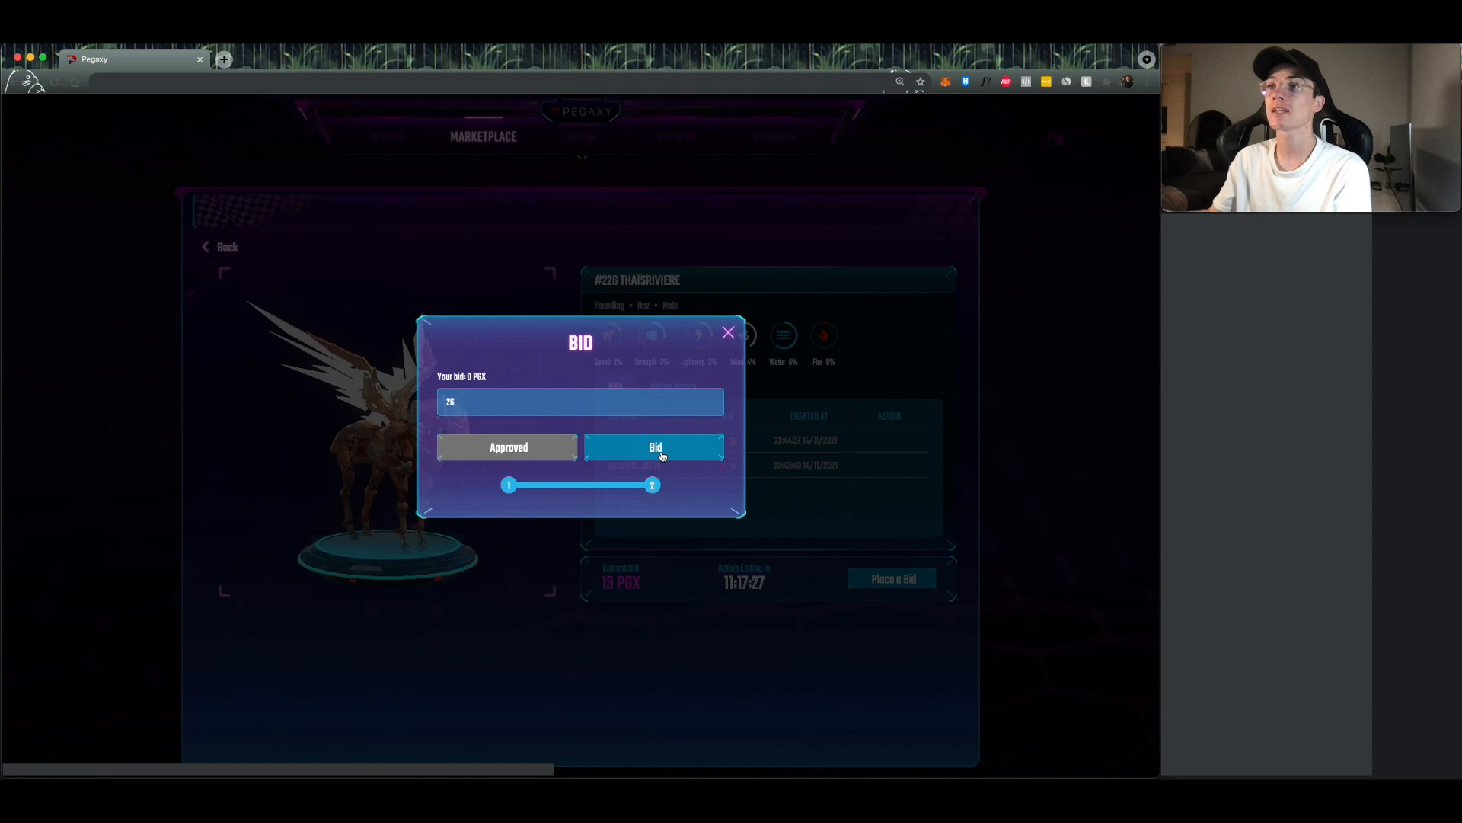
pyautogui.click(654, 447)
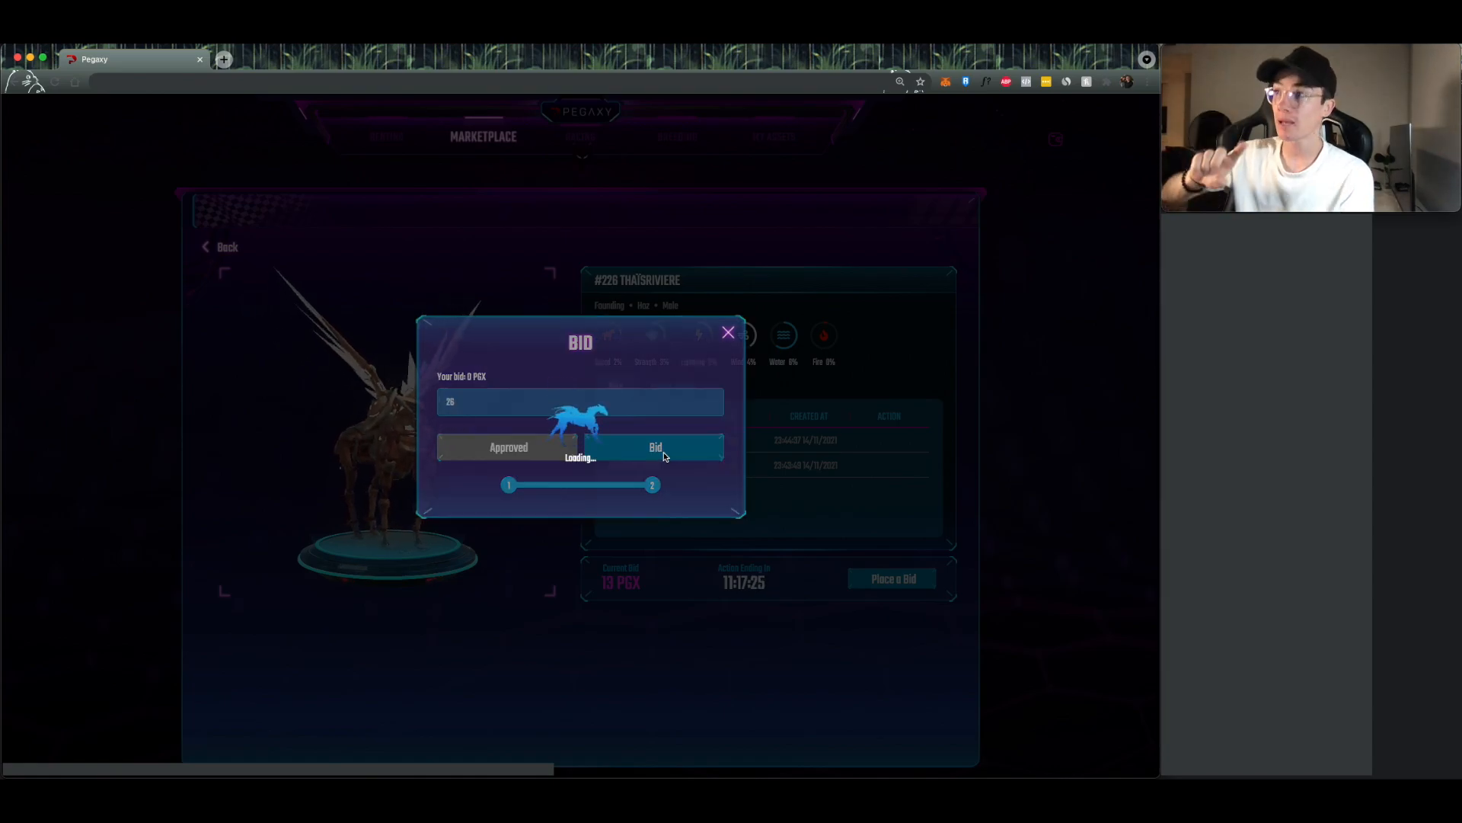
pyautogui.click(655, 447)
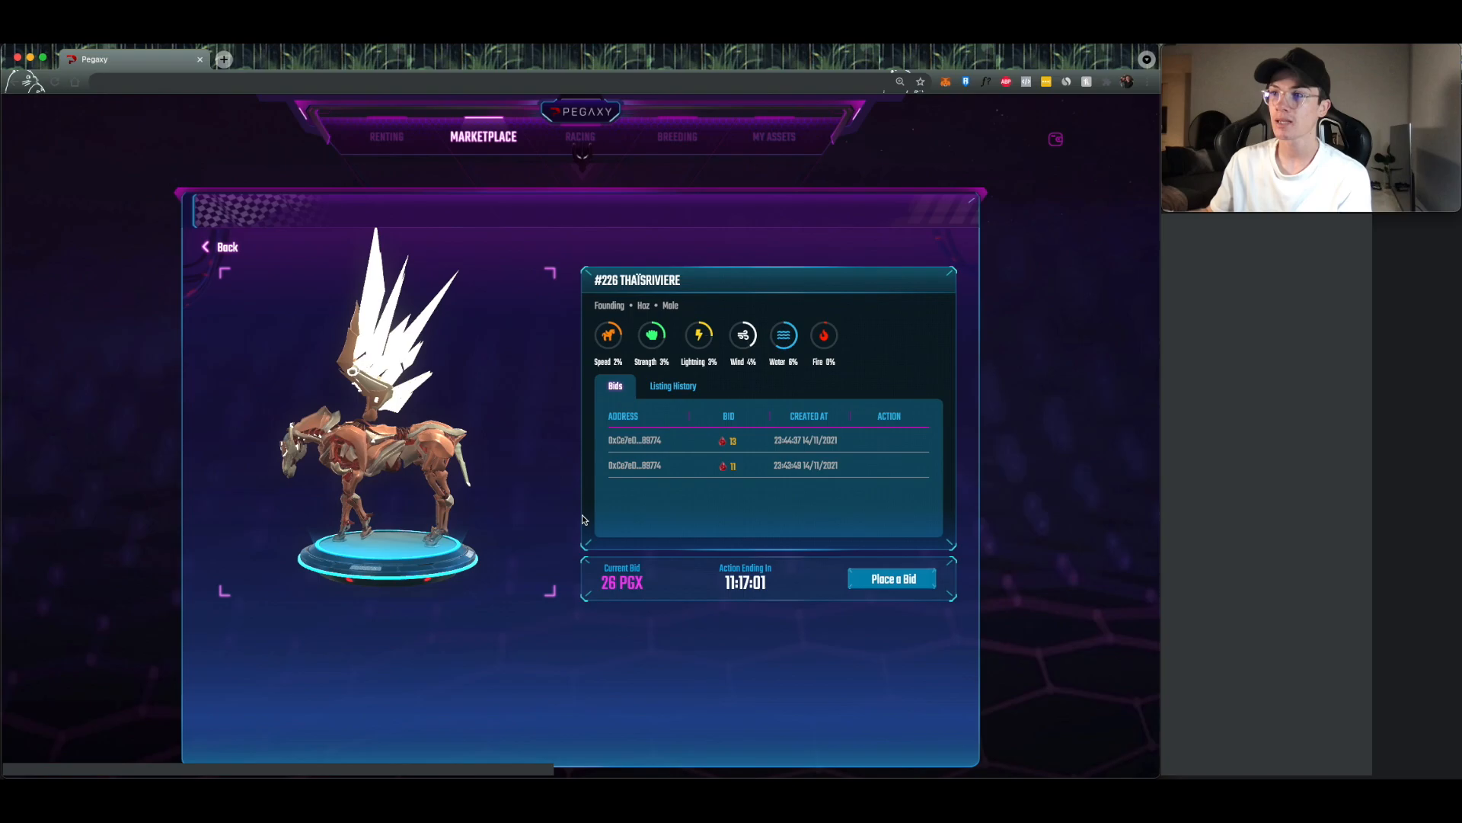
# Step: Check the updated bids on Pega #226 and go back to the marketplace grid
pyautogui.click(221, 246)
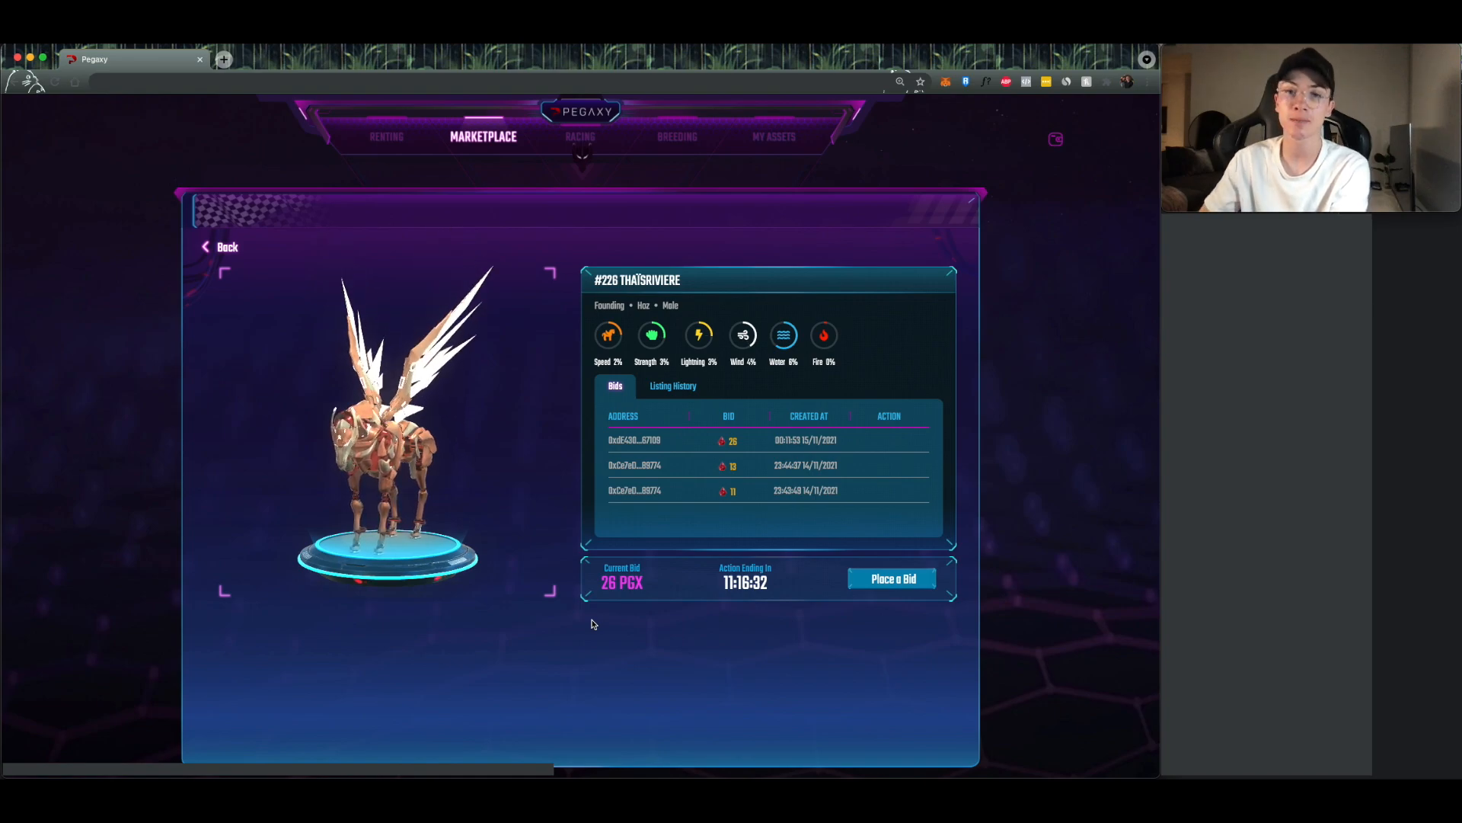
pyautogui.moveTo(303, 290)
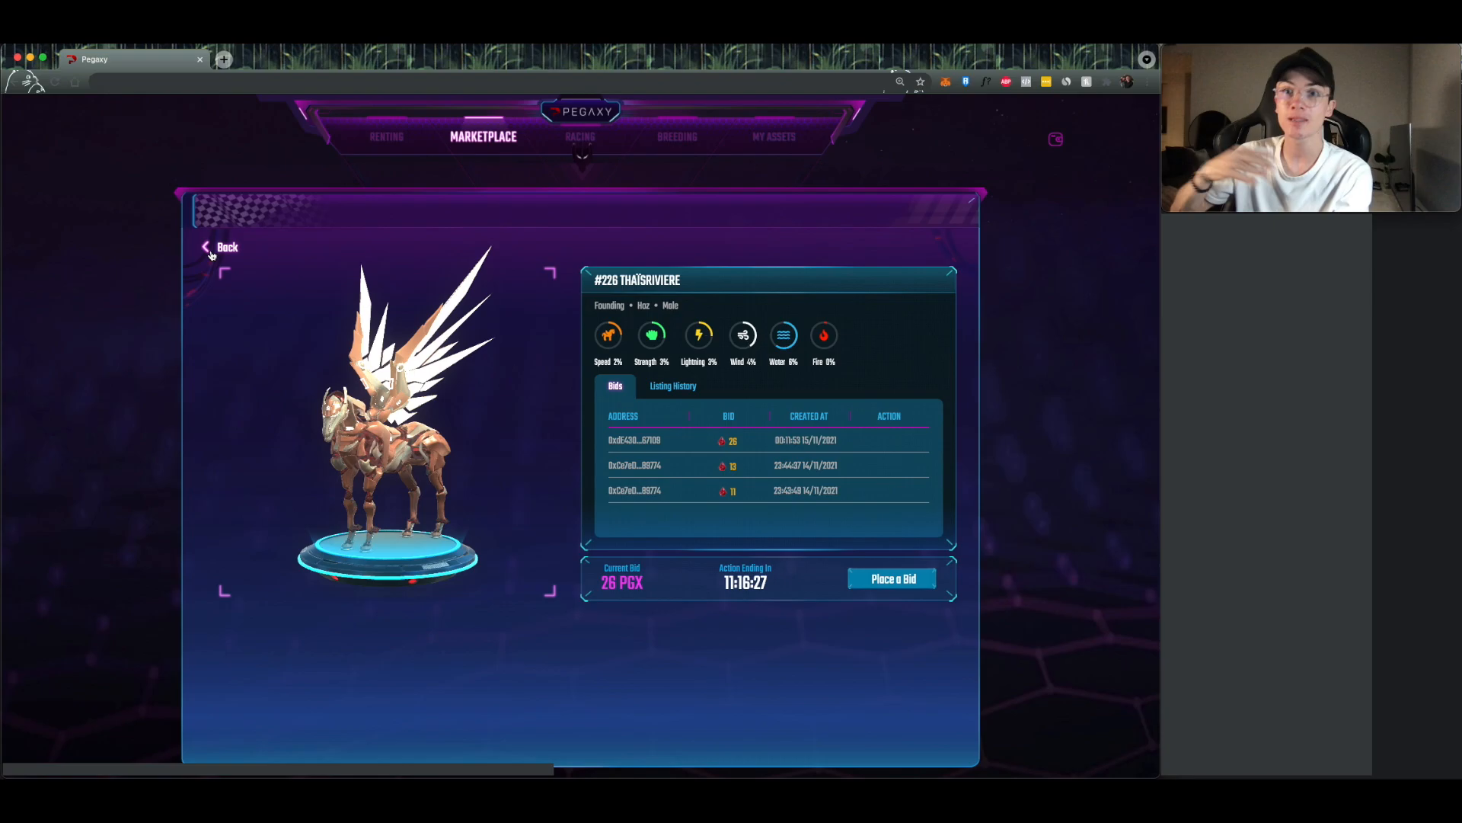
pyautogui.click(221, 246)
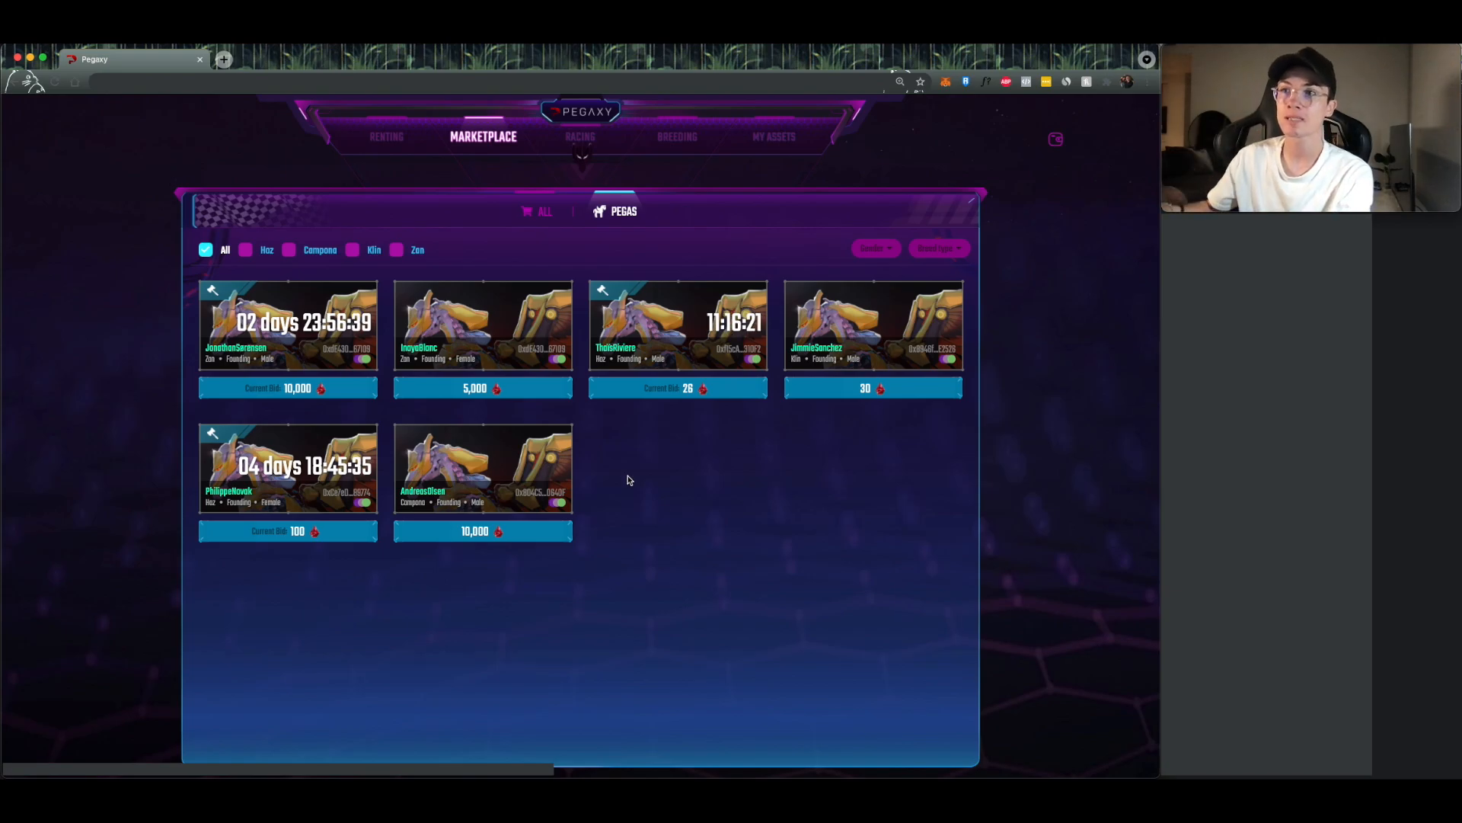
pyautogui.click(288, 249)
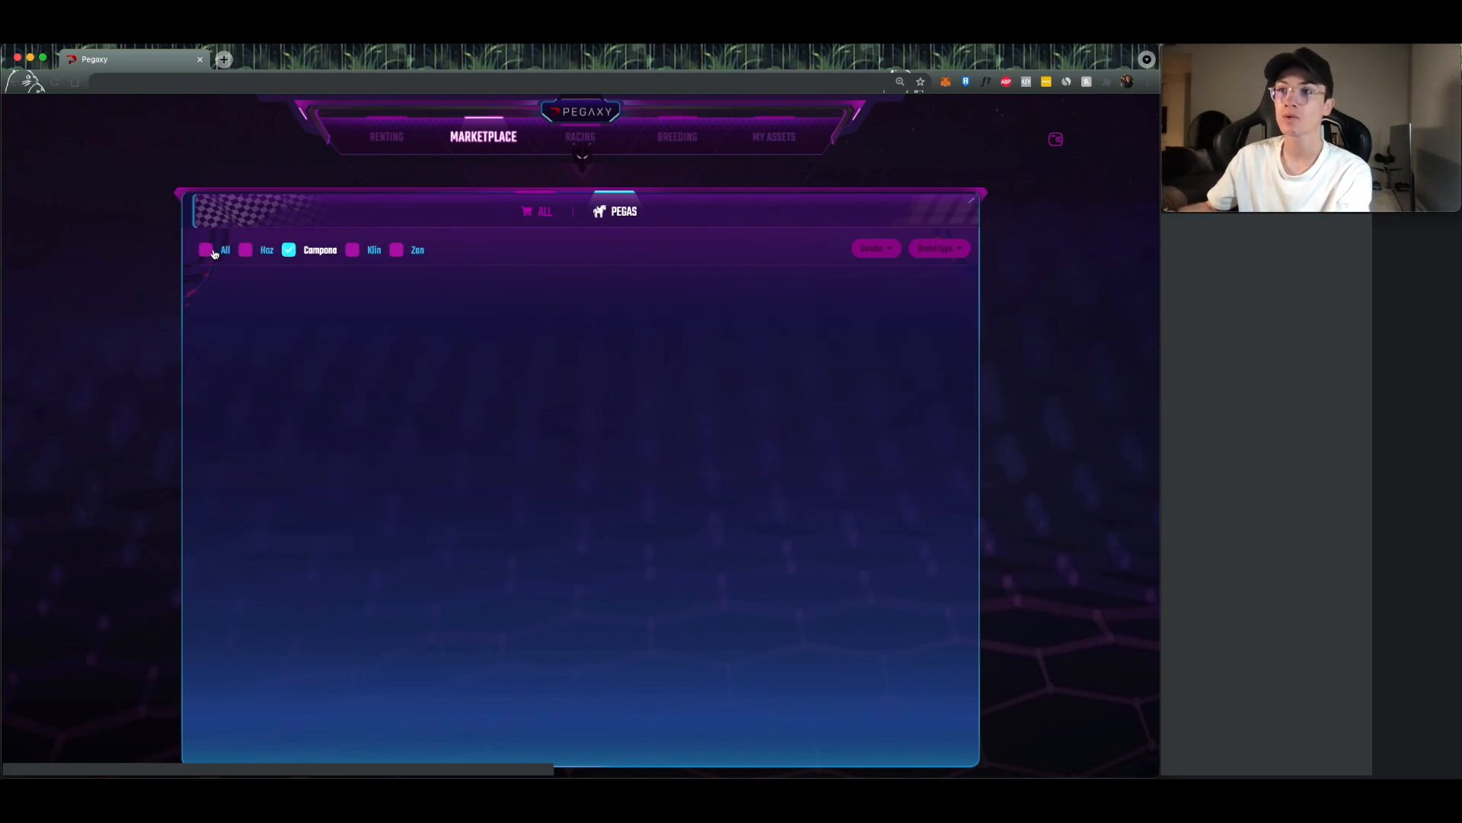
pyautogui.click(205, 249)
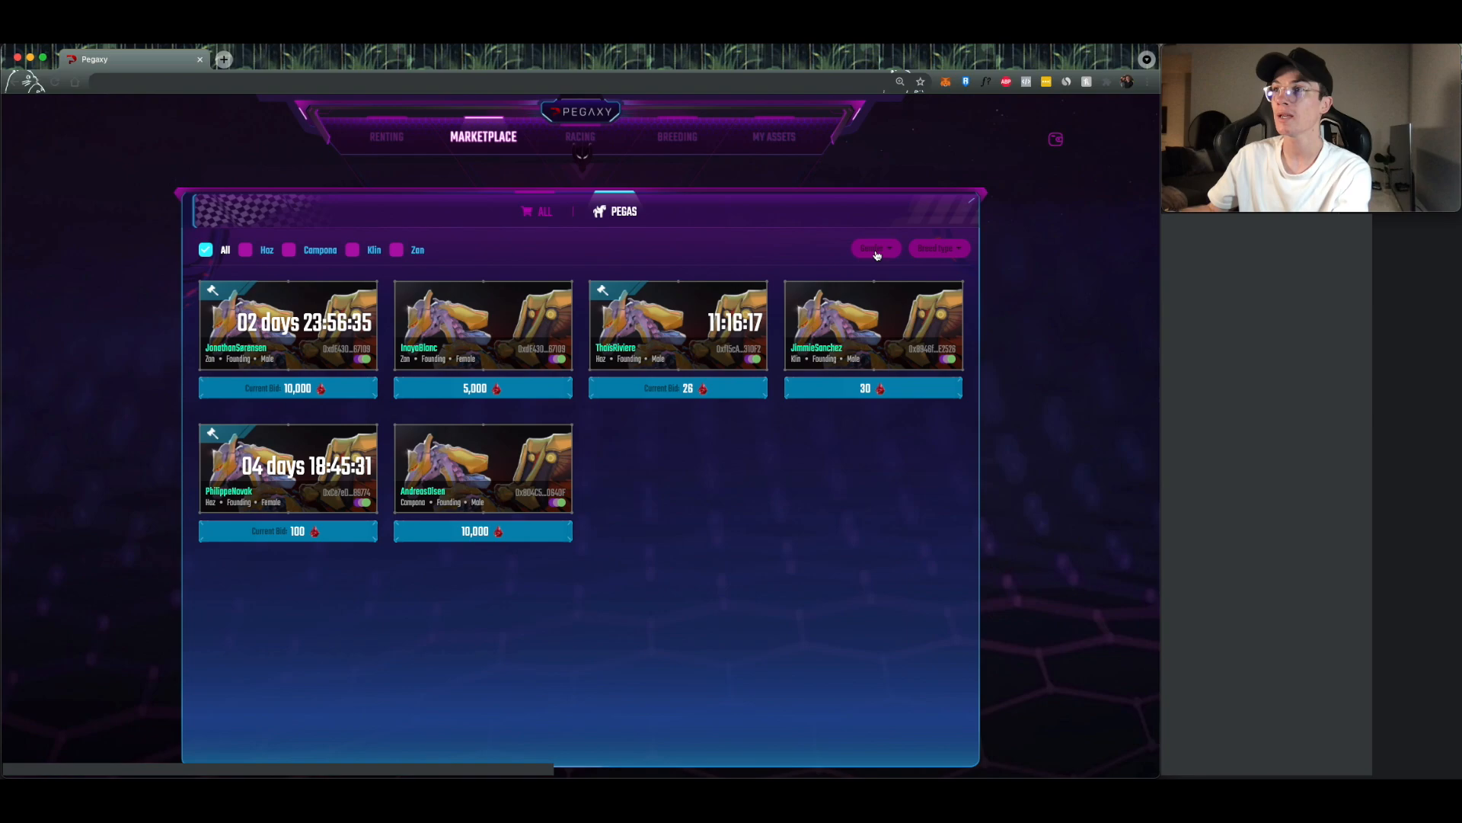
pyautogui.moveTo(518, 259)
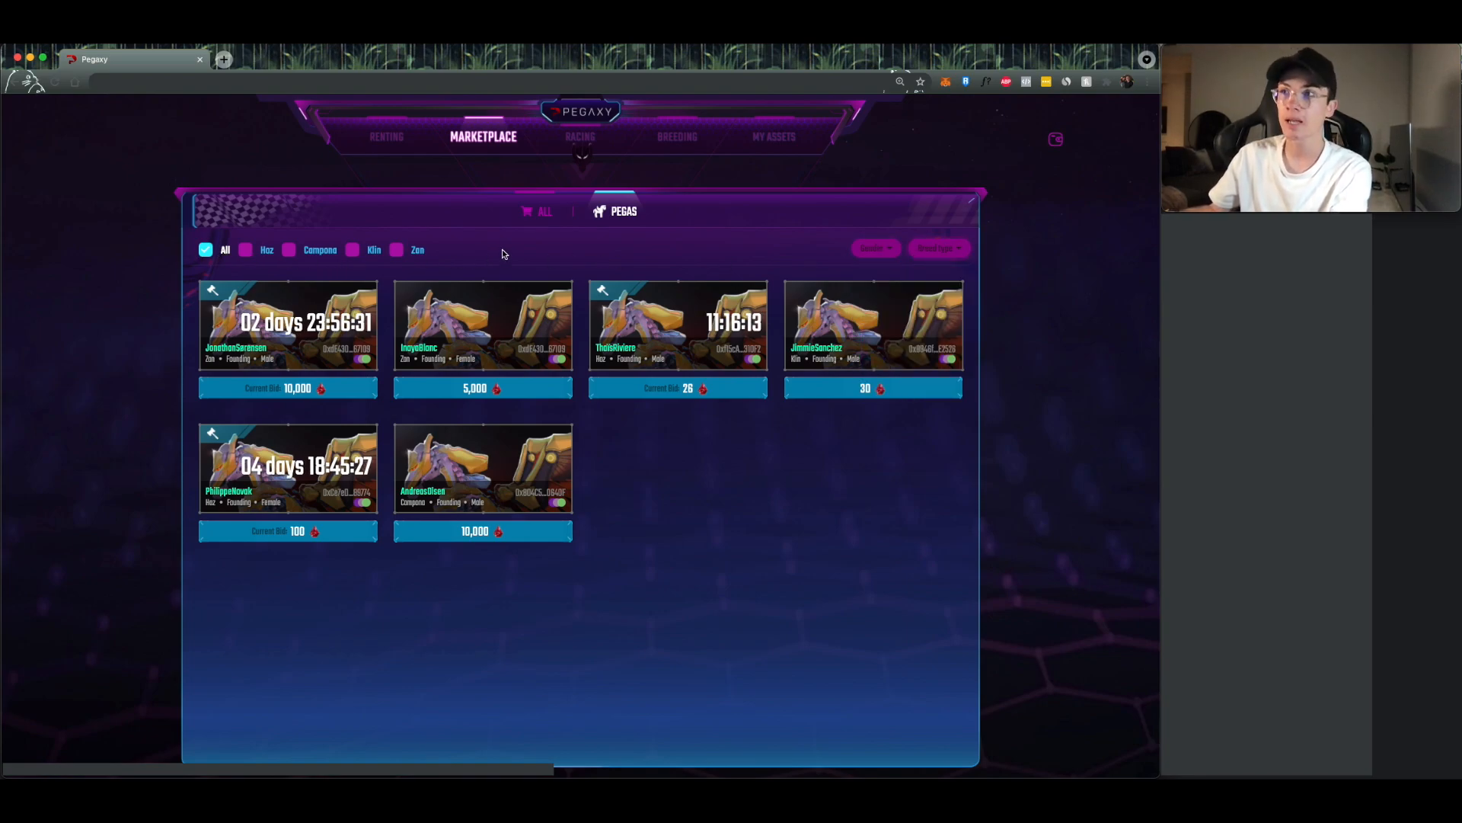
pyautogui.click(535, 211)
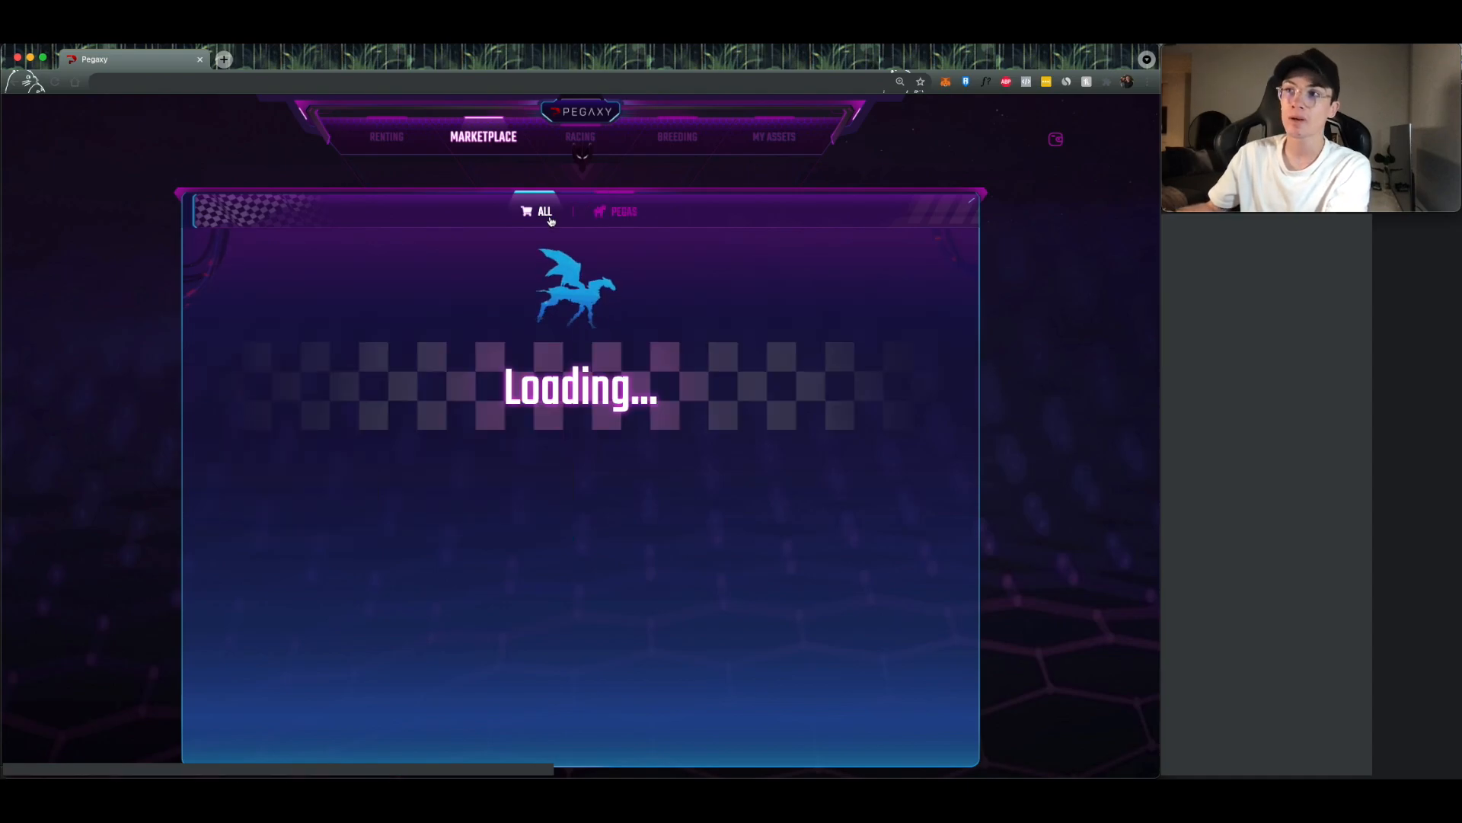
pyautogui.click(614, 211)
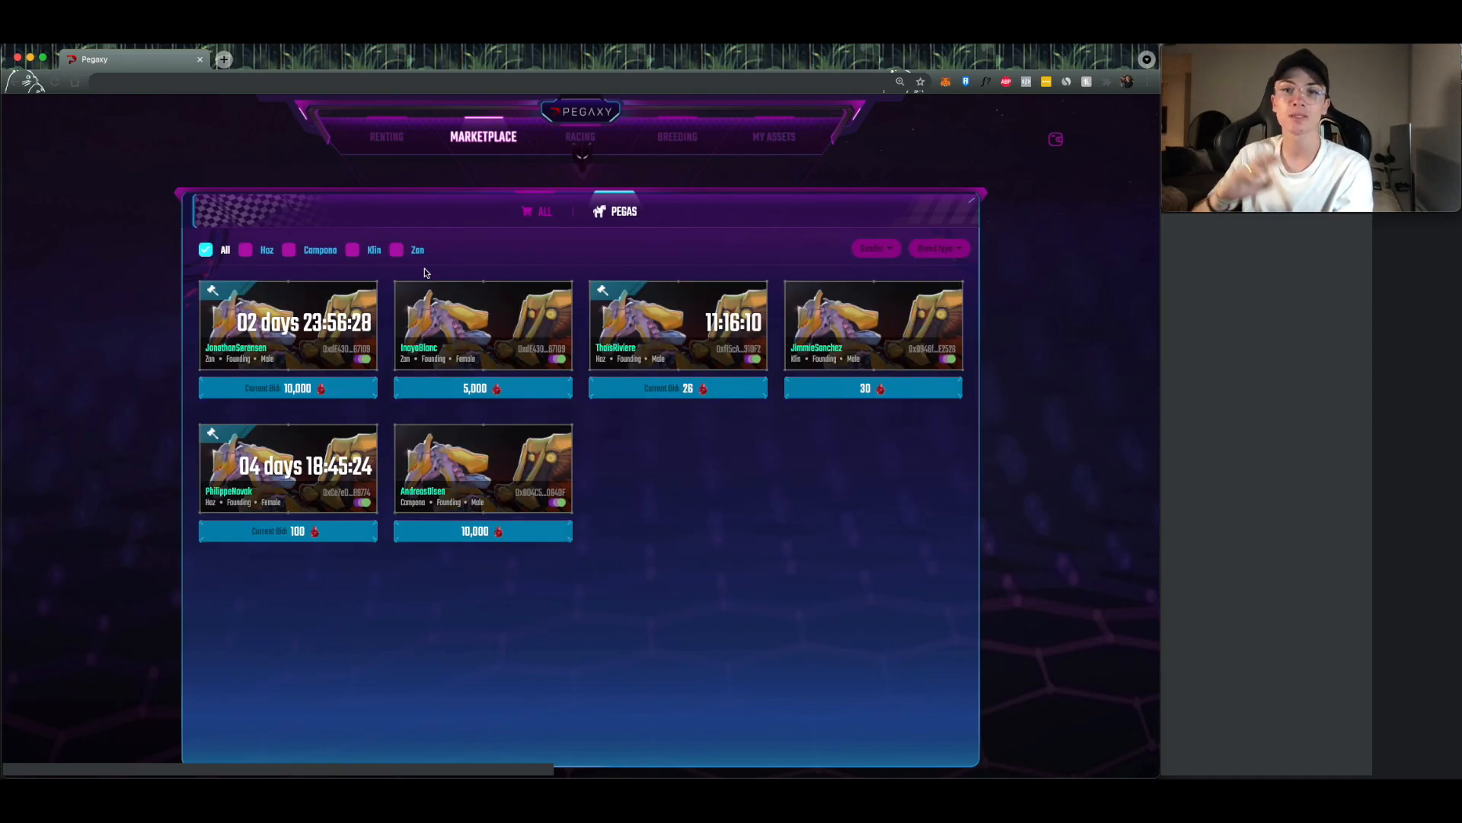